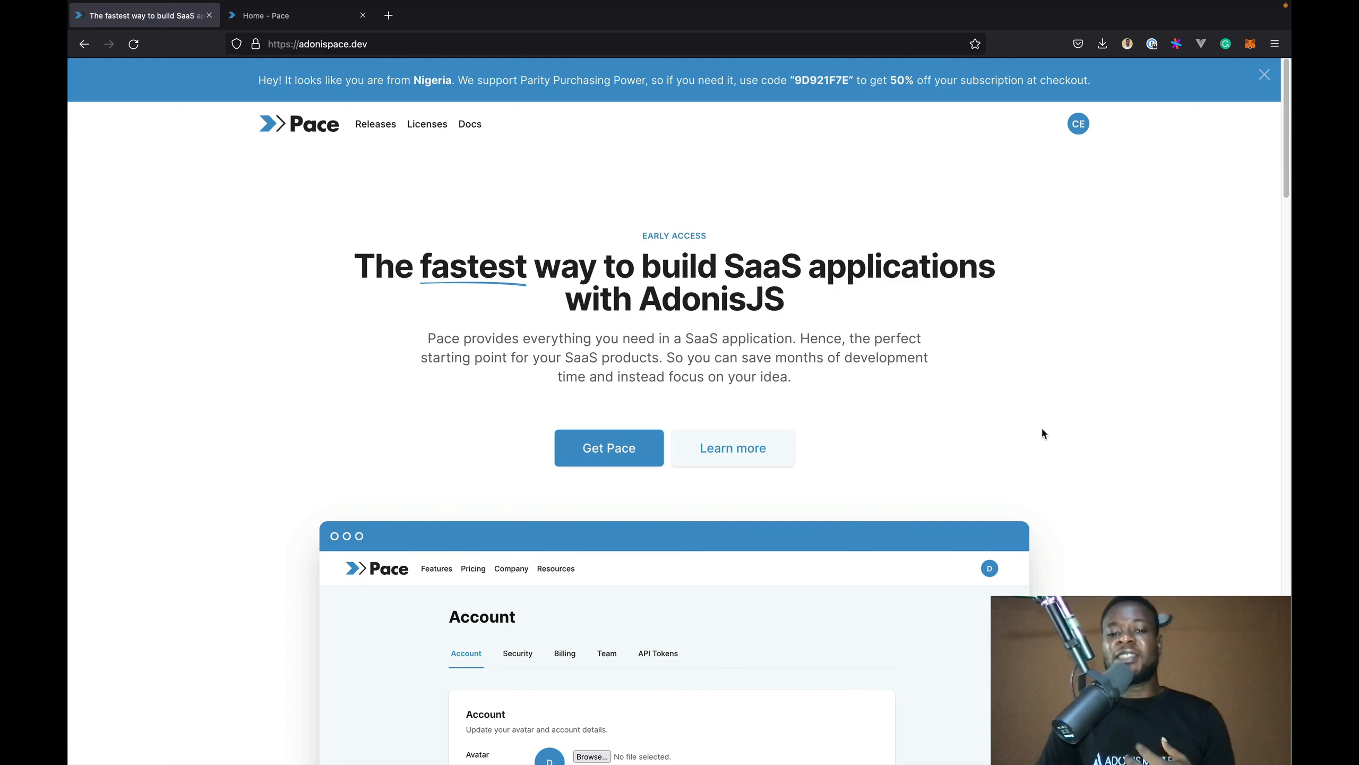
# Scroll through the adonispace.dev features overview section.
pyautogui.scroll(-3)
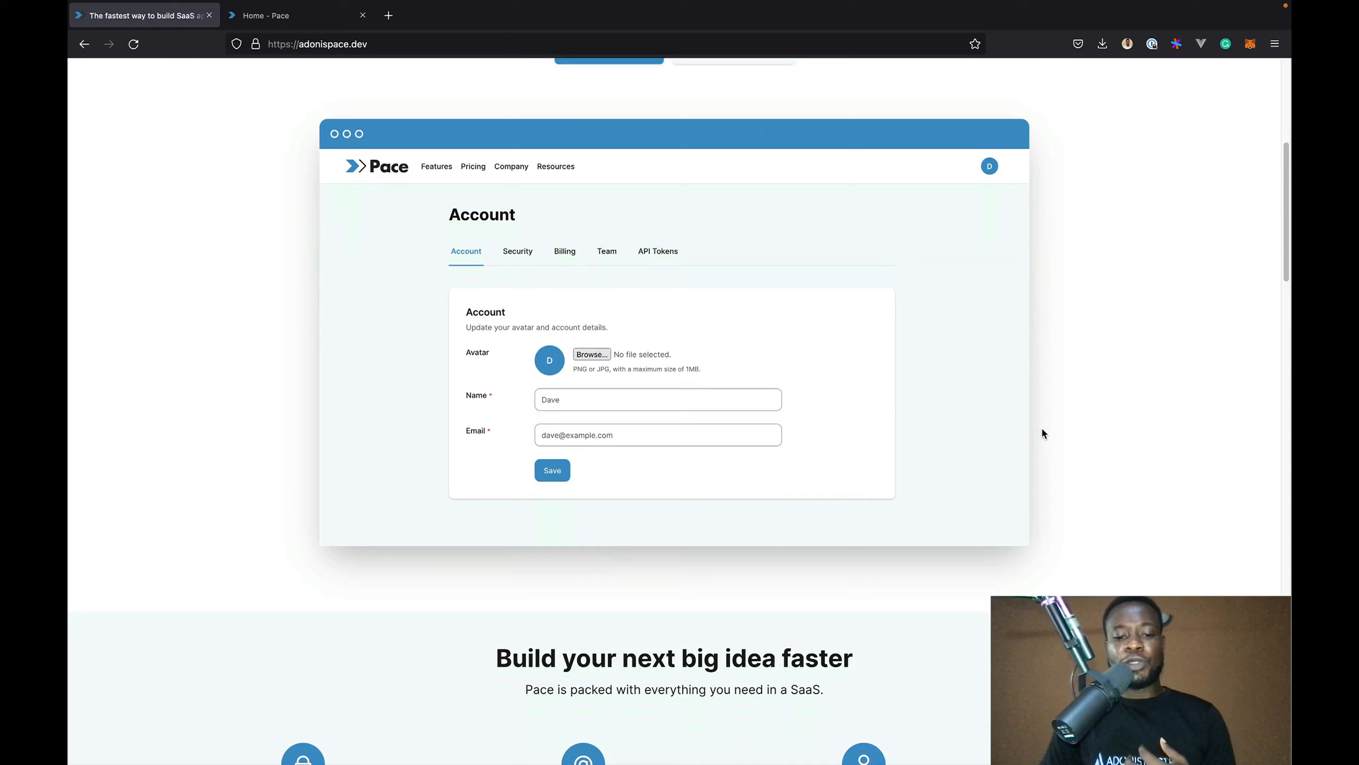
pyautogui.scroll(-3)
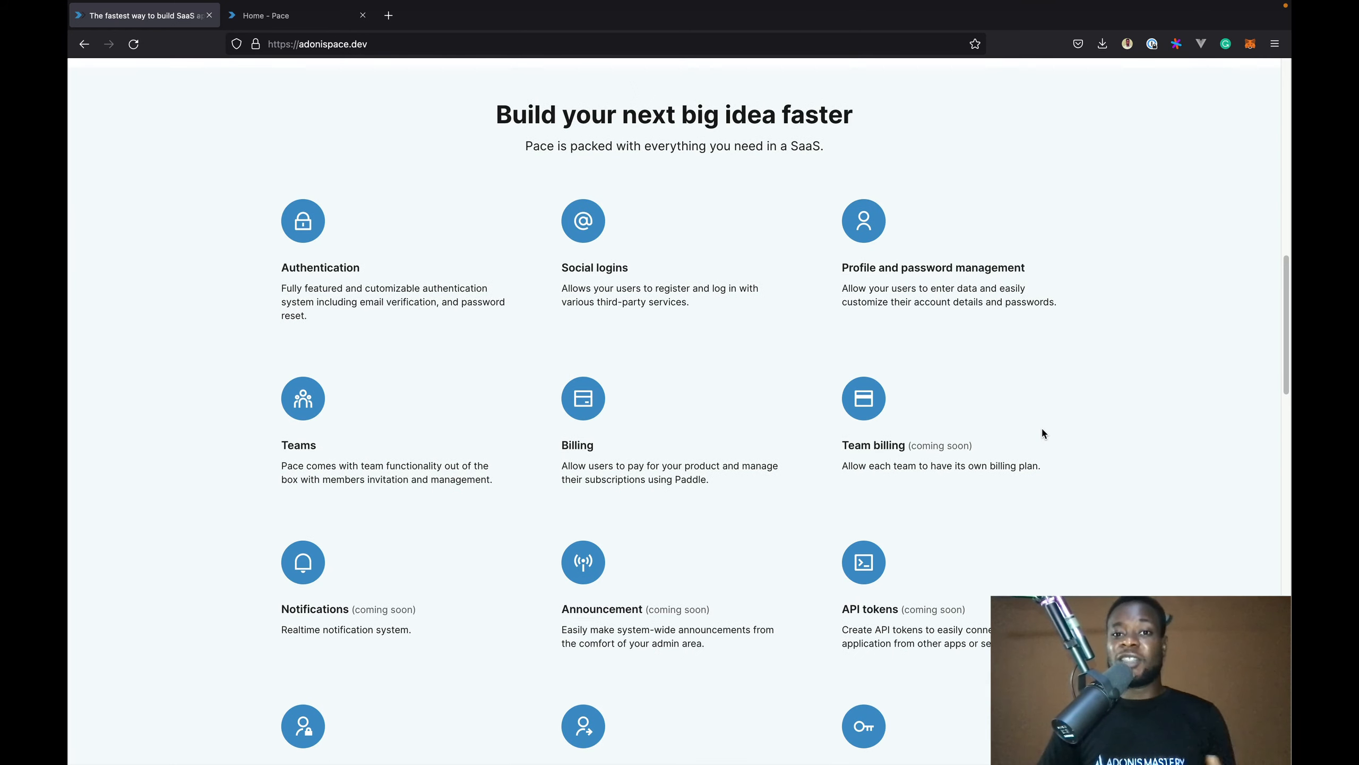
pyautogui.scroll(-3)
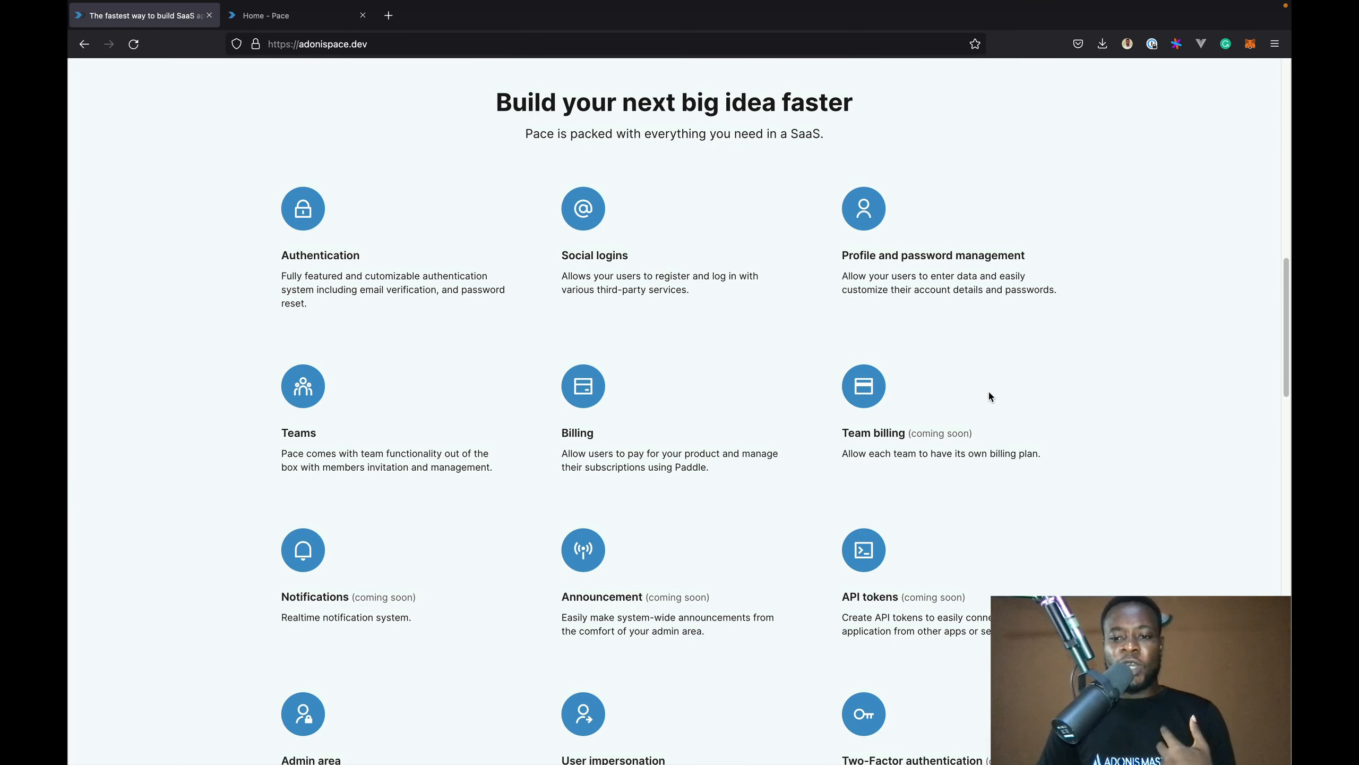
pyautogui.scroll(-3)
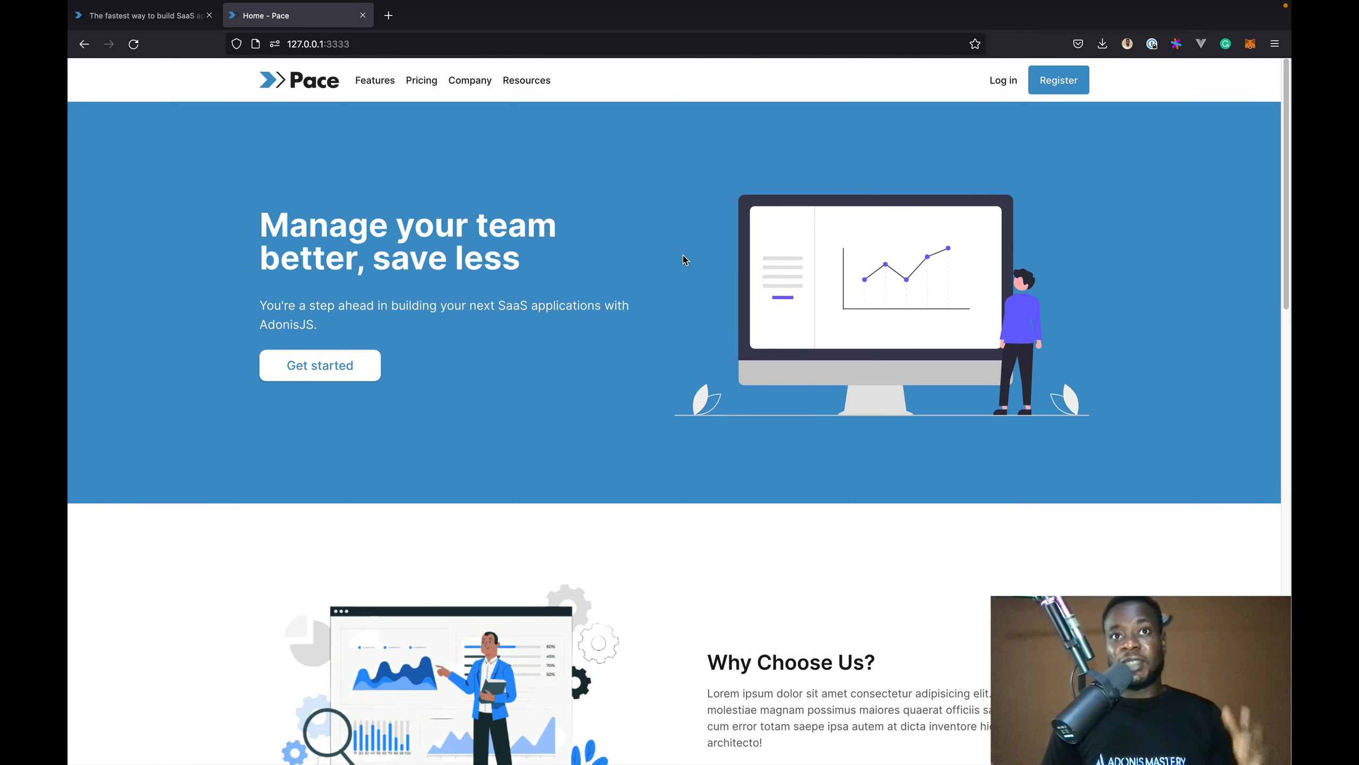
pyautogui.moveTo(720, 269)
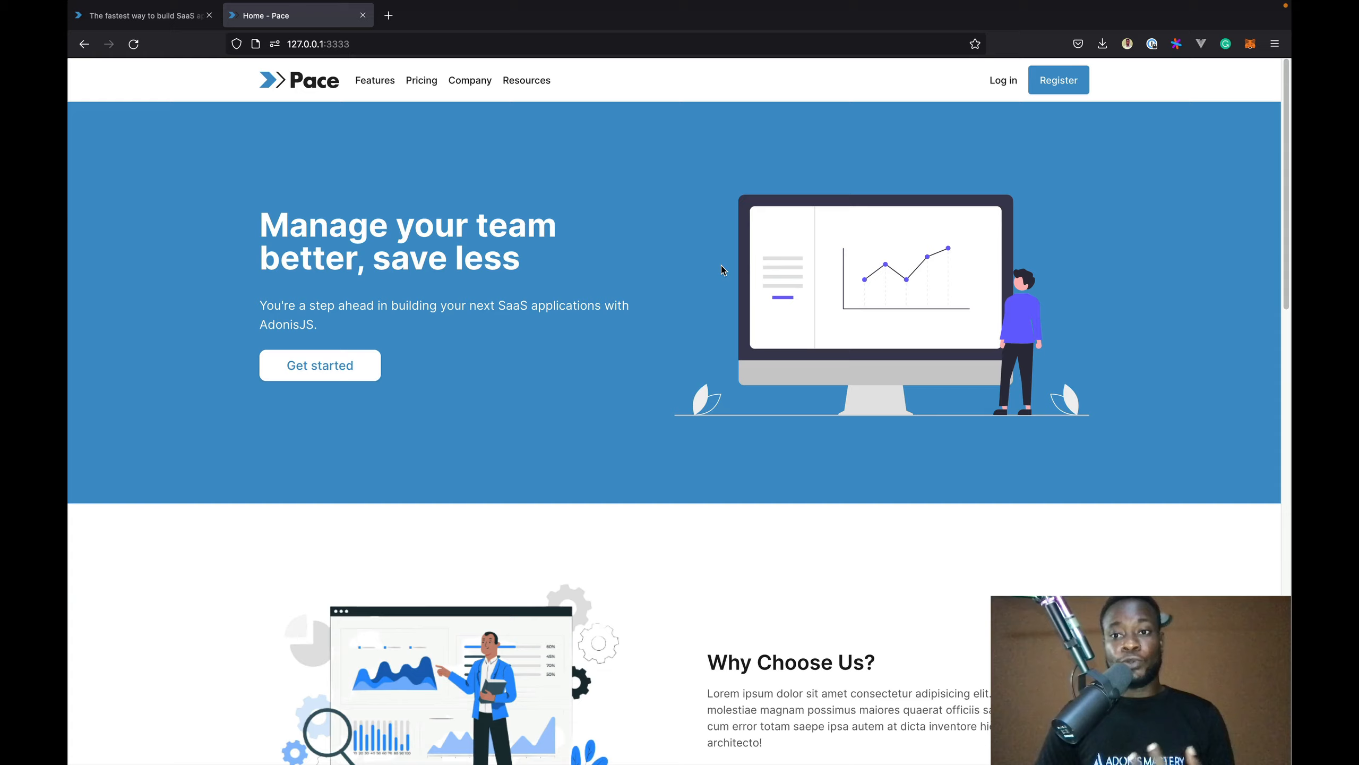
# Go to Register and focus the Name field on the sign-up form.
pyautogui.click(1057, 79)
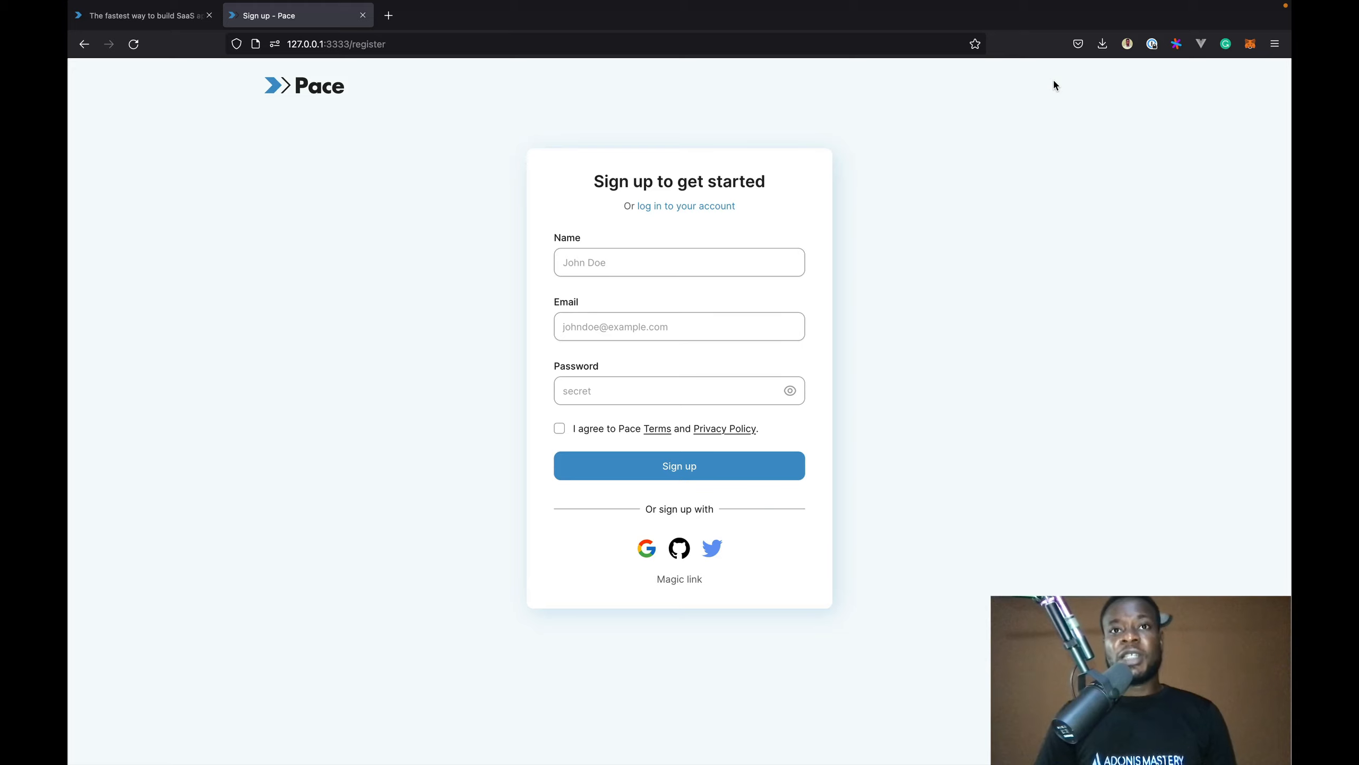
pyautogui.click(679, 262)
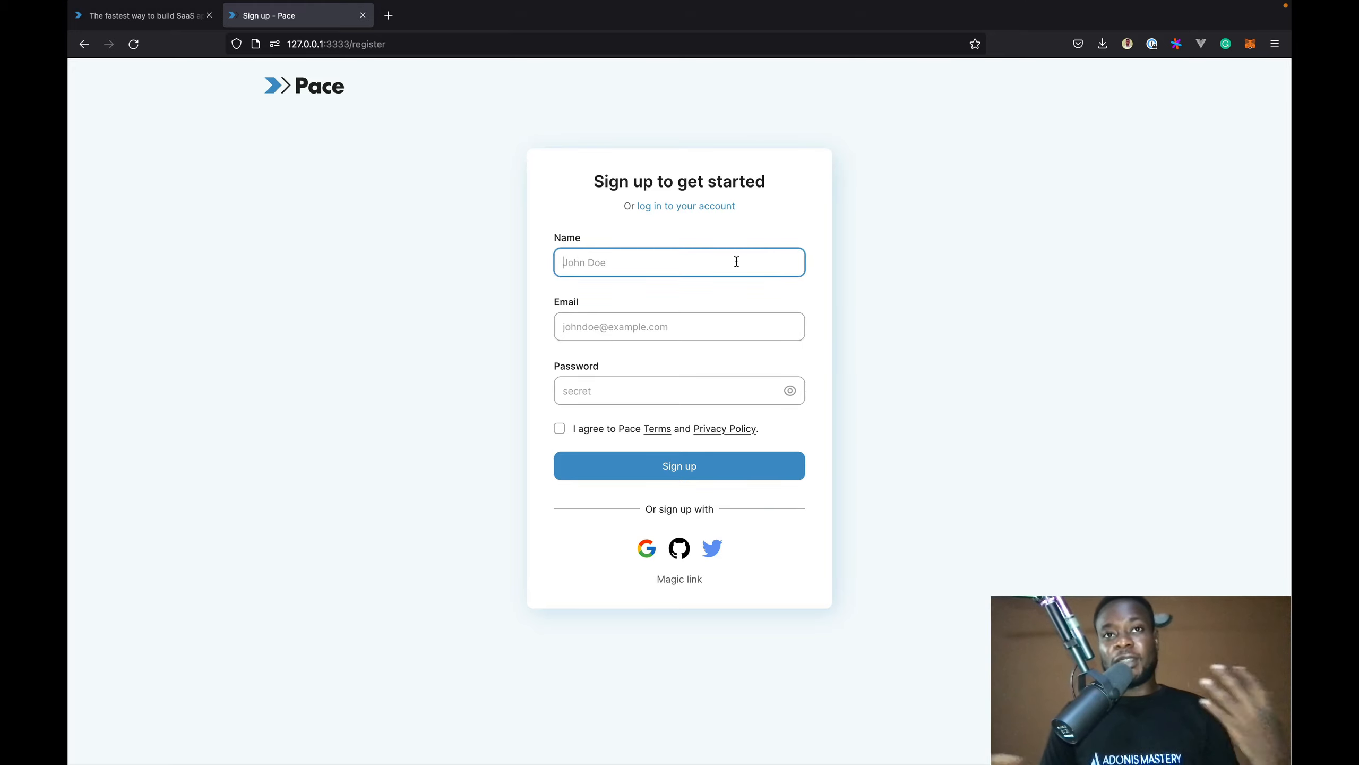
pyautogui.moveTo(647, 549)
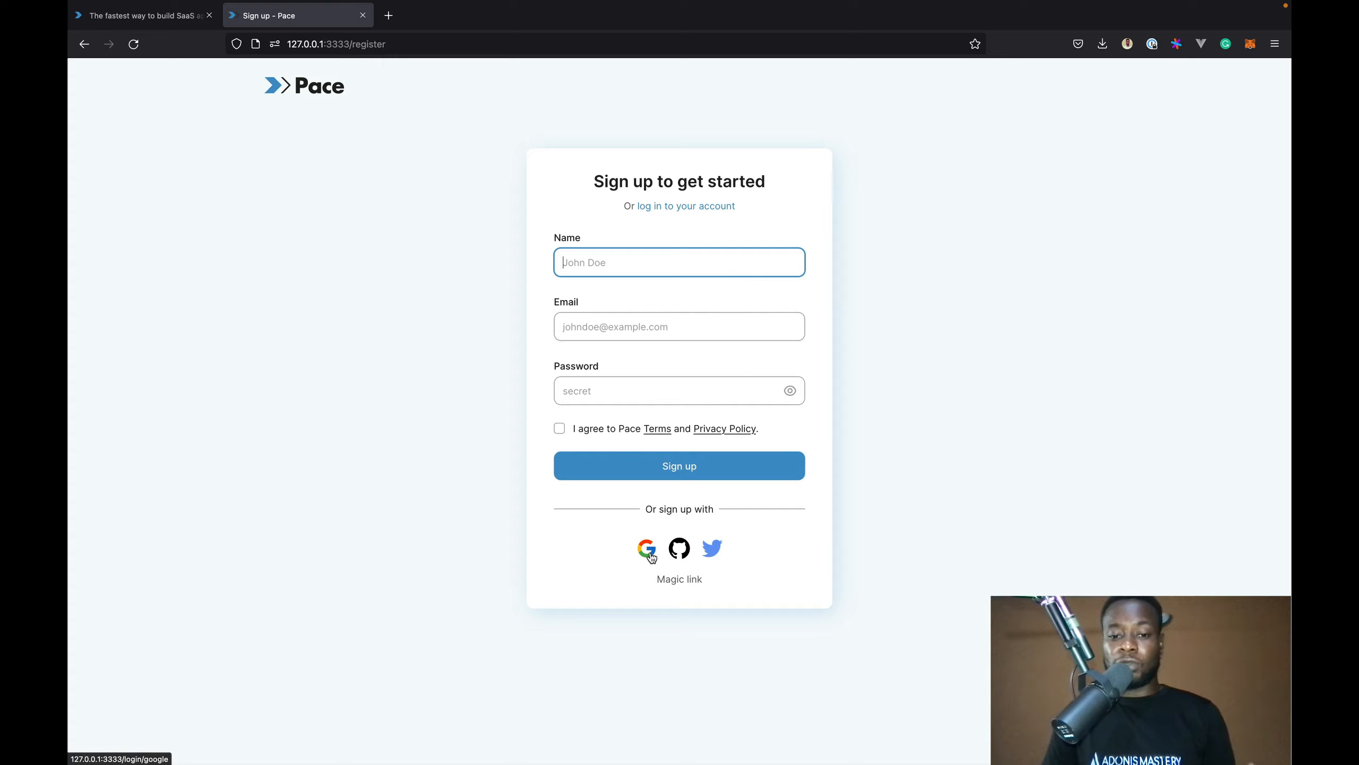
pyautogui.moveTo(644, 577)
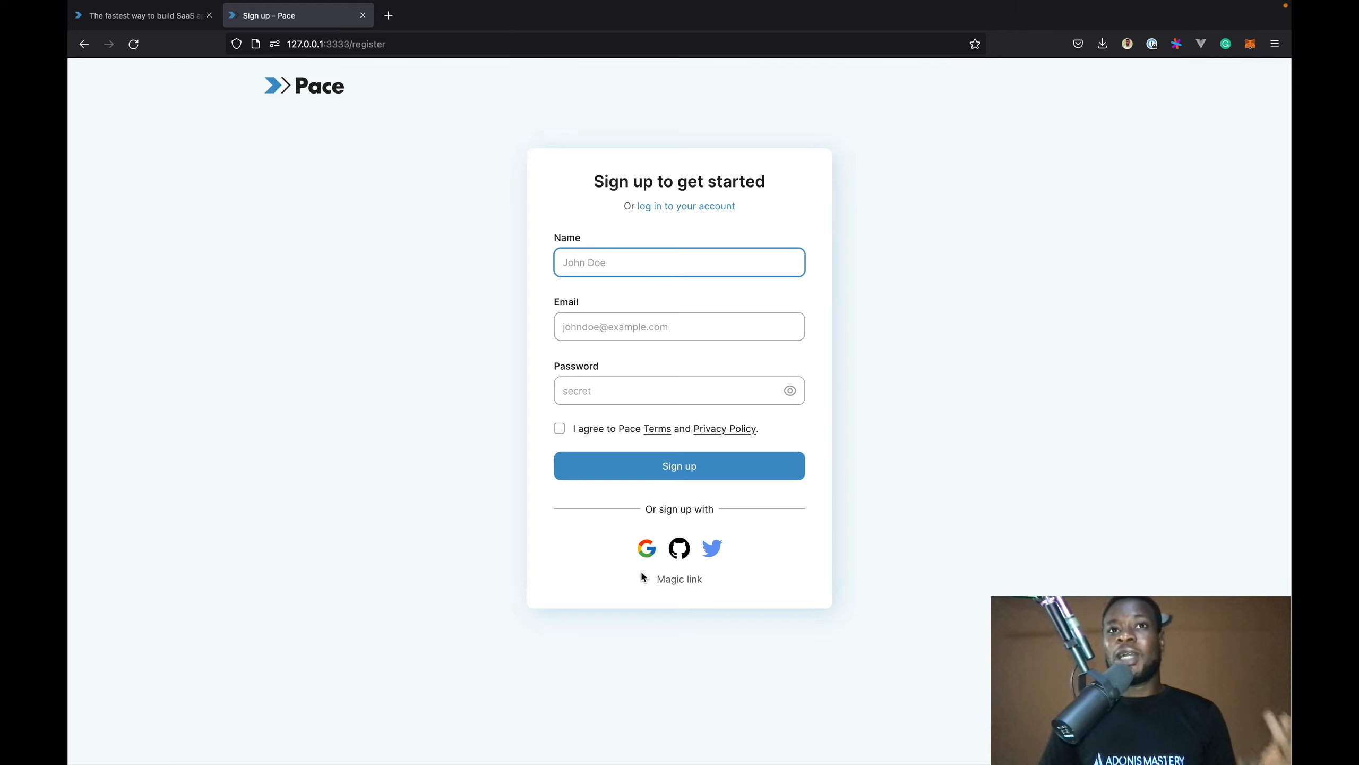
pyautogui.click(678, 263)
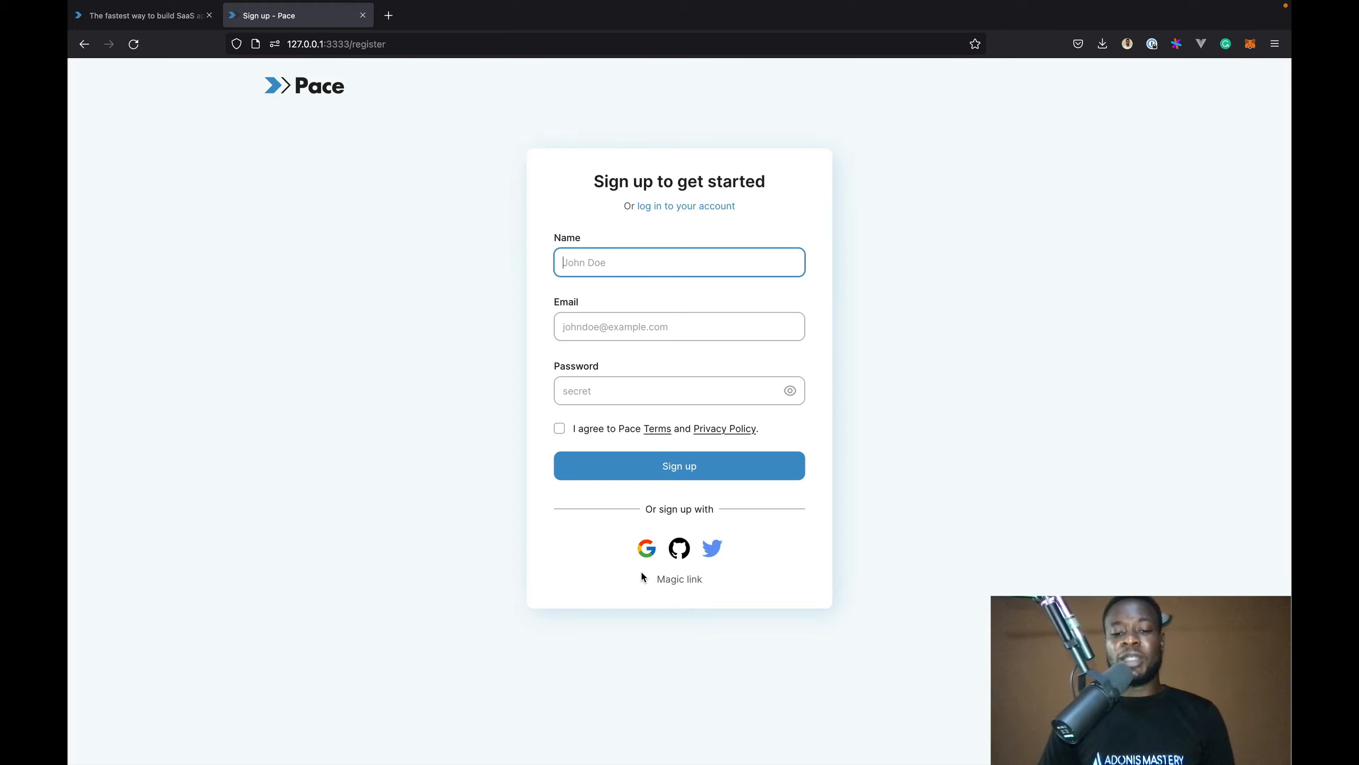
pyautogui.moveTo(632, 567)
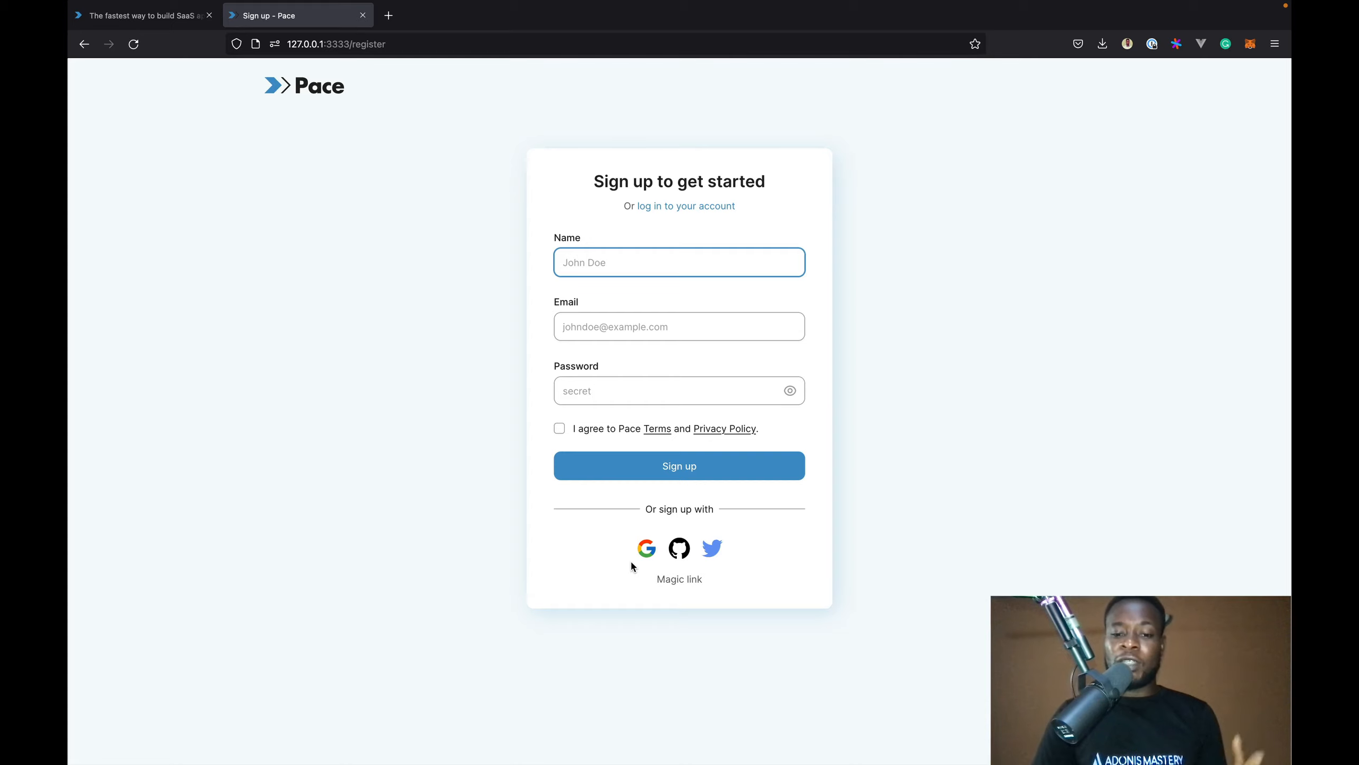
pyautogui.click(680, 579)
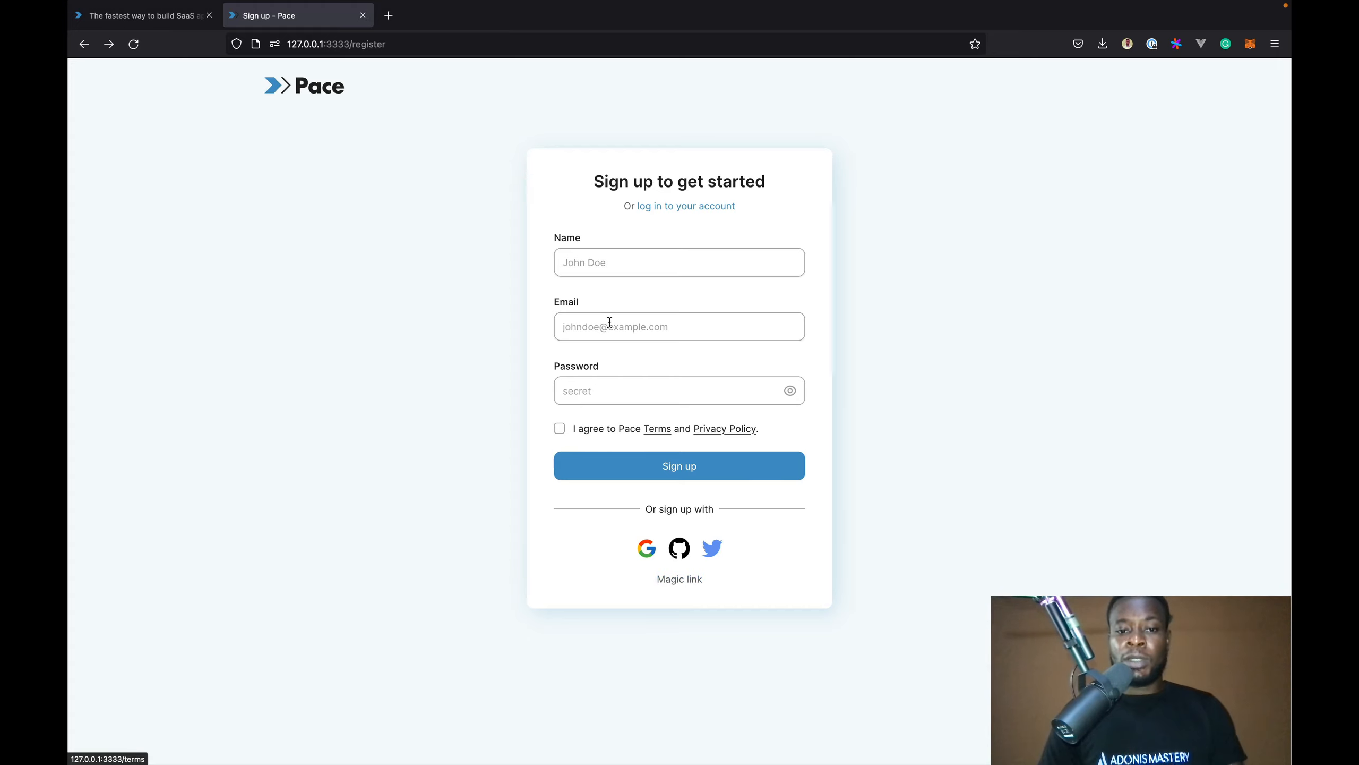
pyautogui.write('Chimezie Enyinnaya')
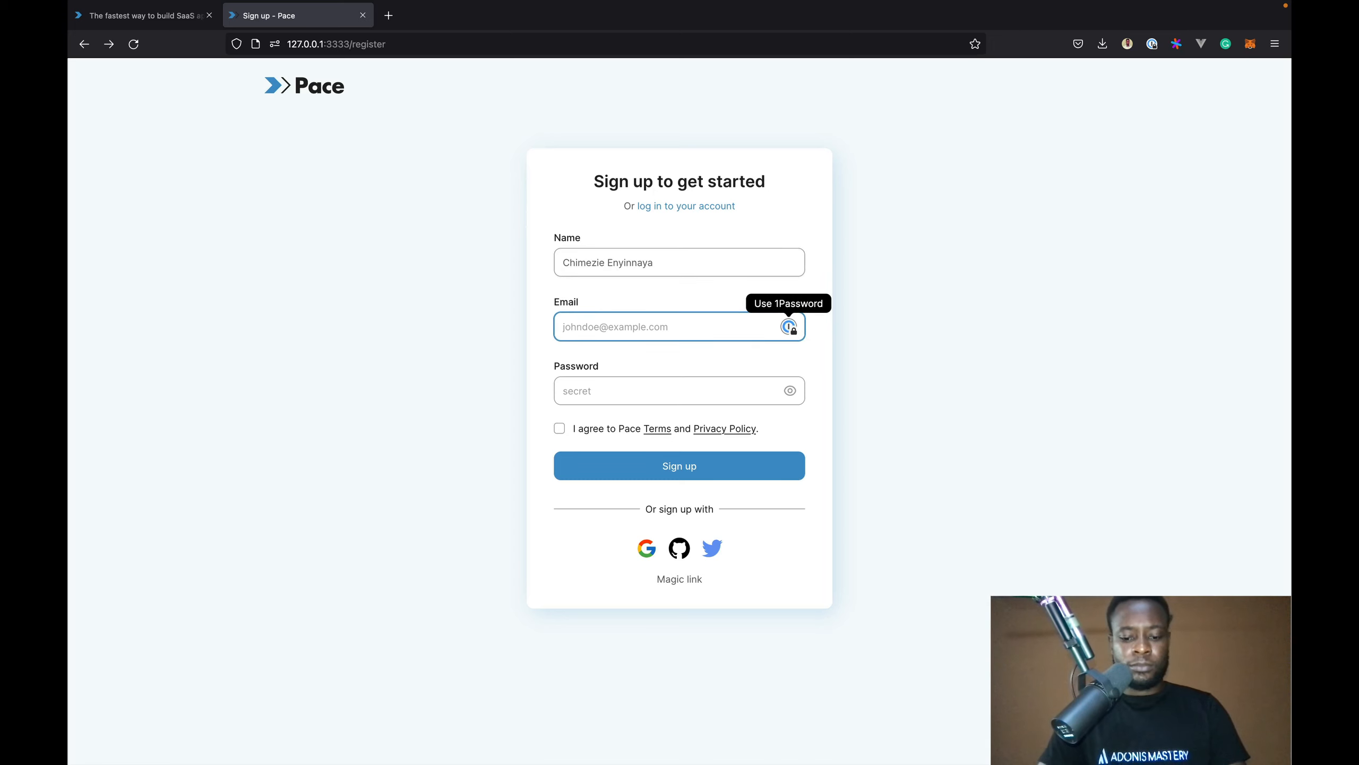
pyautogui.write('chime')
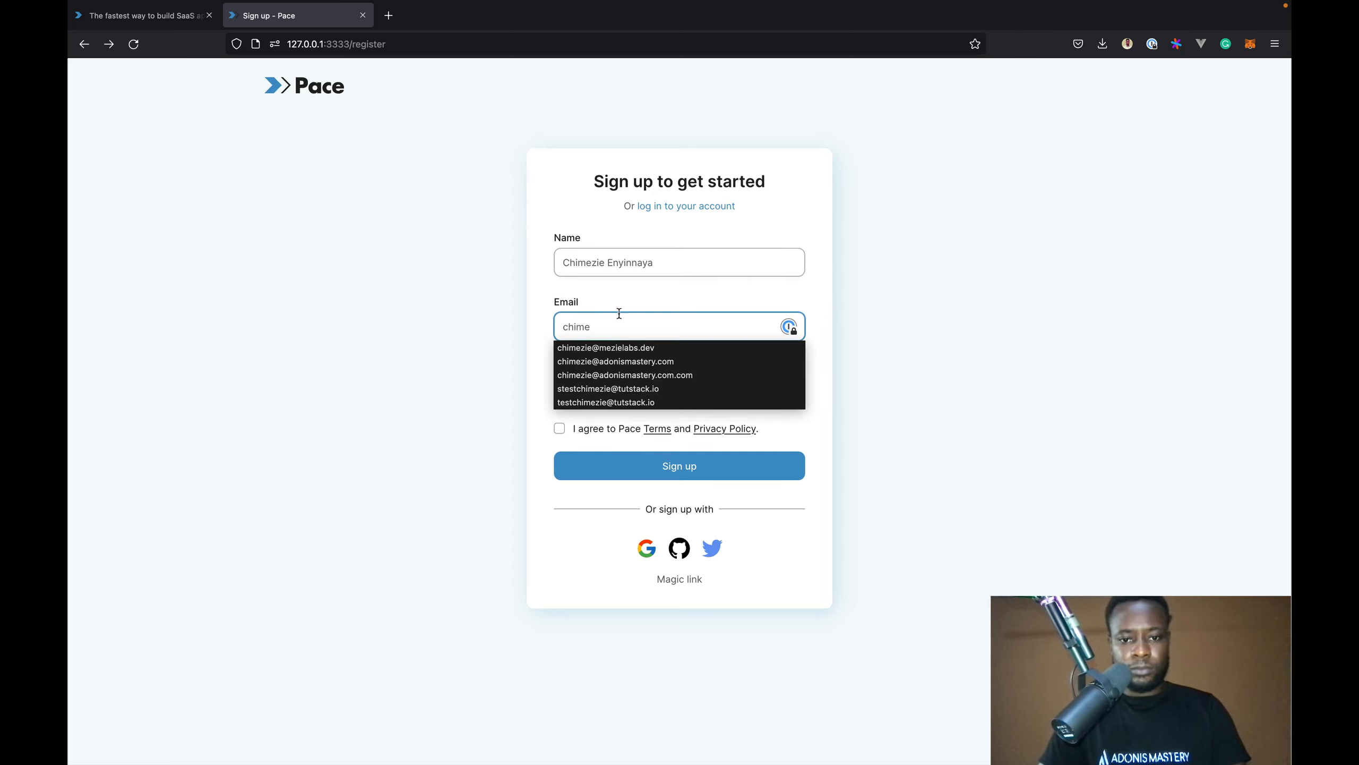
pyautogui.click(606, 347)
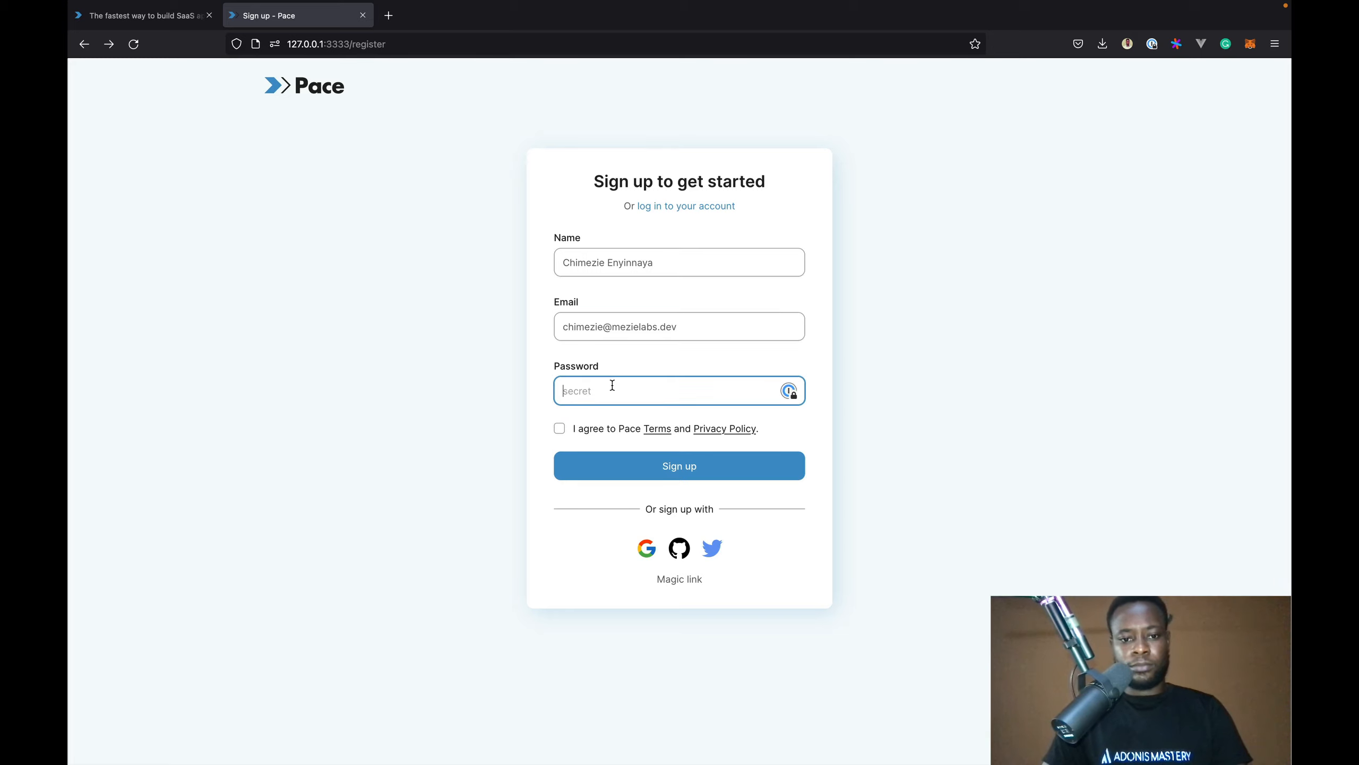
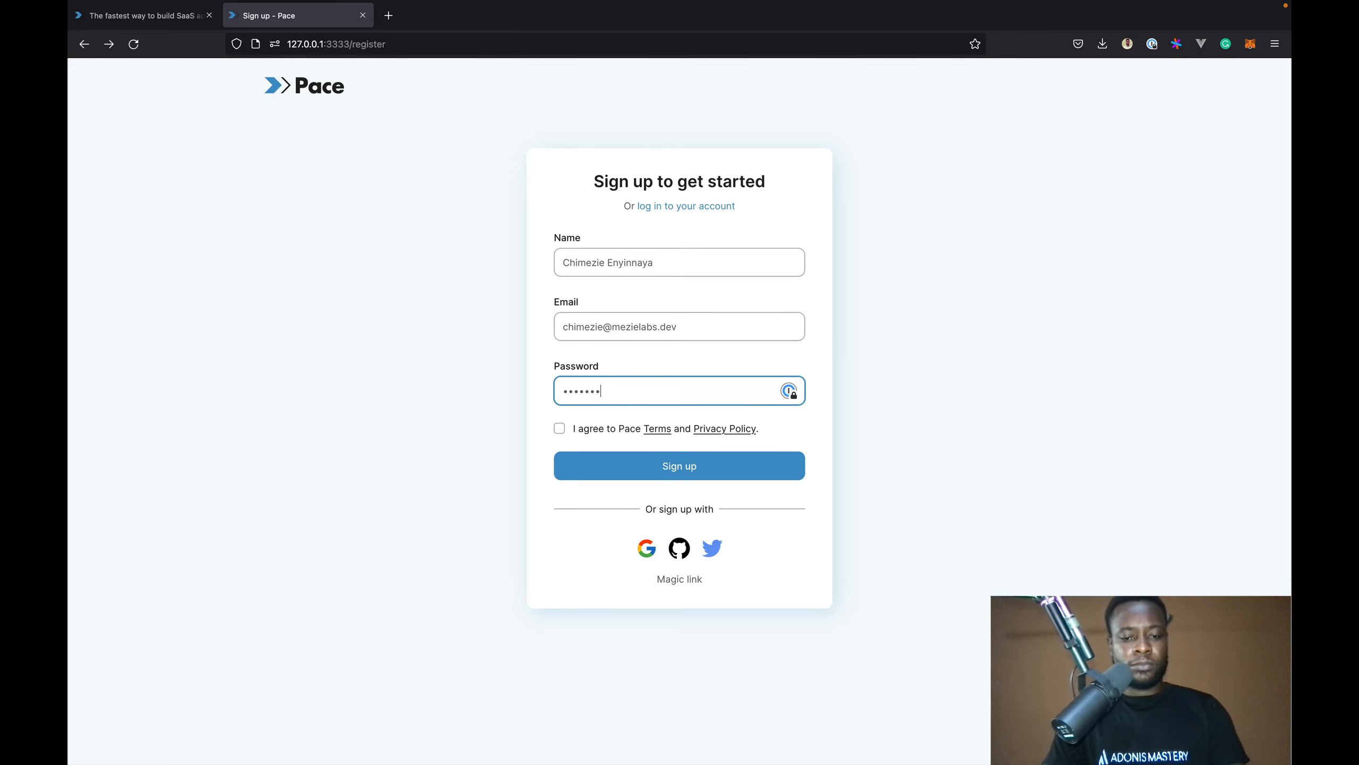
pyautogui.click(560, 428)
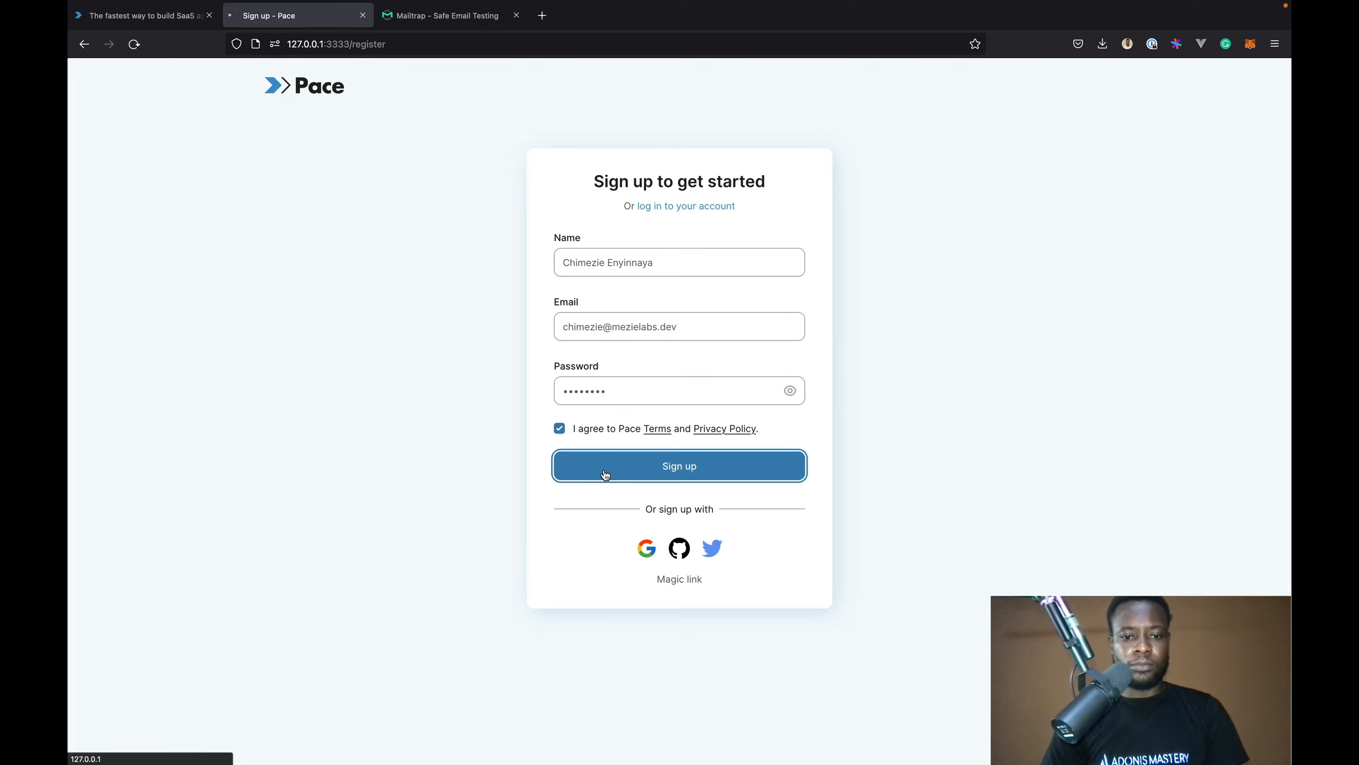
pyautogui.click(679, 465)
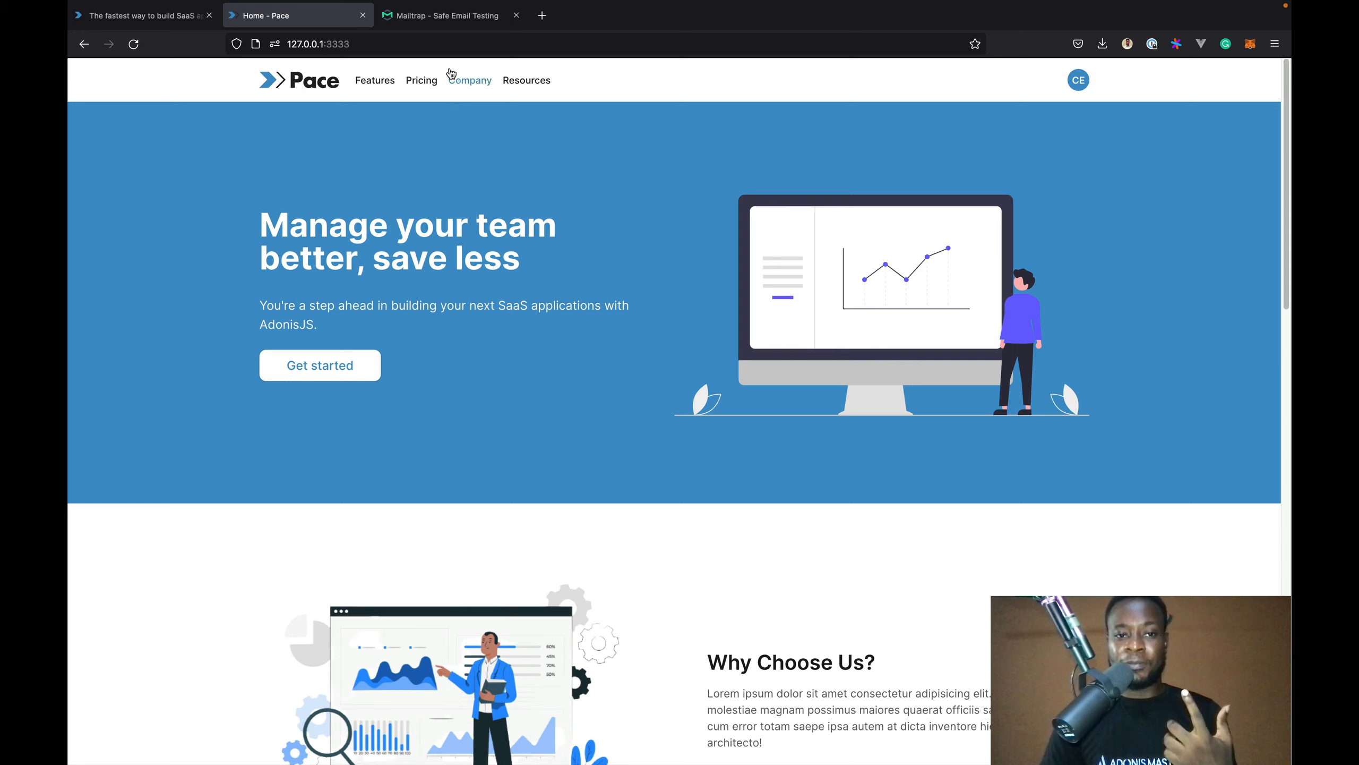
# View the 'Verify Your Email Address' message in the Mailtrap test inbox.
pyautogui.click(443, 15)
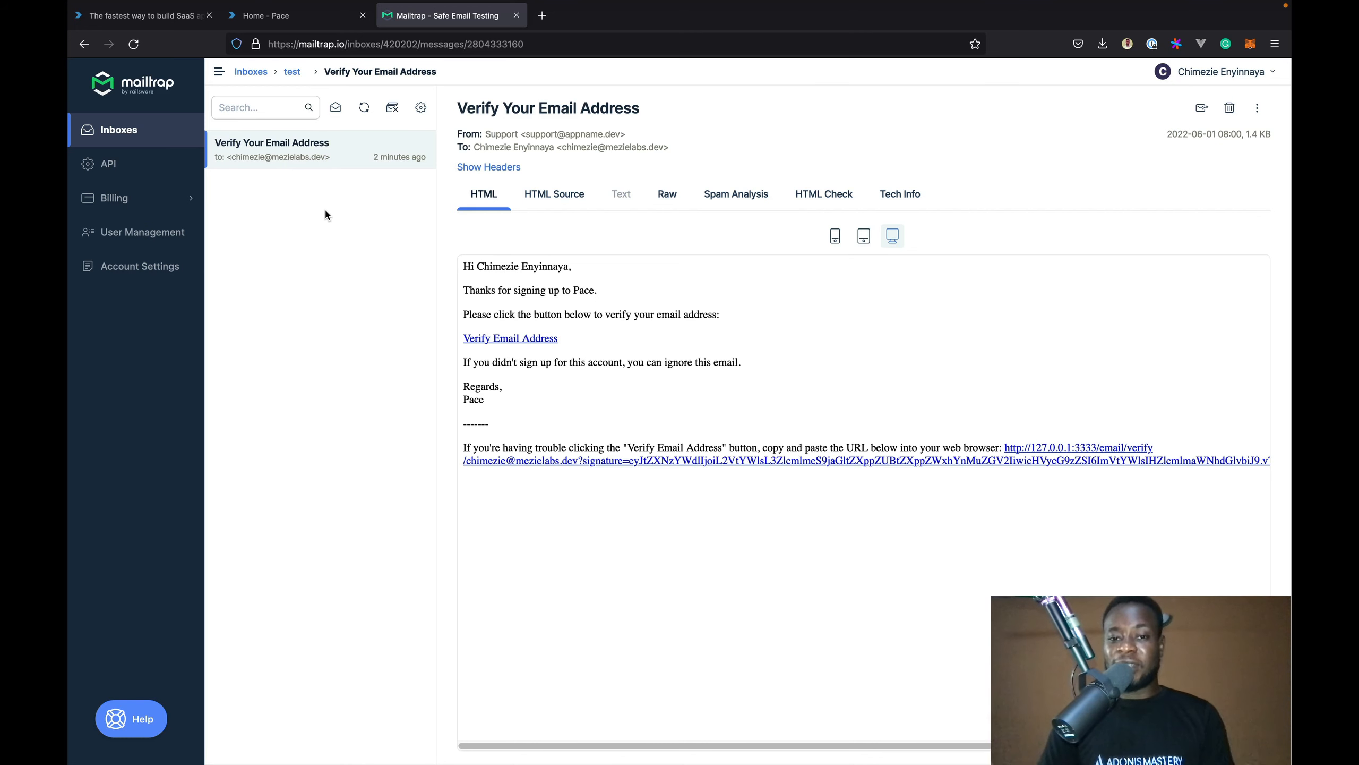
# In Account settings, trim the name to 'Chimezie' and save it.
pyautogui.click(295, 15)
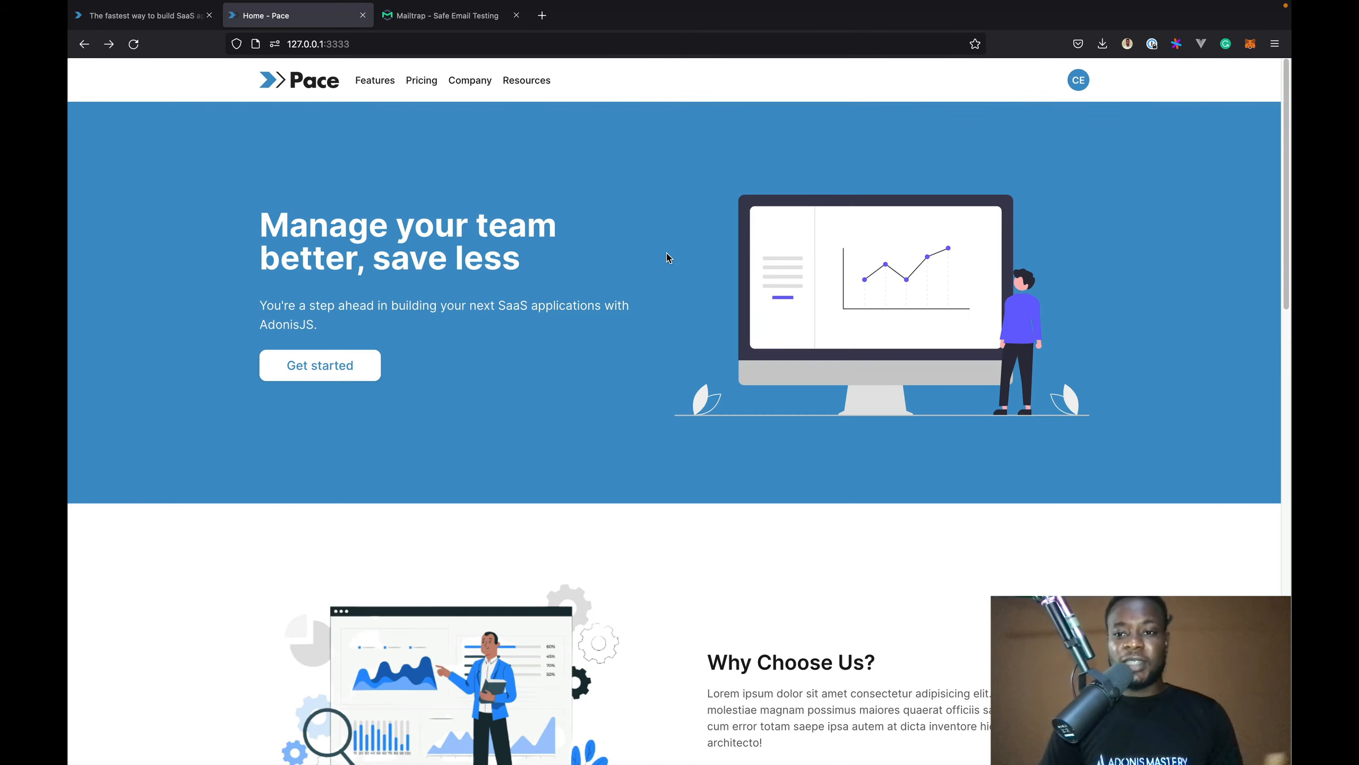
pyautogui.click(1078, 80)
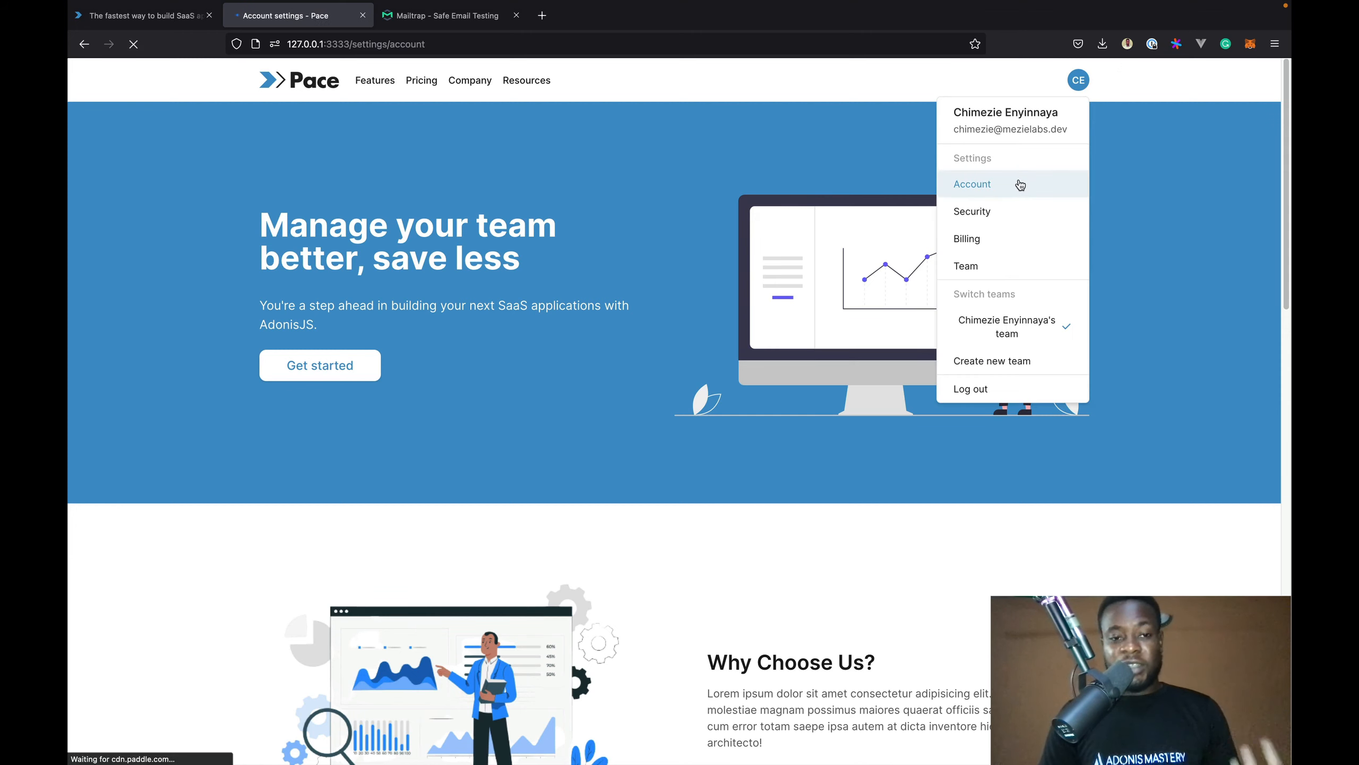
pyautogui.click(972, 183)
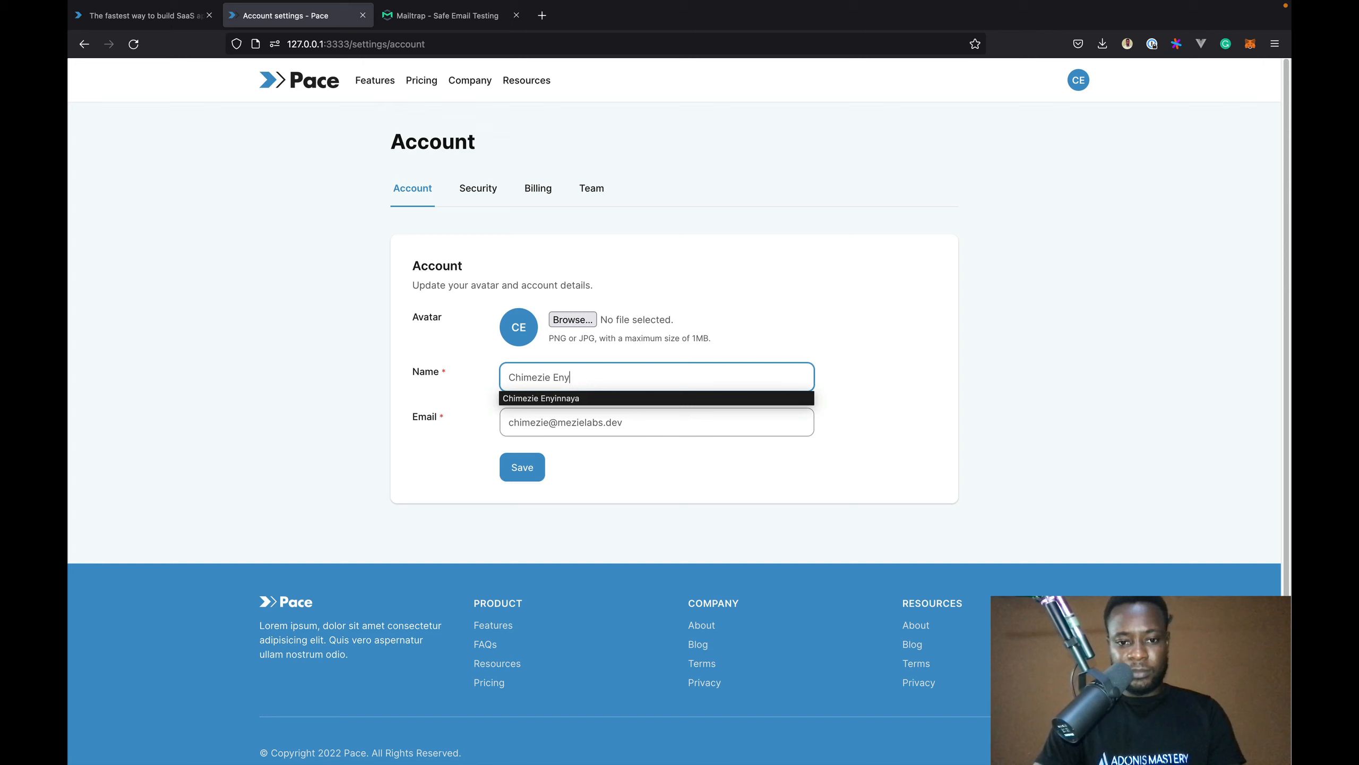
pyautogui.press('Backspace')
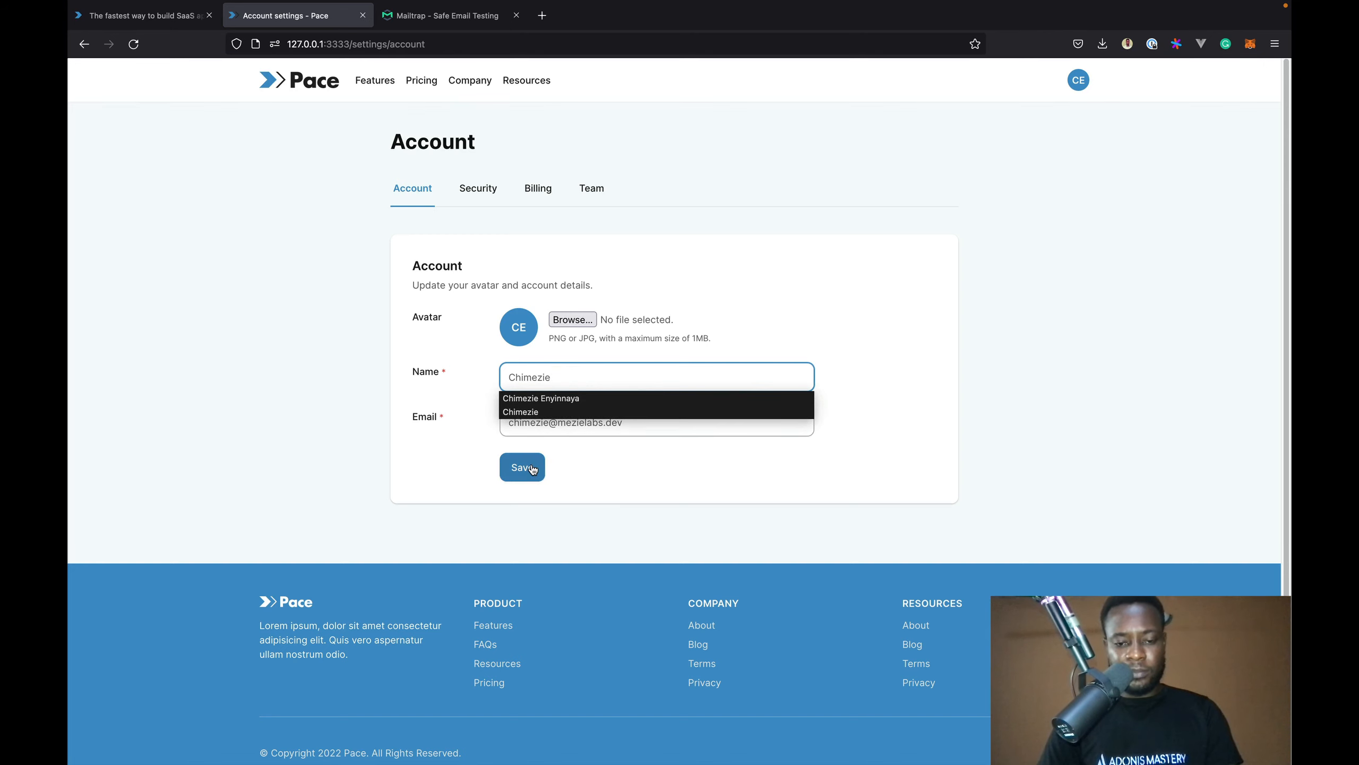
pyautogui.click(521, 466)
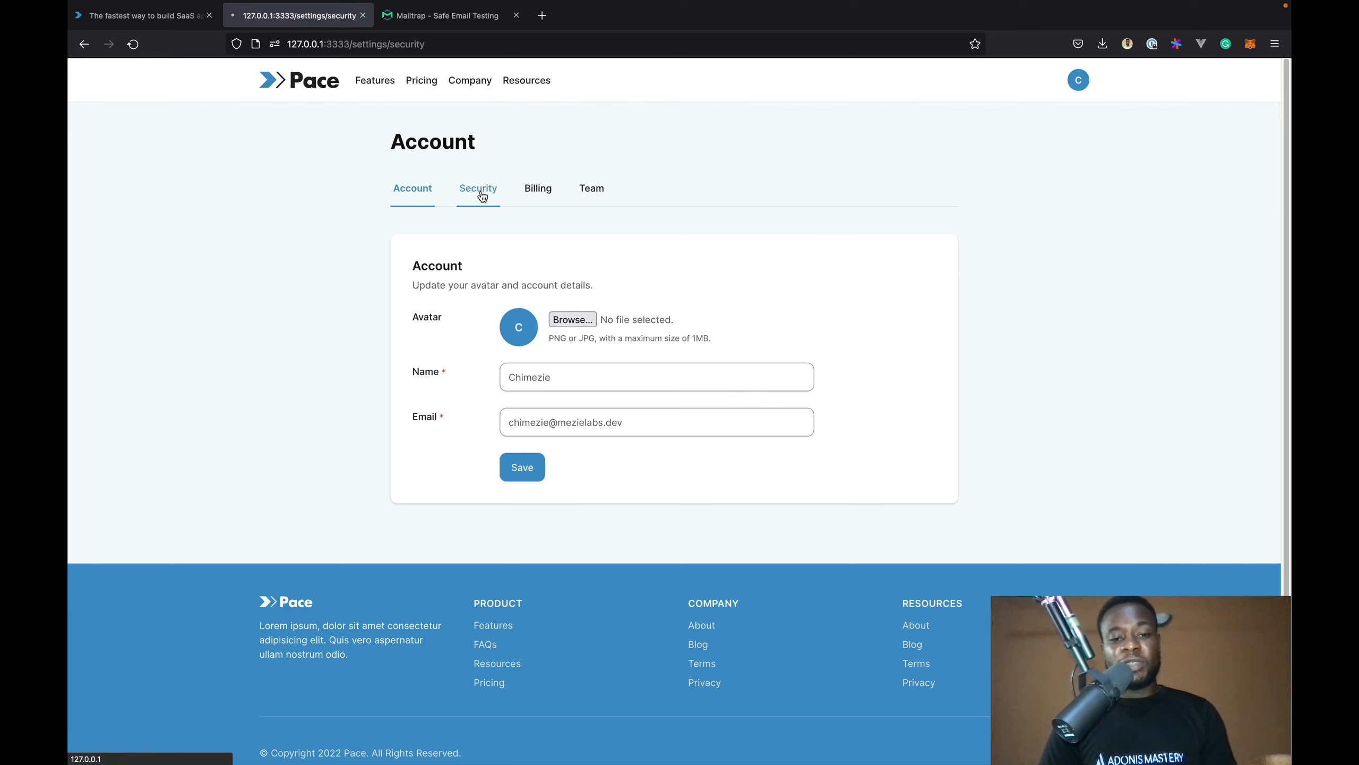
# Glance at Password settings, then show Billing with Monthly $15 and Yearly $99 plans.
pyautogui.click(478, 188)
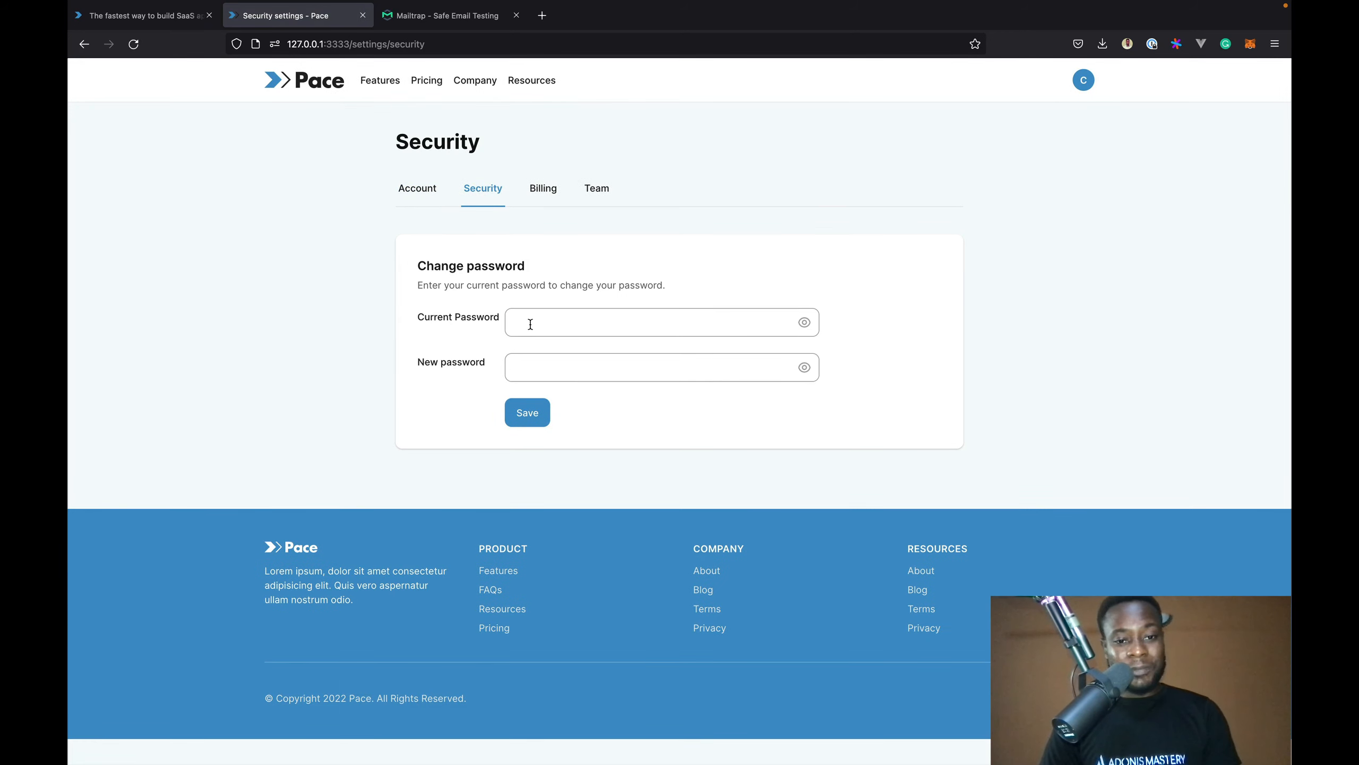
pyautogui.click(543, 188)
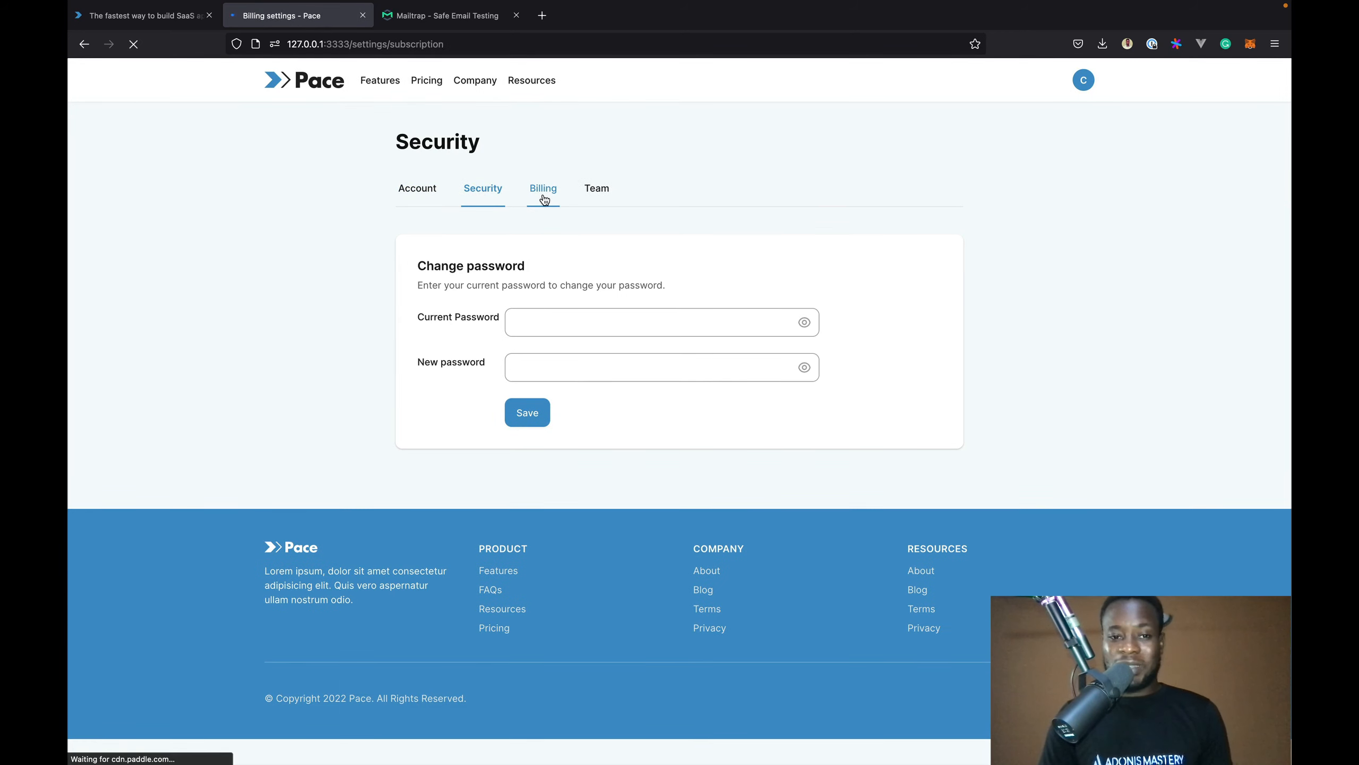
pyautogui.click(543, 188)
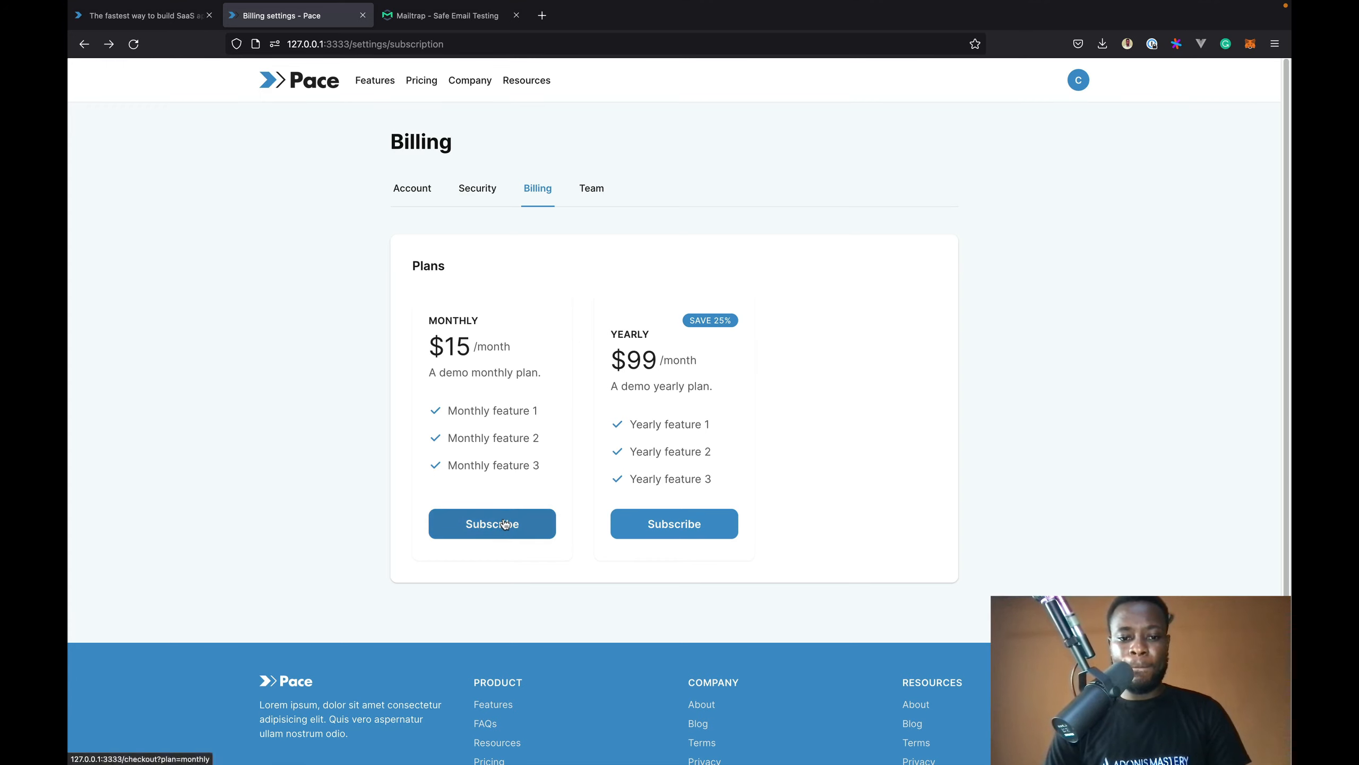
# Start checkout for the Monthly $15 plan, continuing with Nigeria and Pay by Card.
pyautogui.click(492, 523)
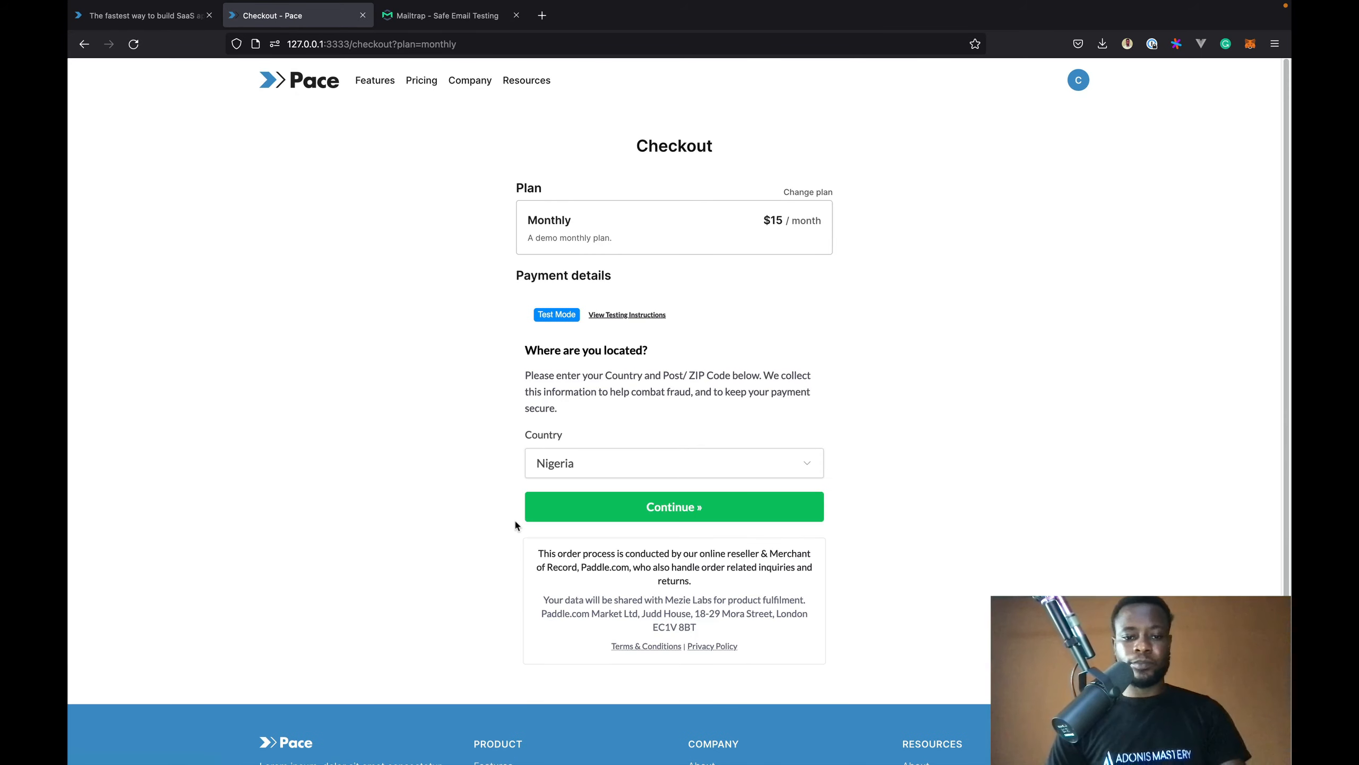
pyautogui.moveTo(621, 408)
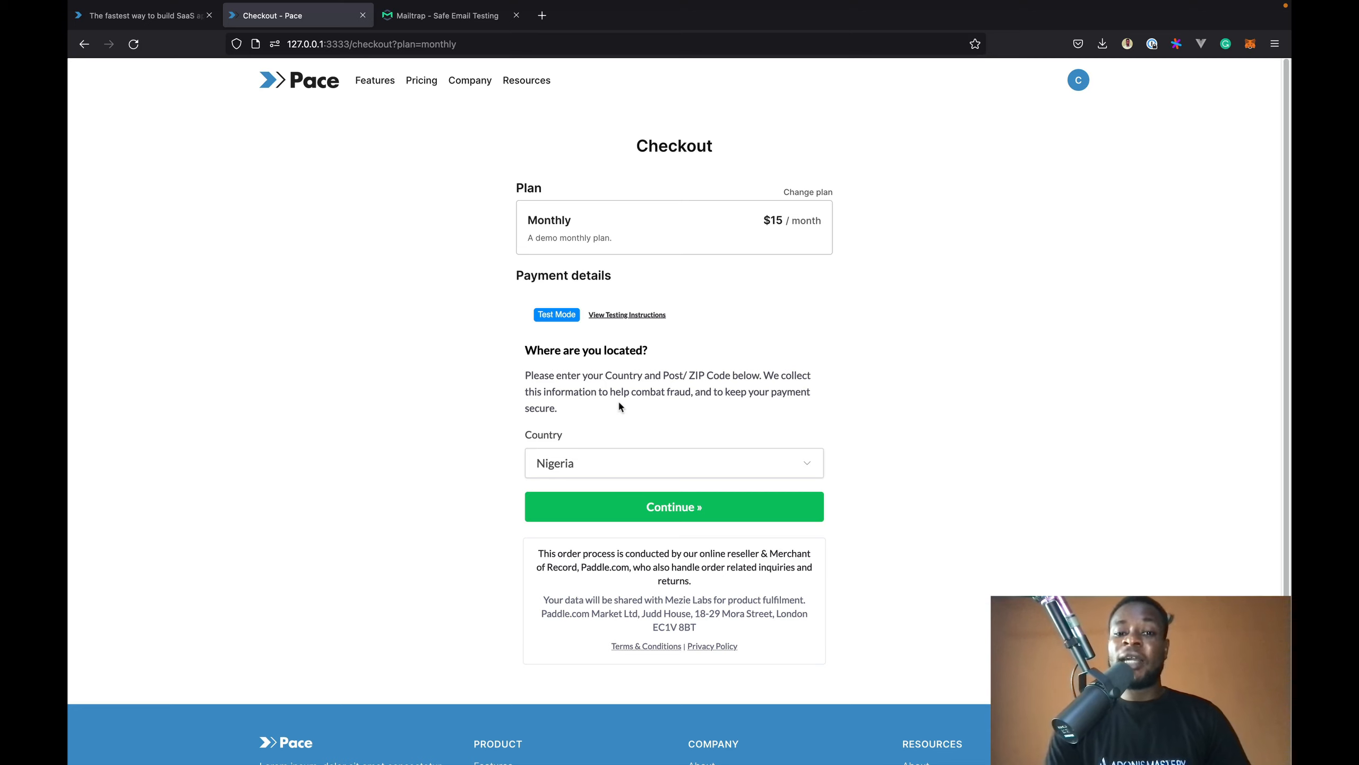
pyautogui.moveTo(693, 425)
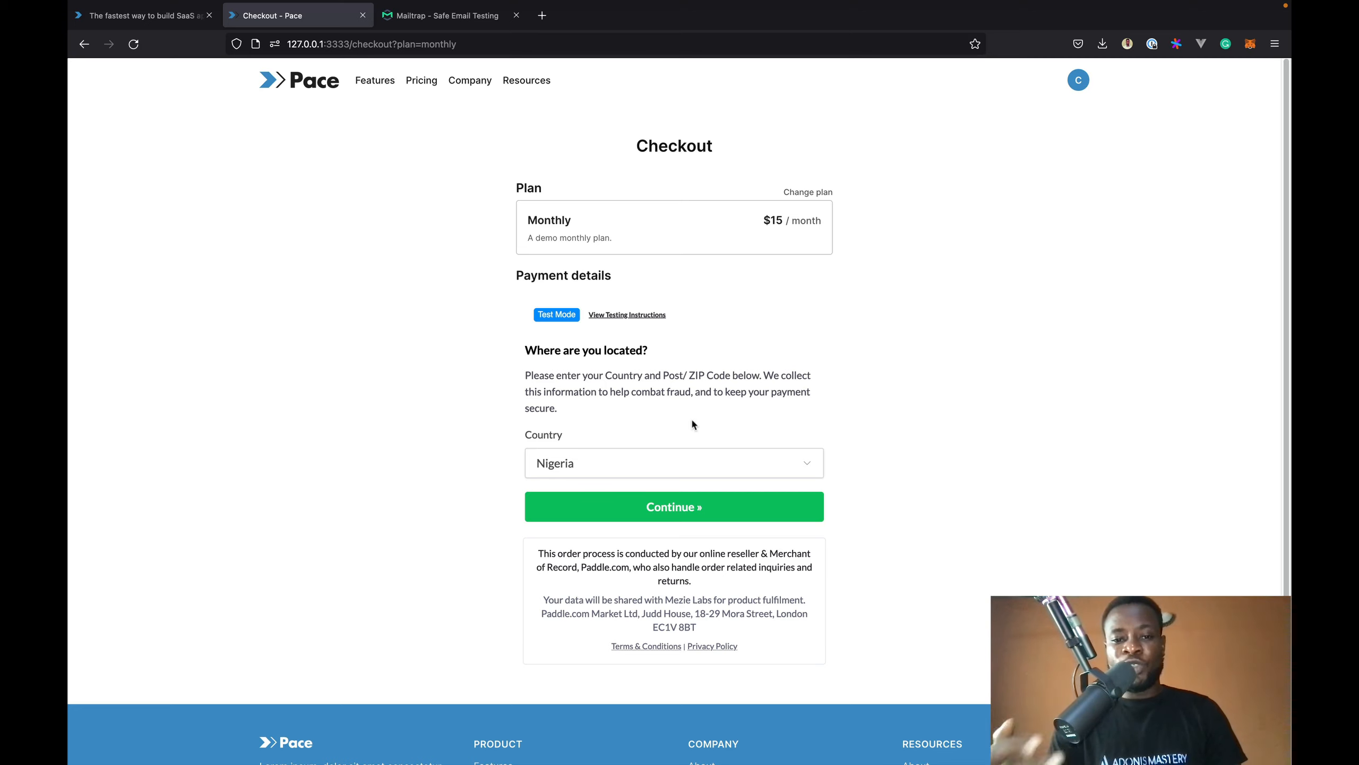
pyautogui.moveTo(521, 318)
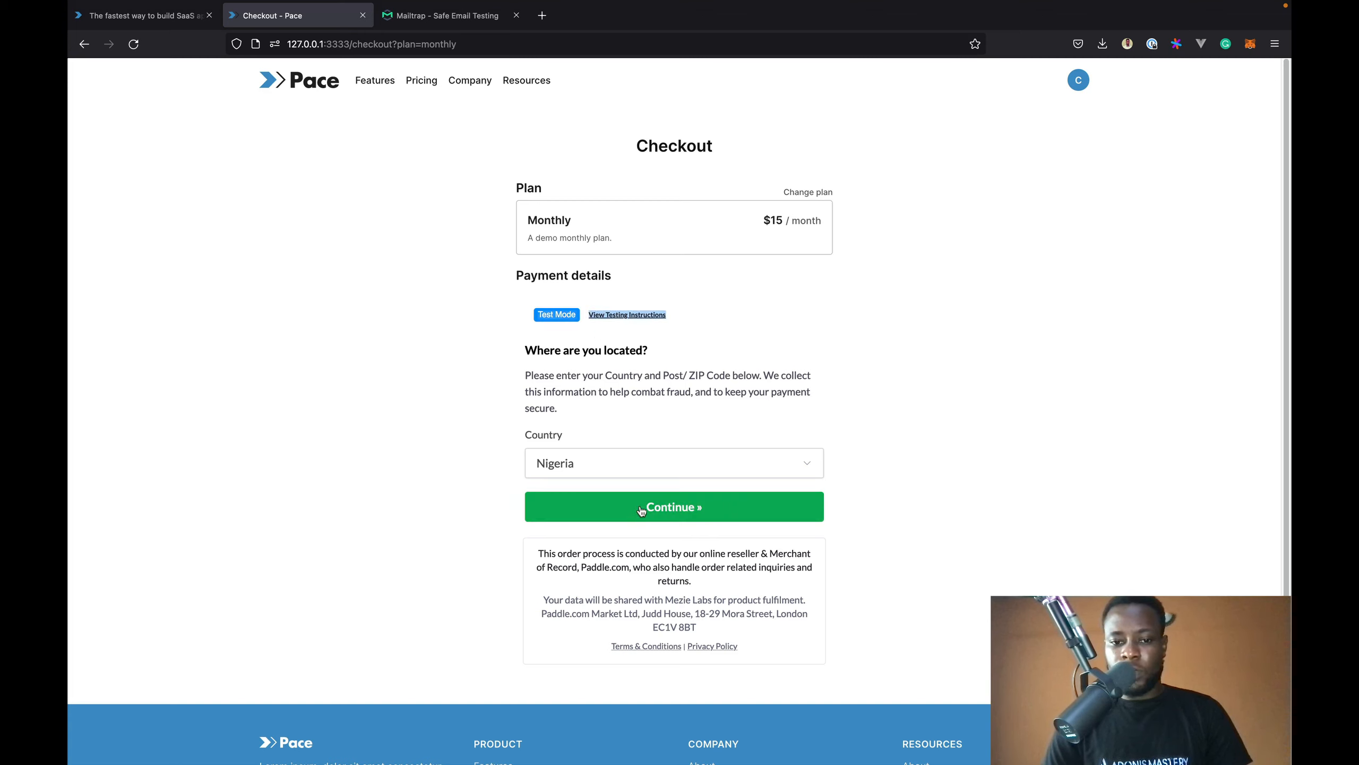
pyautogui.click(674, 508)
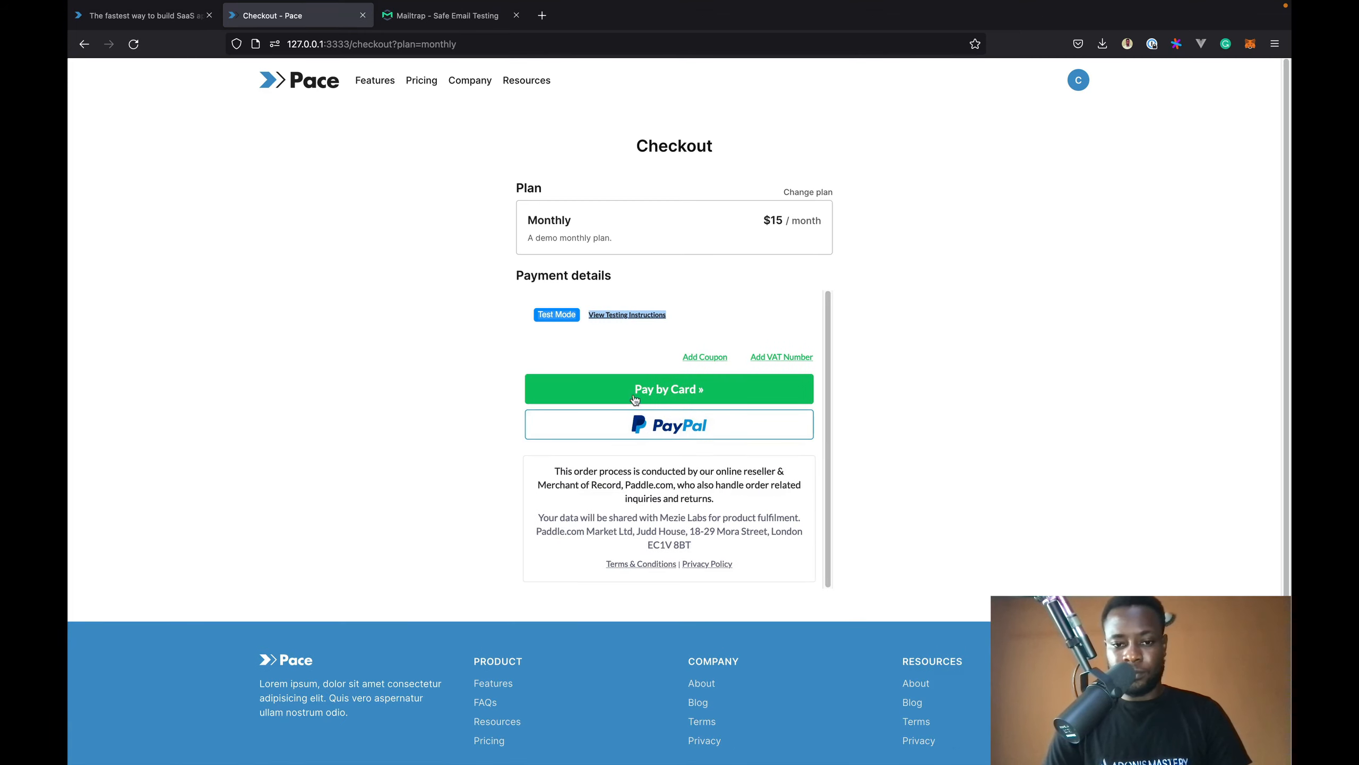
pyautogui.click(668, 389)
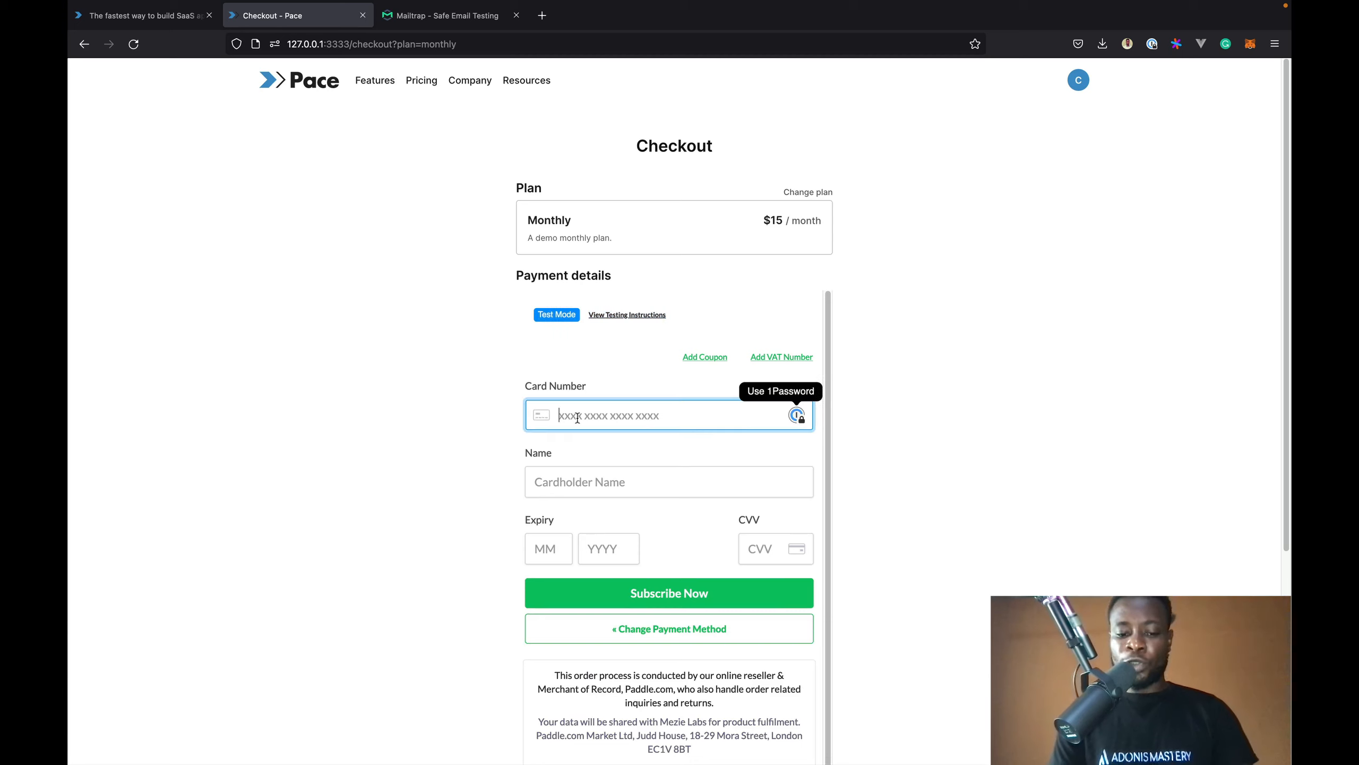
# Pay with test card 4242, expiry 12, CVC 123, then return to the merchant site.
pyautogui.write('4242 4242 4242 4242')
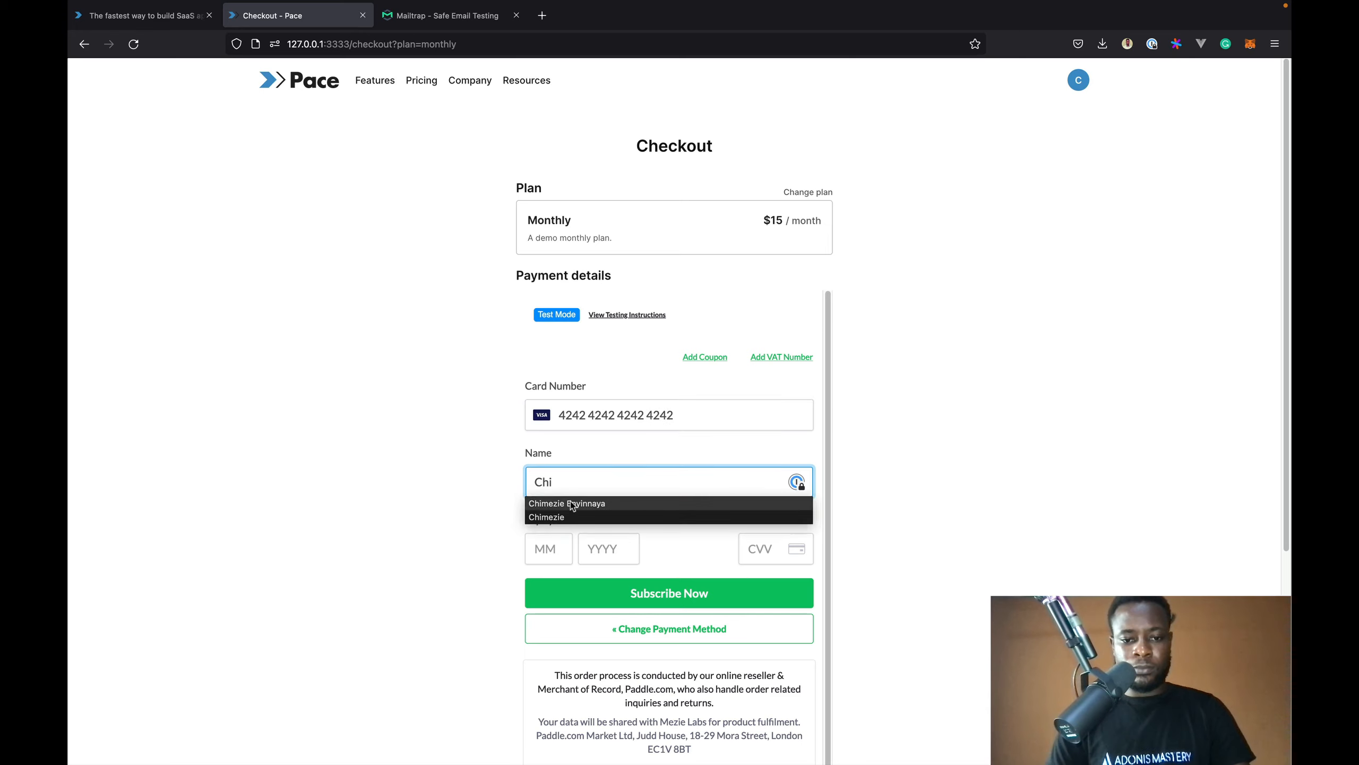
pyautogui.write('12')
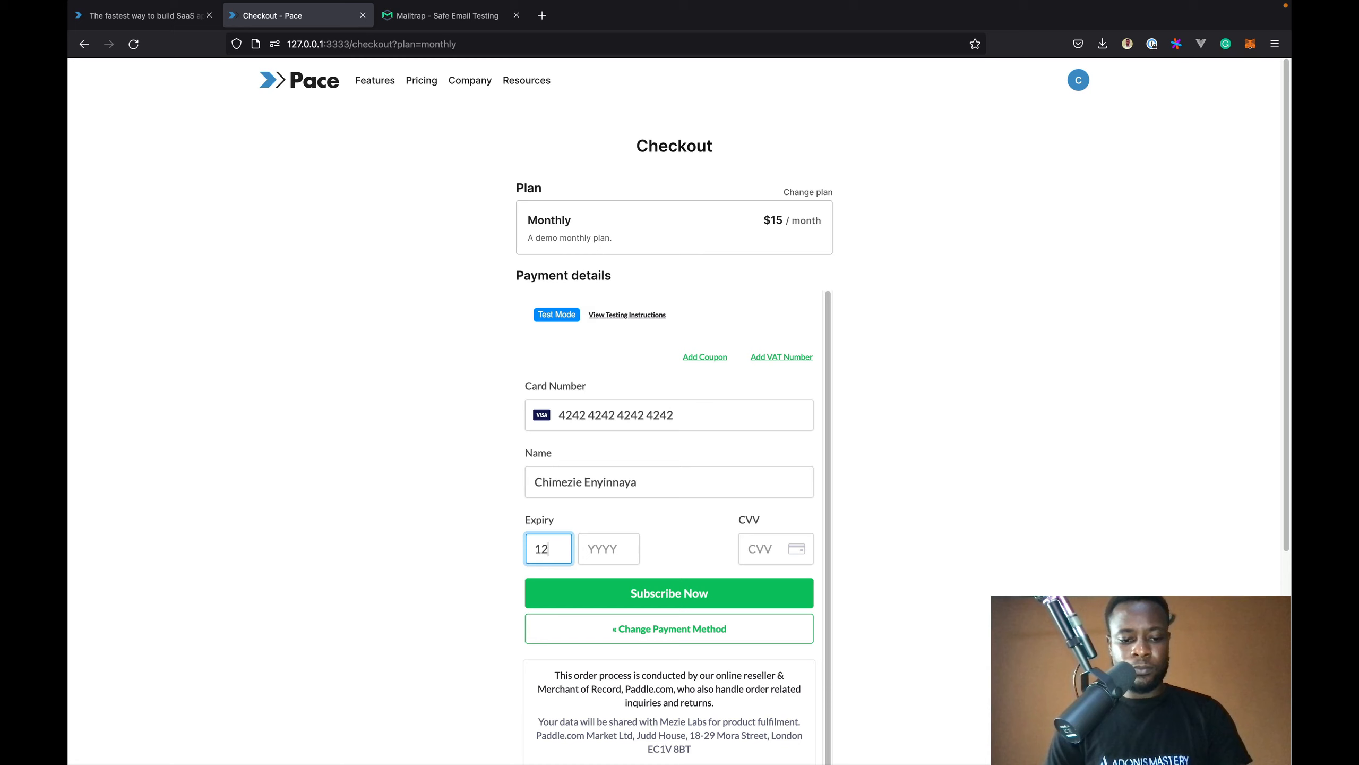
pyautogui.write('123')
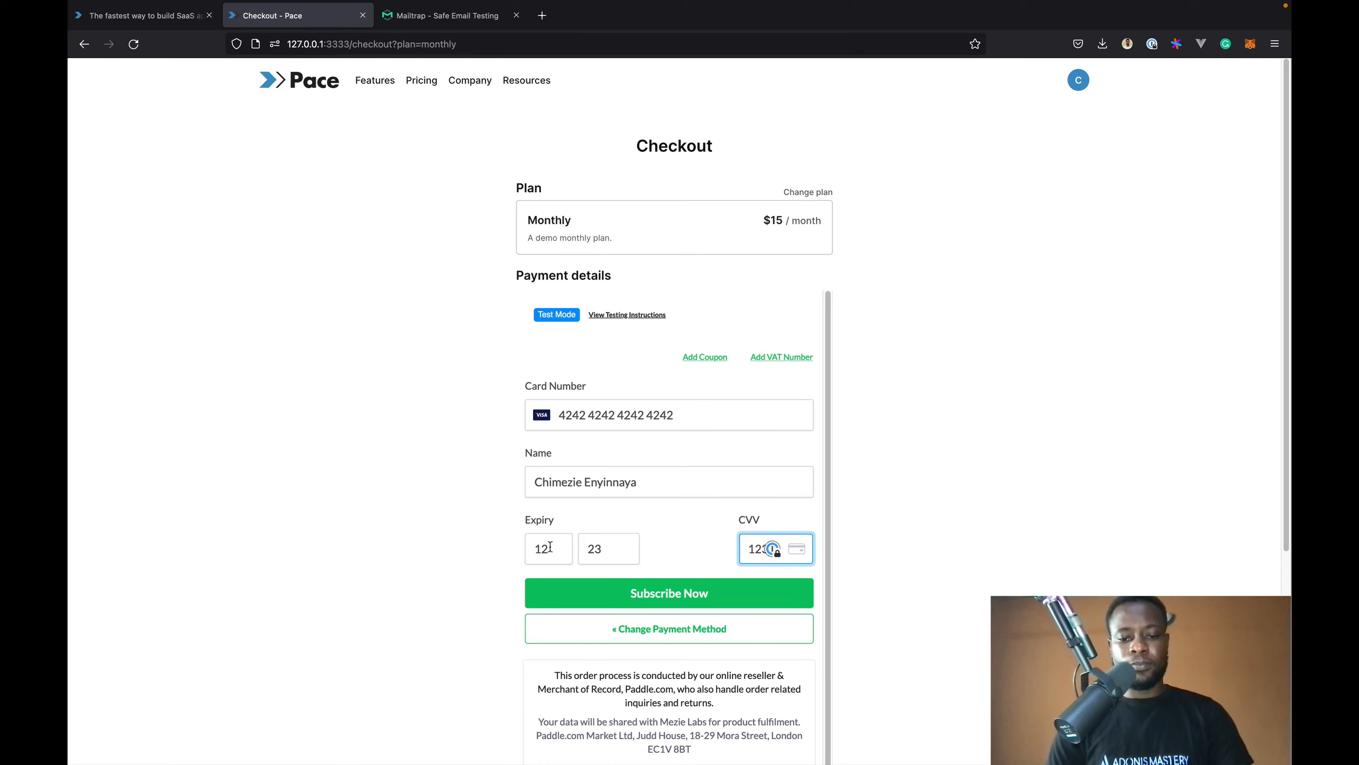
pyautogui.click(668, 593)
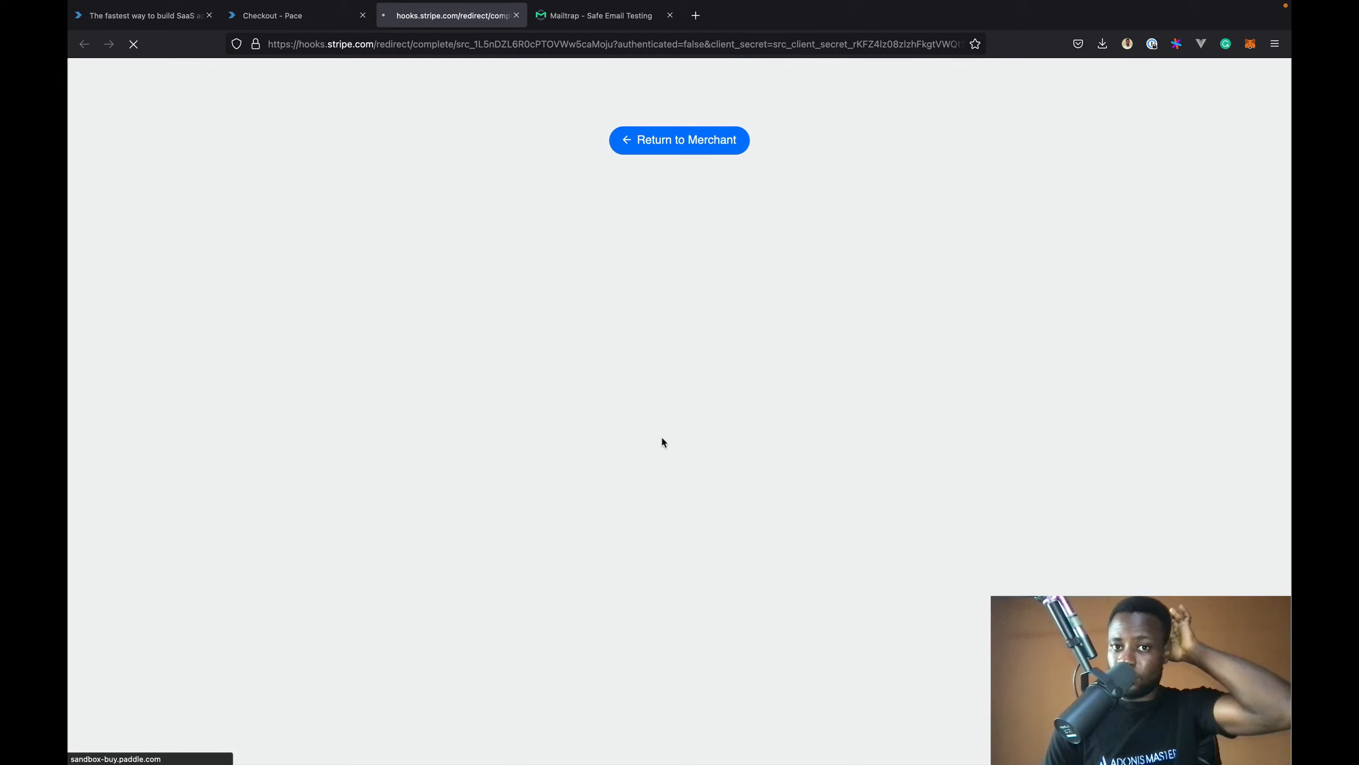
pyautogui.click(679, 139)
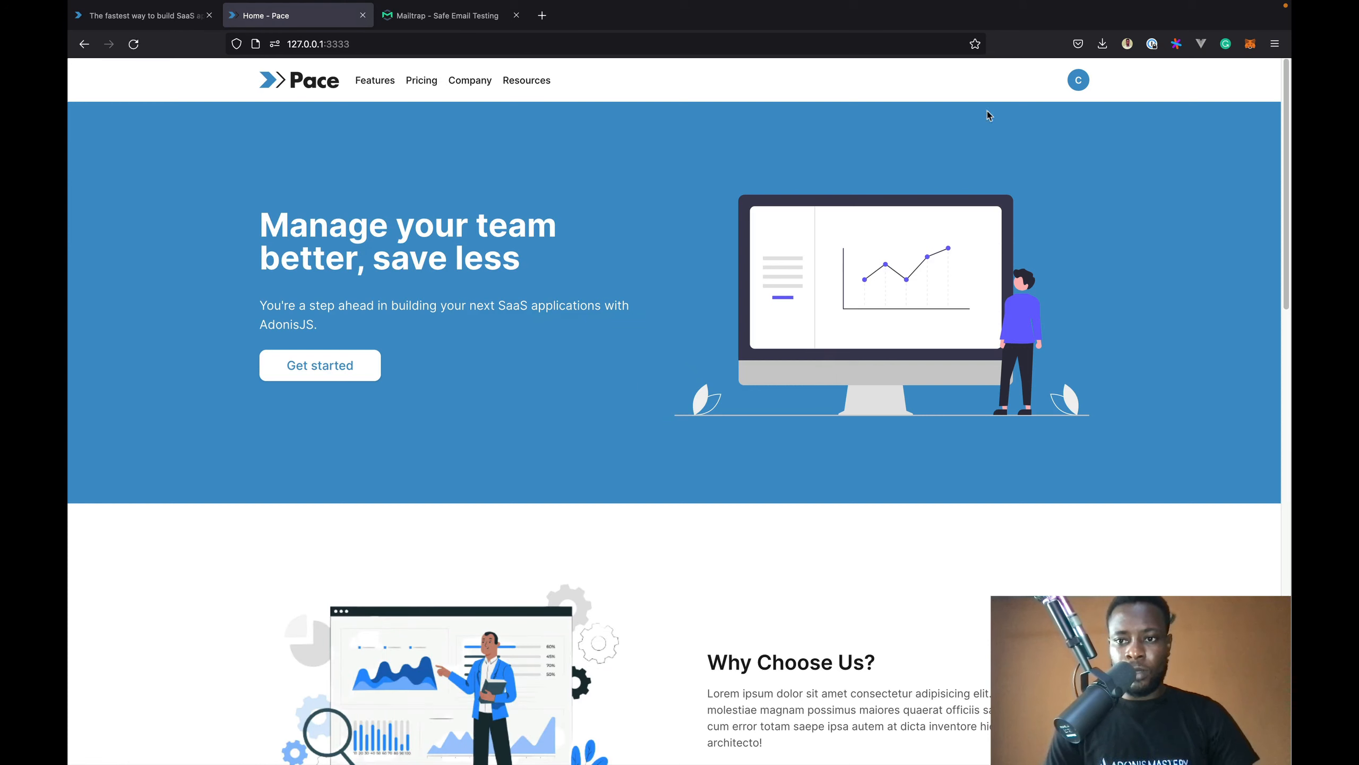
# Go to Billing settings showing the active Monthly $15 subscription on Visa 4242.
pyautogui.click(1078, 80)
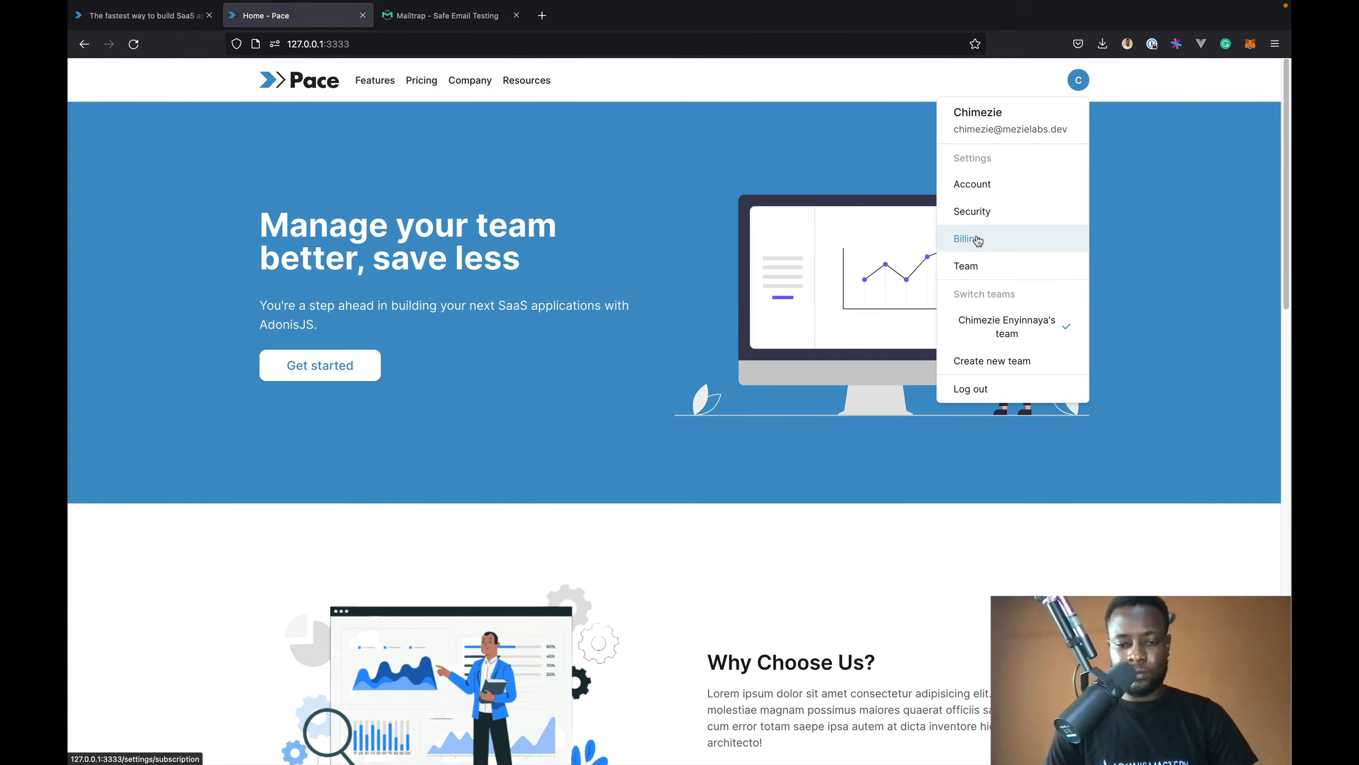
pyautogui.click(968, 239)
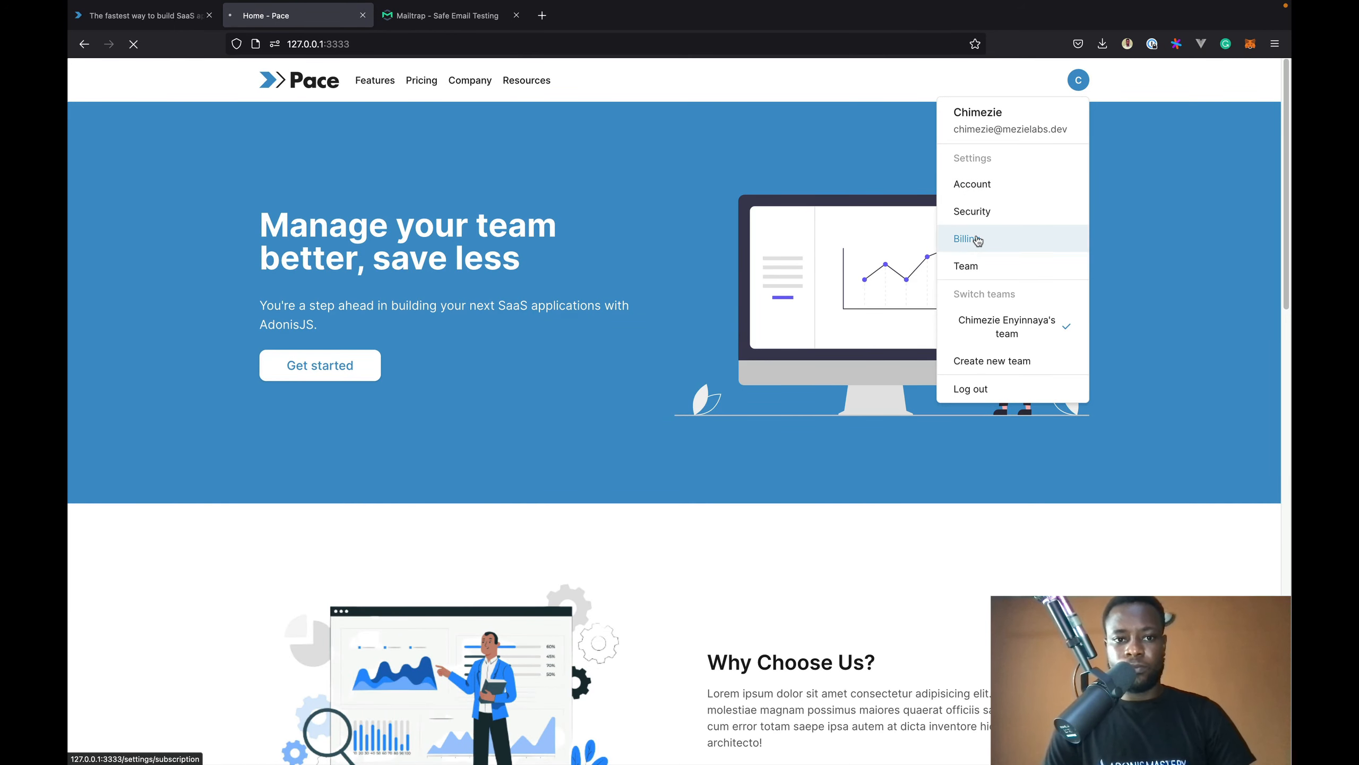
pyautogui.click(968, 238)
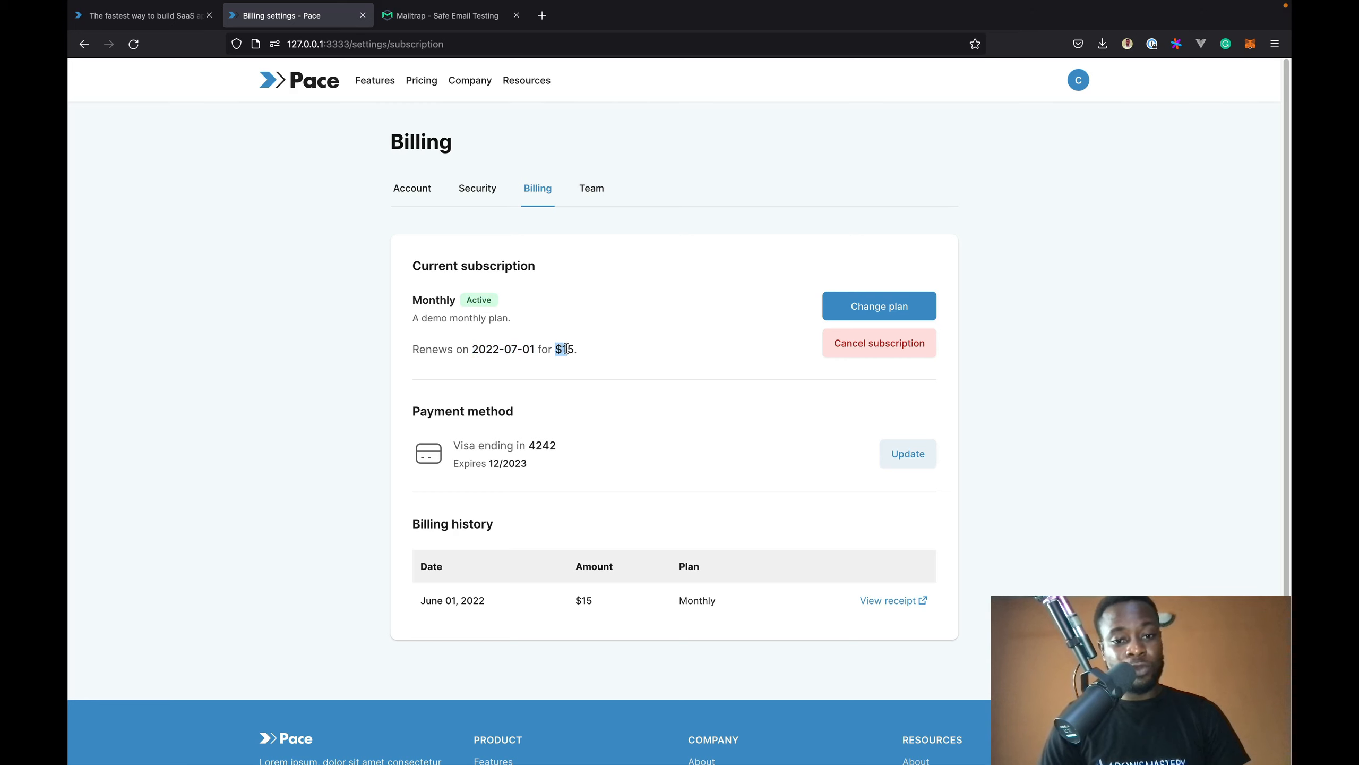
# Request cancellation, keep the subscription via Never mind, and show Change plan options.
pyautogui.click(878, 342)
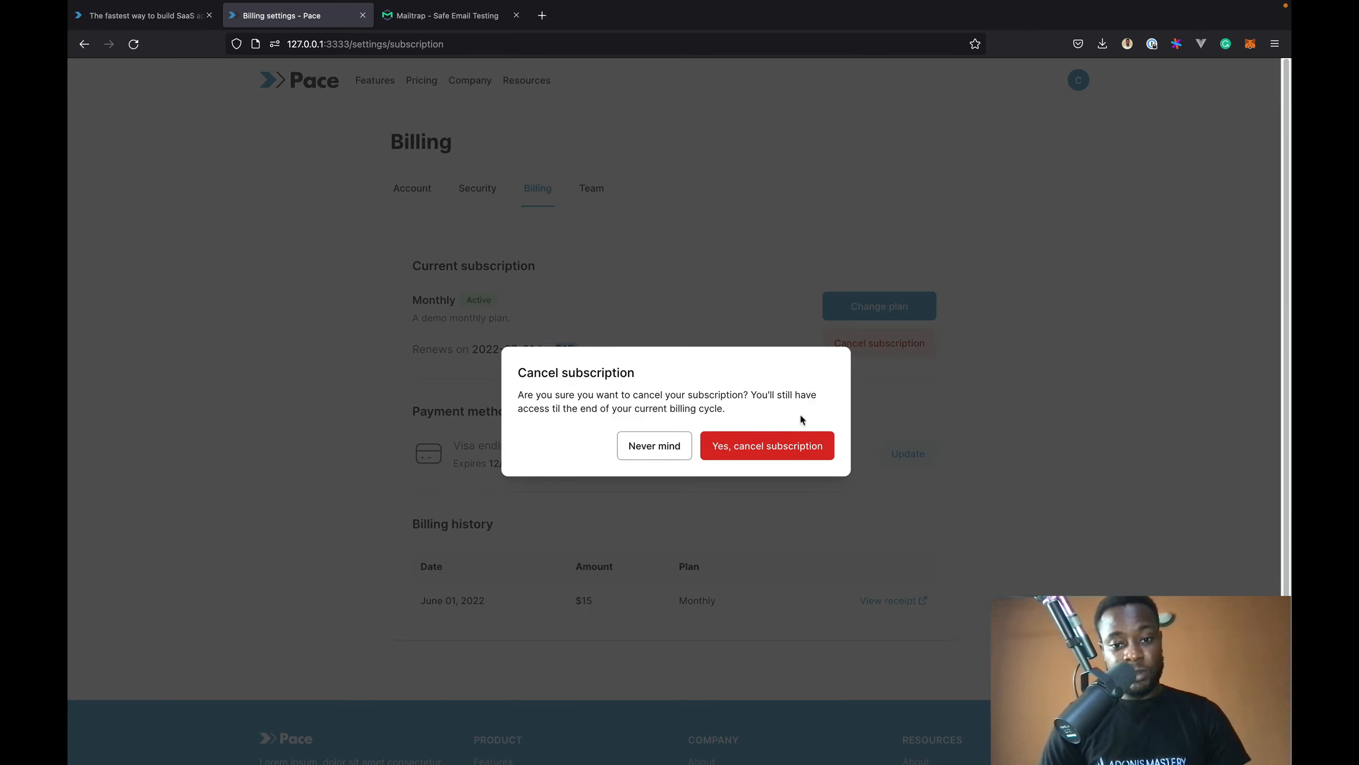
pyautogui.click(654, 445)
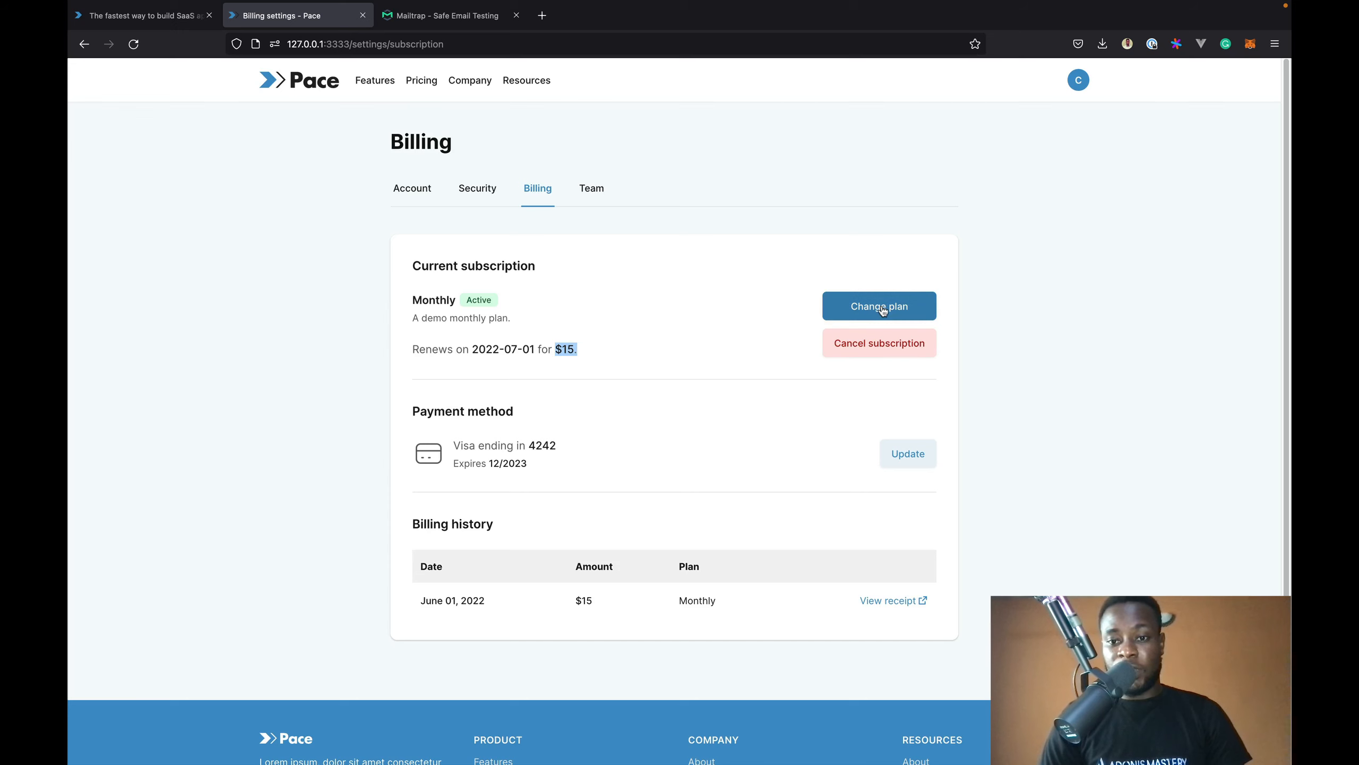
pyautogui.click(879, 306)
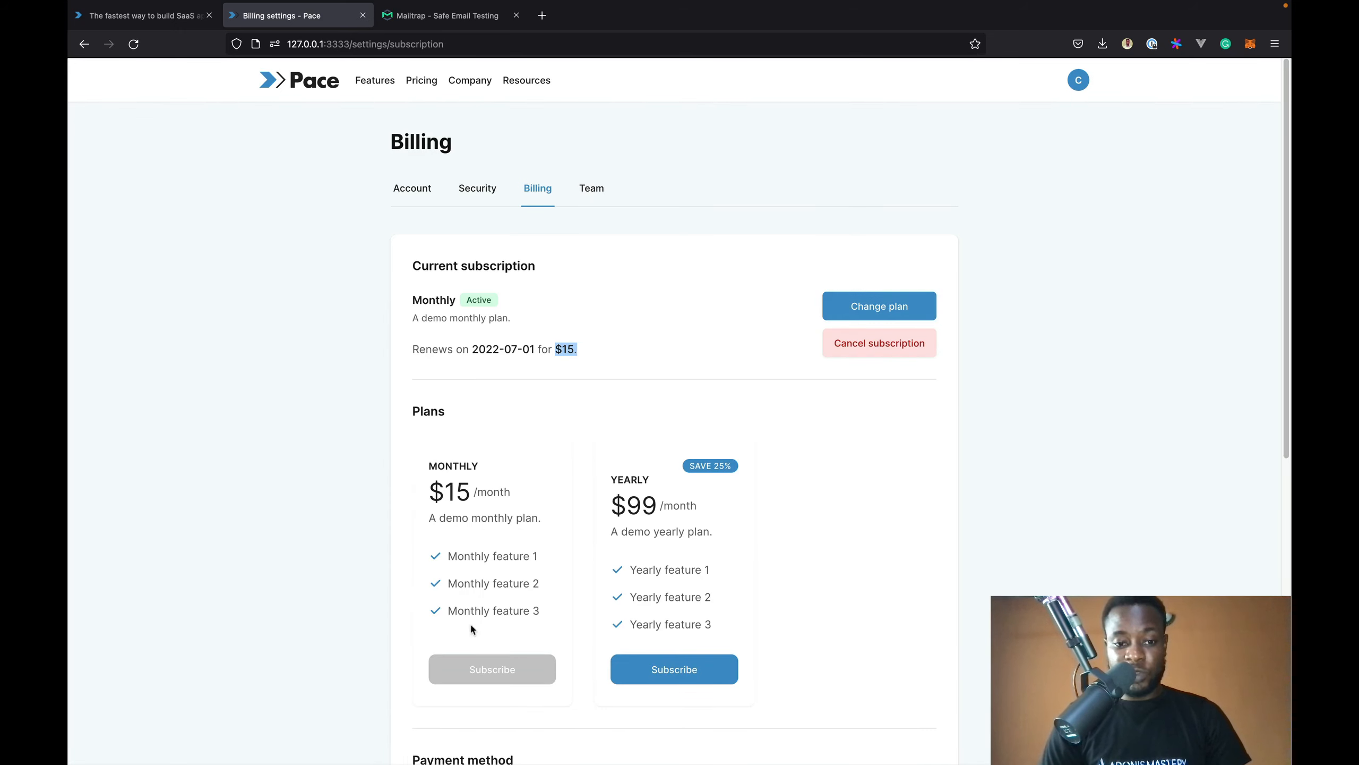
# Hide the plan options, highlight the 12/2023 expiry, and request a payment-method update.
pyautogui.scroll(-3)
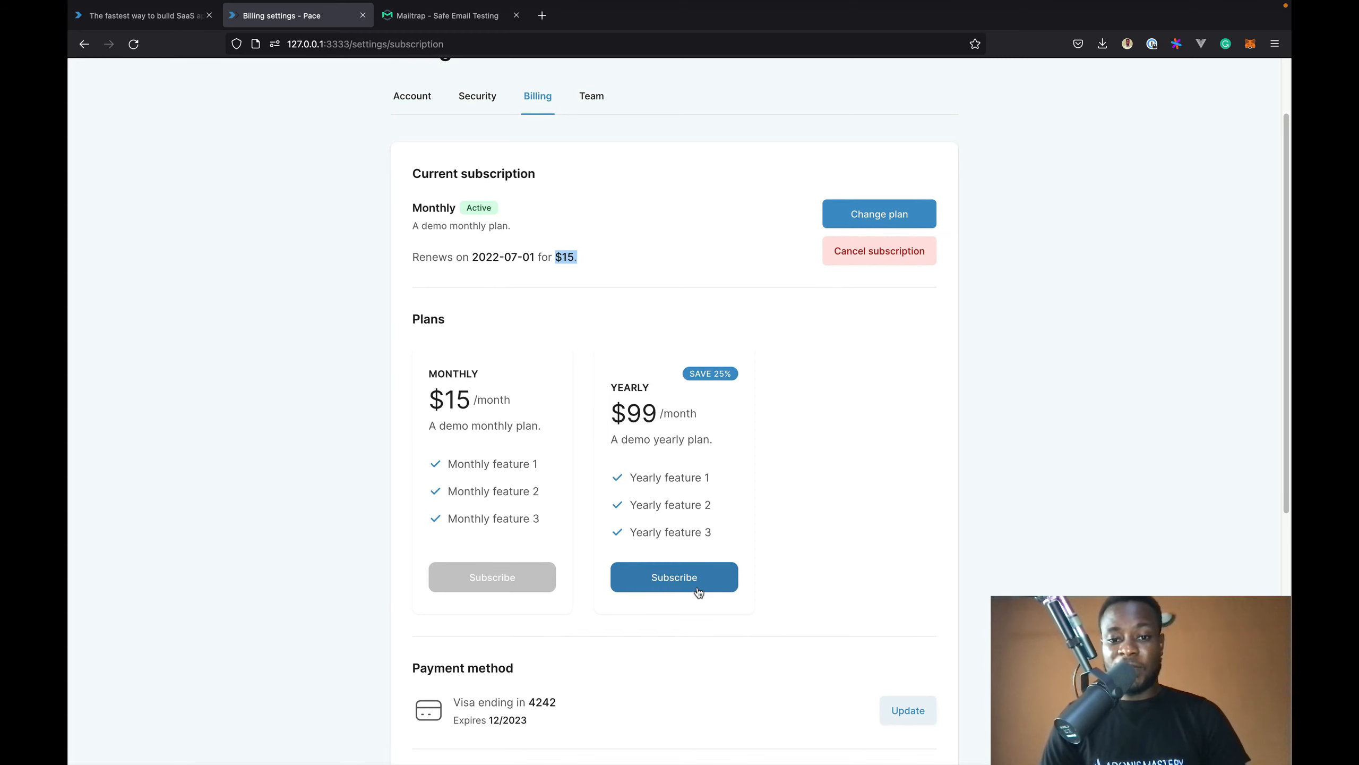
pyautogui.scroll(-3)
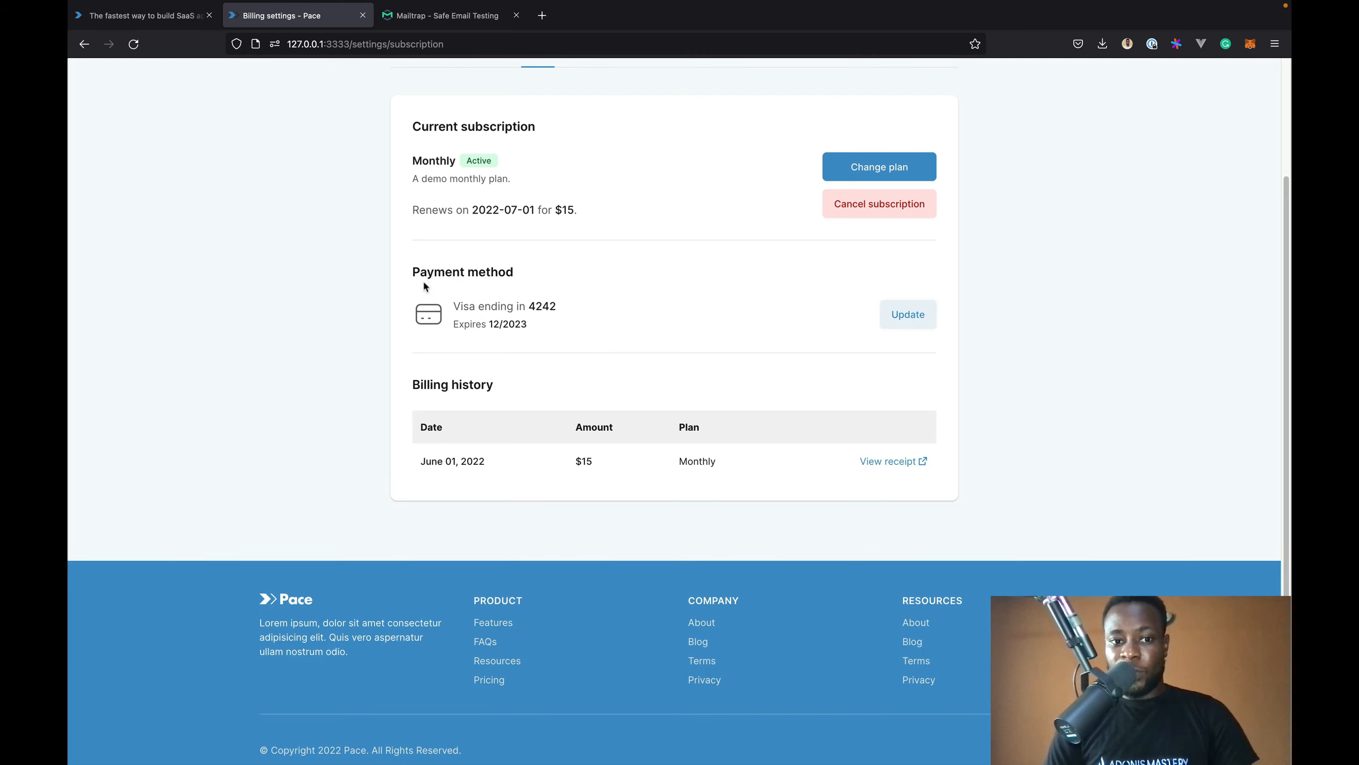
pyautogui.moveTo(452, 304); pyautogui.dragTo(526, 323)
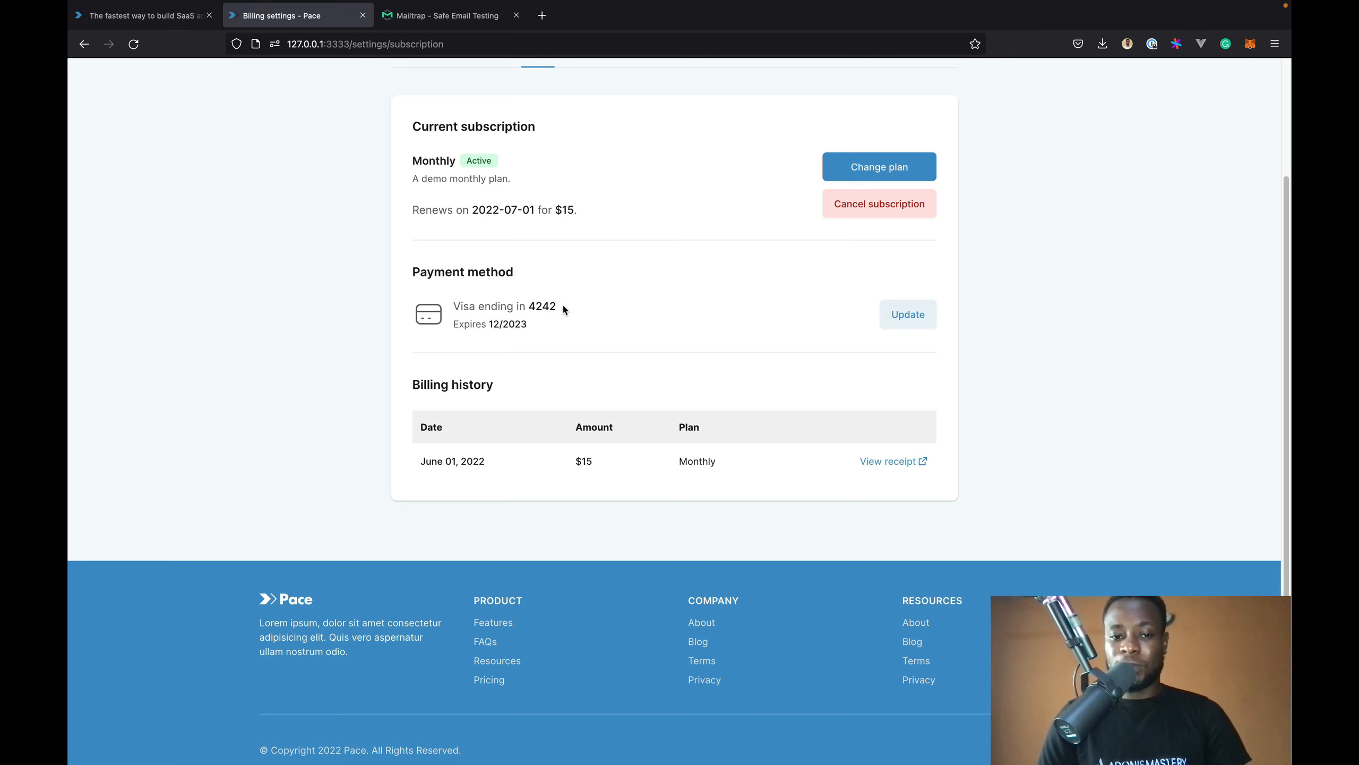
pyautogui.doubleClick(540, 306)
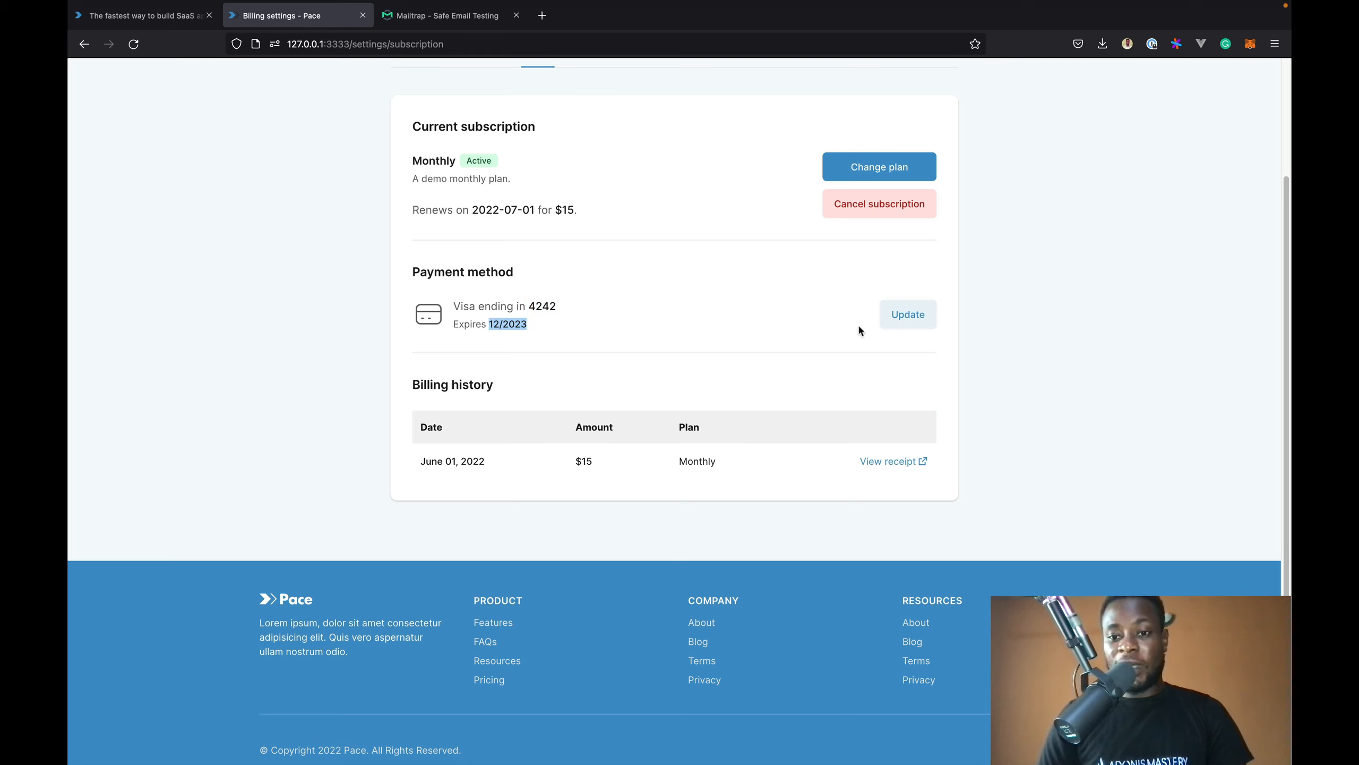
pyautogui.click(908, 315)
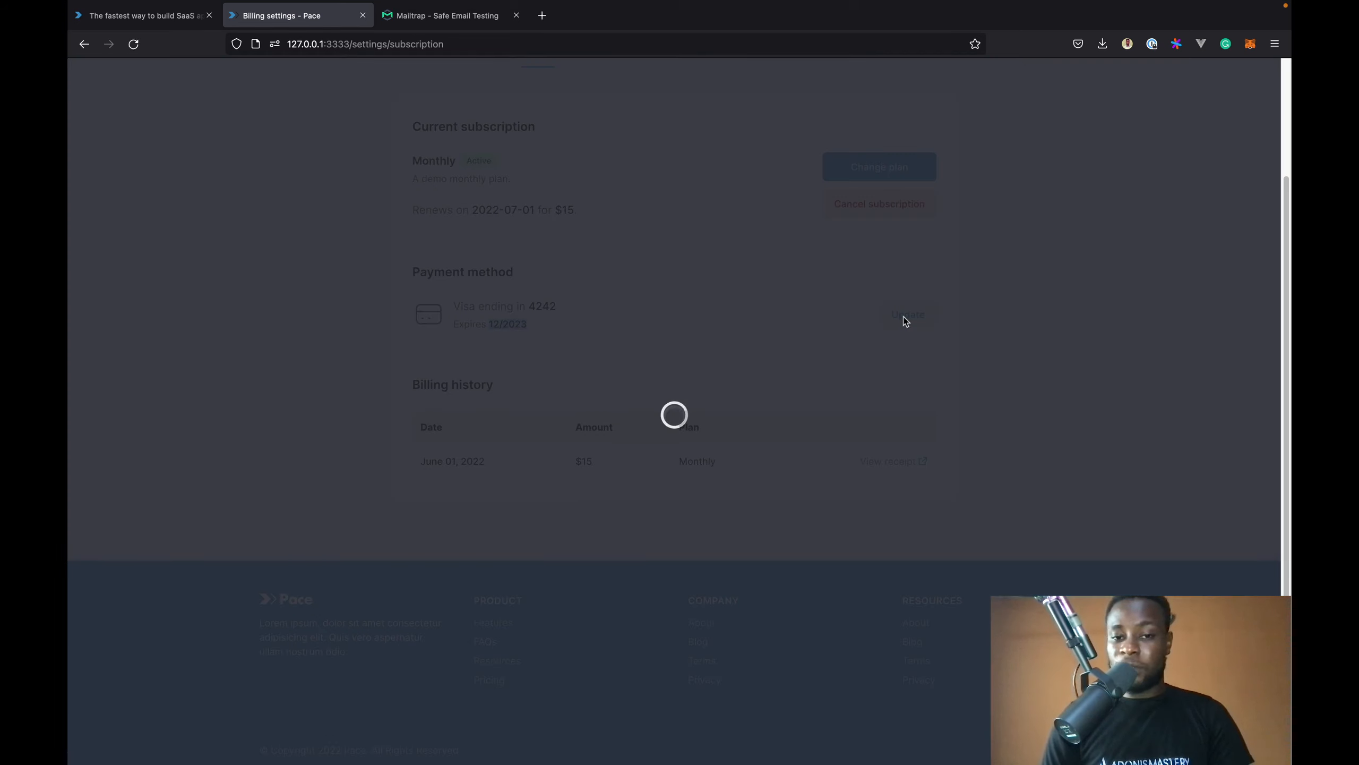
pyautogui.click(908, 314)
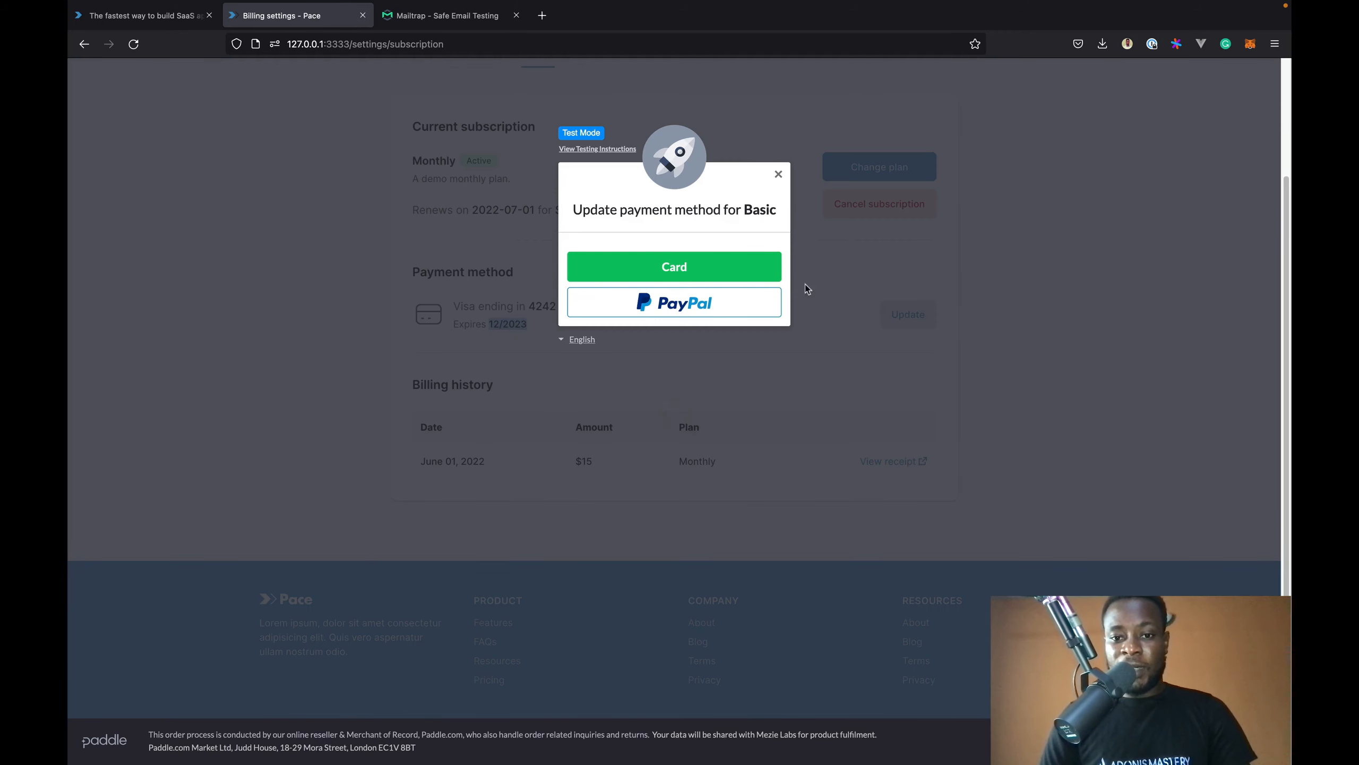
pyautogui.click(673, 266)
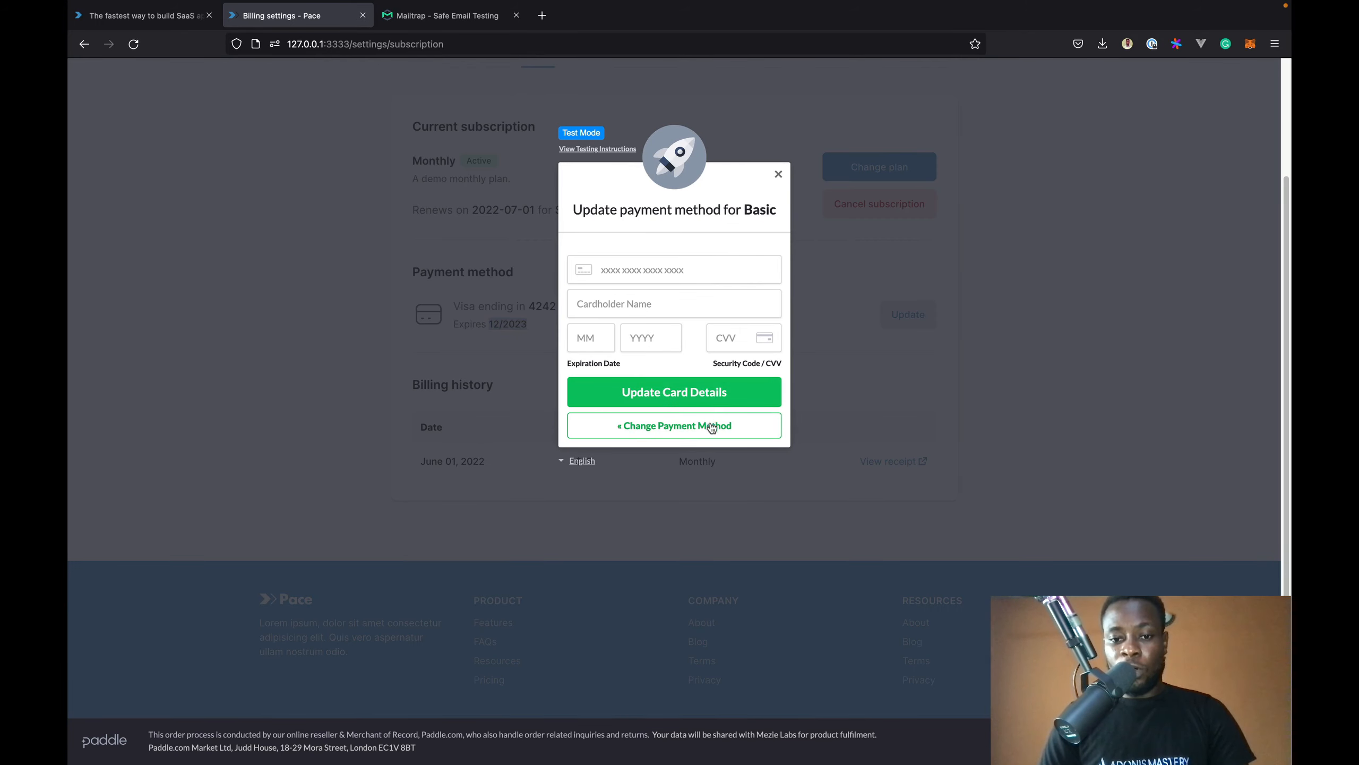
pyautogui.click(673, 426)
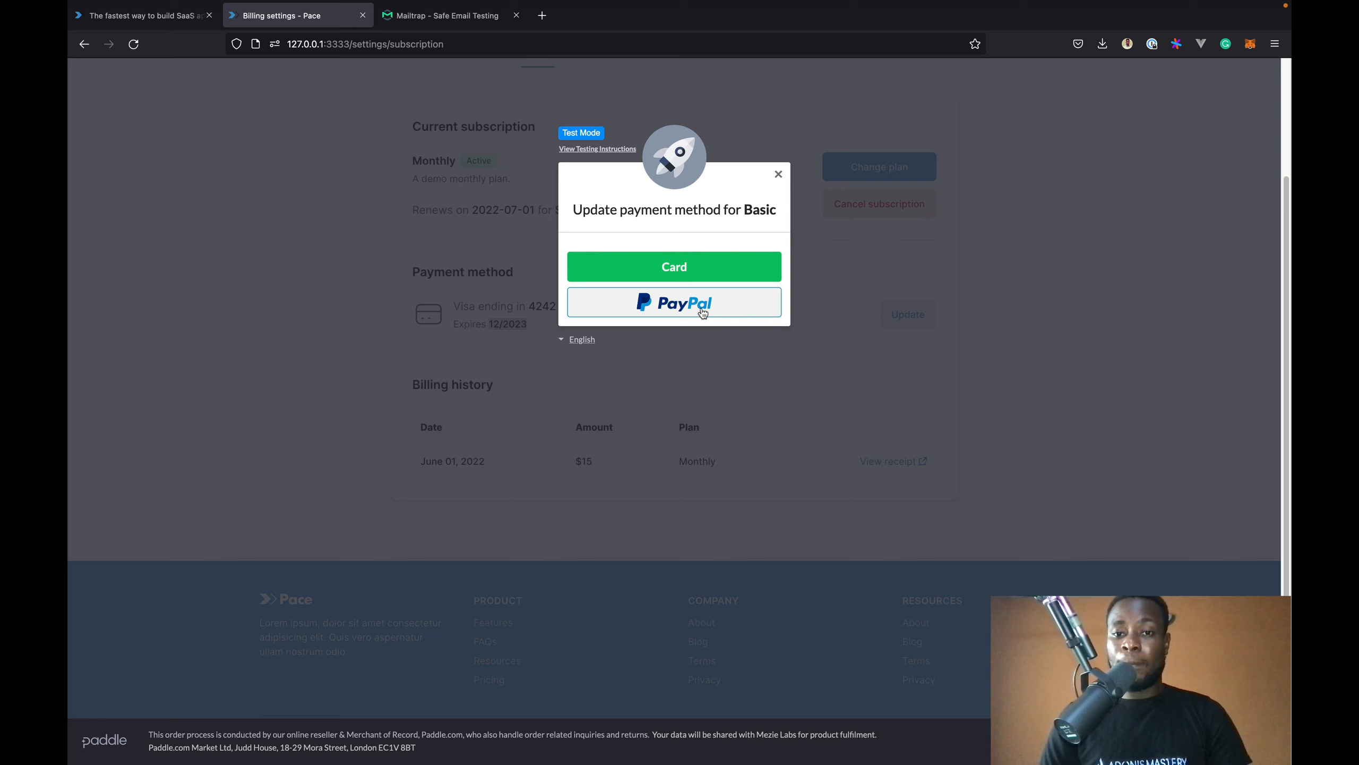
pyautogui.click(778, 174)
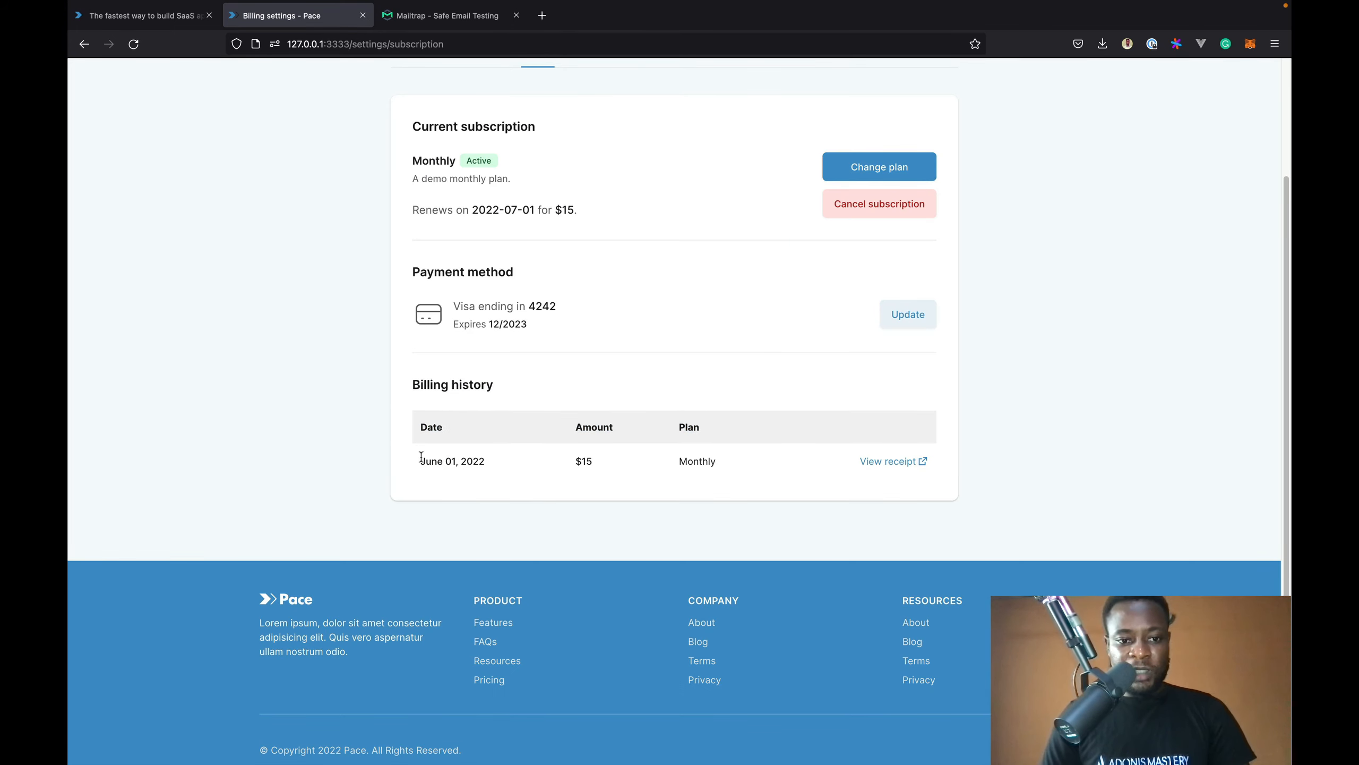
pyautogui.moveTo(419, 460); pyautogui.dragTo(728, 460)
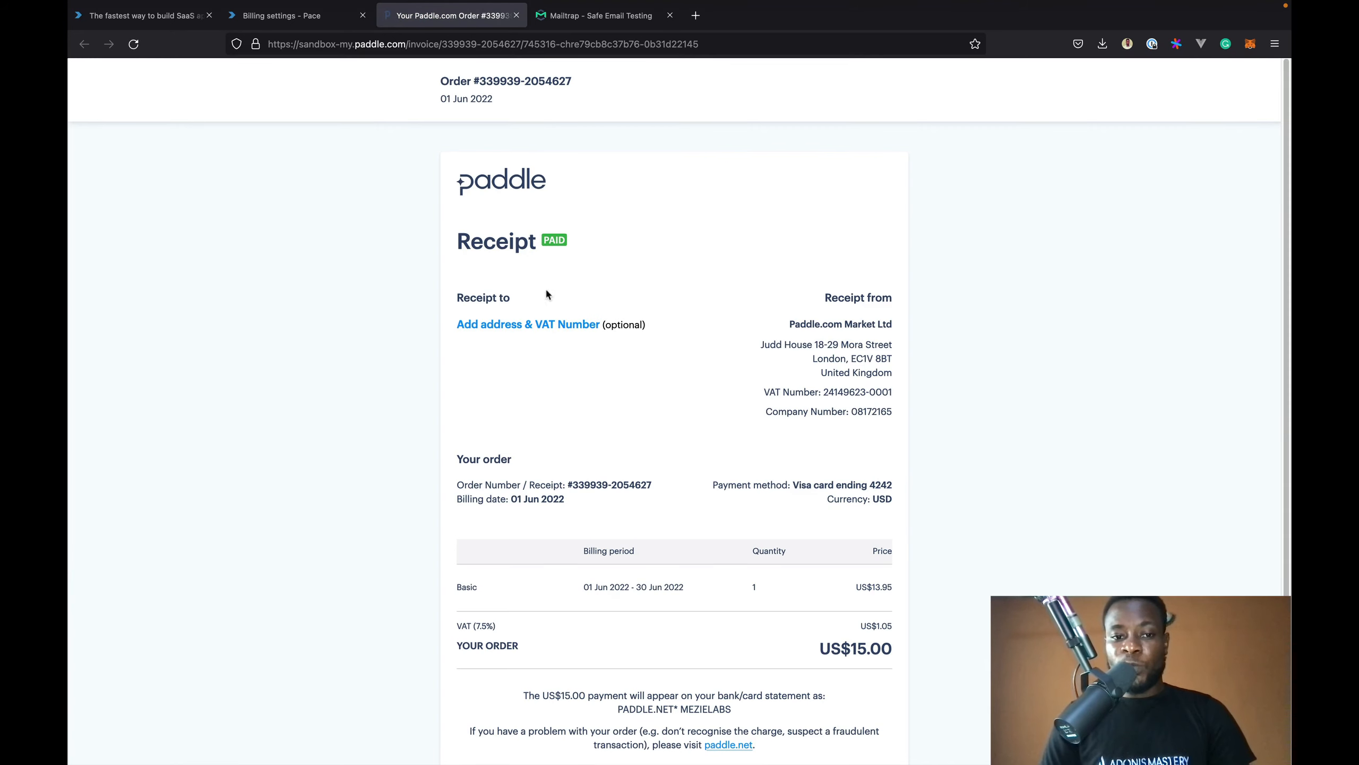
pyautogui.click(528, 324)
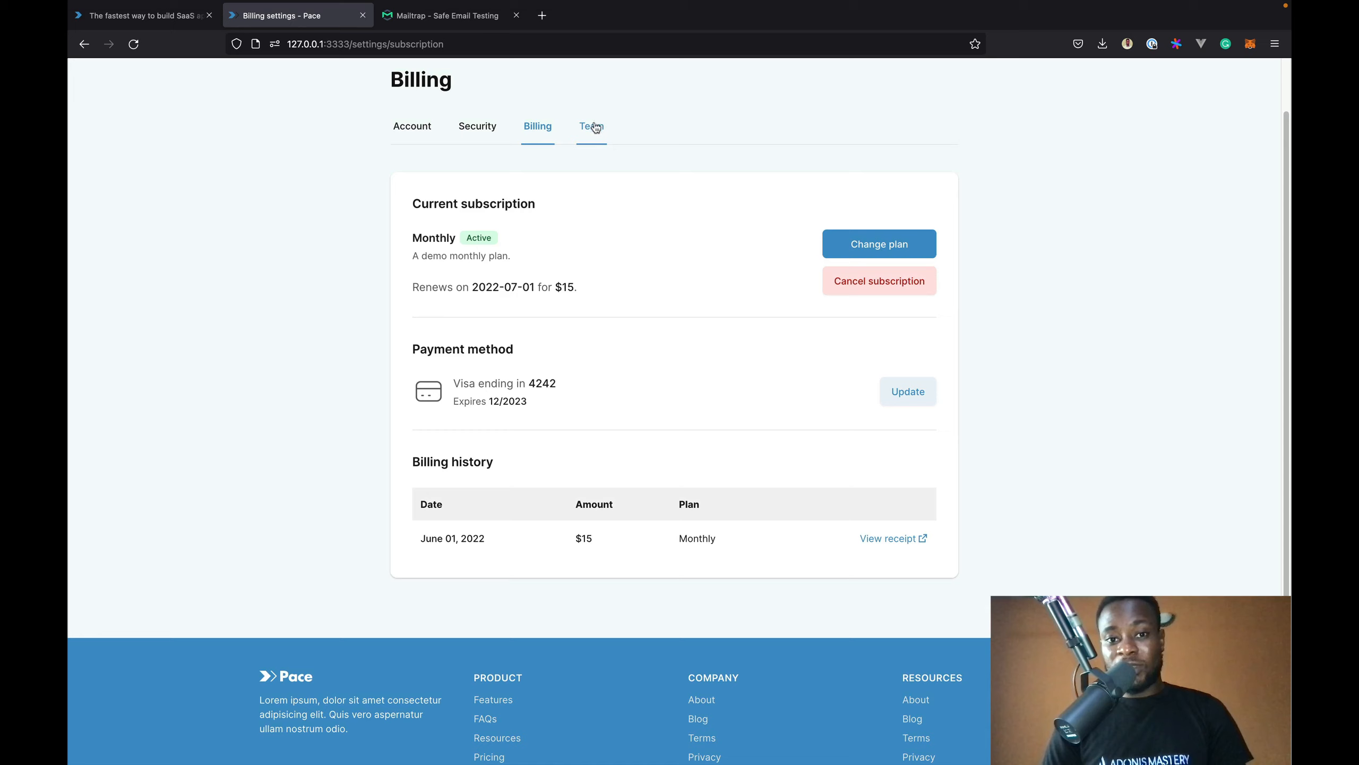
# Review Team settings (name, owner Chimezie, undeletable), then expand the team-switching menu.
pyautogui.click(591, 125)
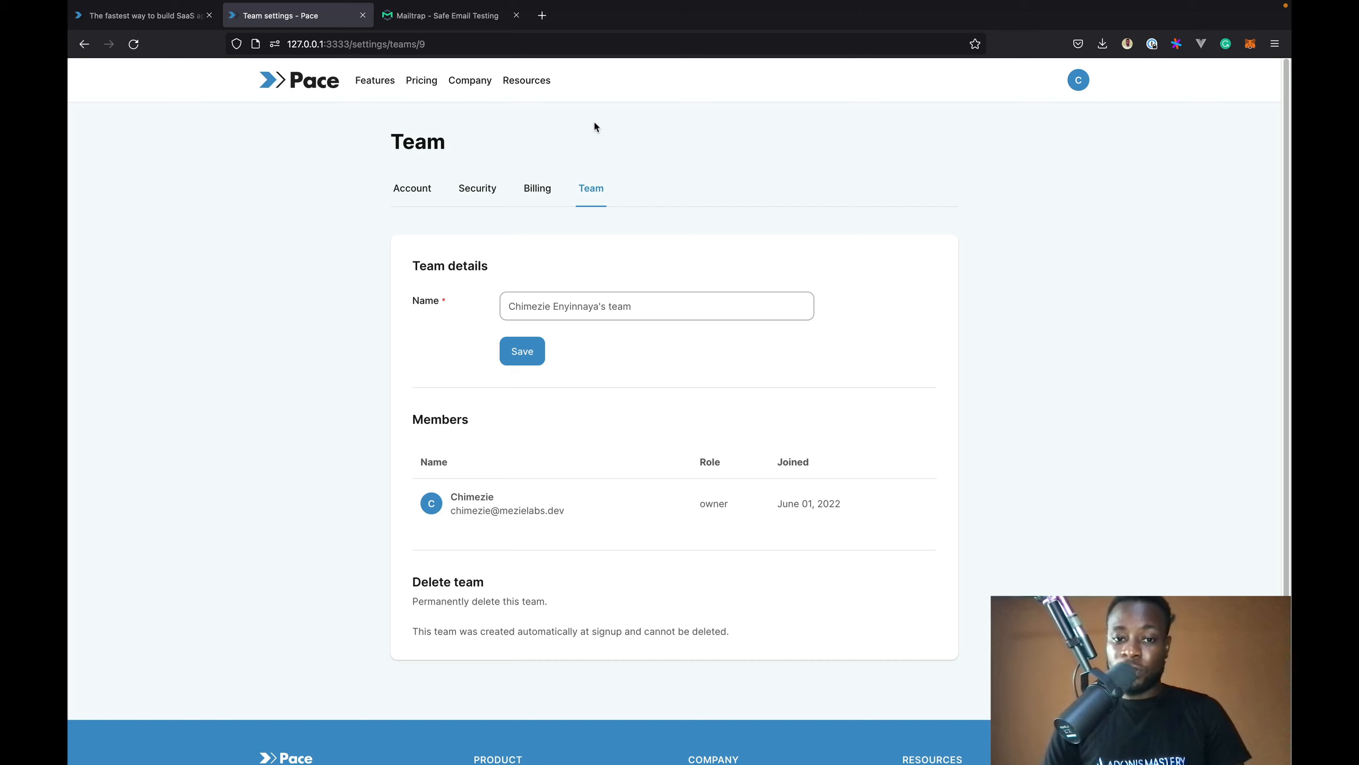
pyautogui.click(656, 305)
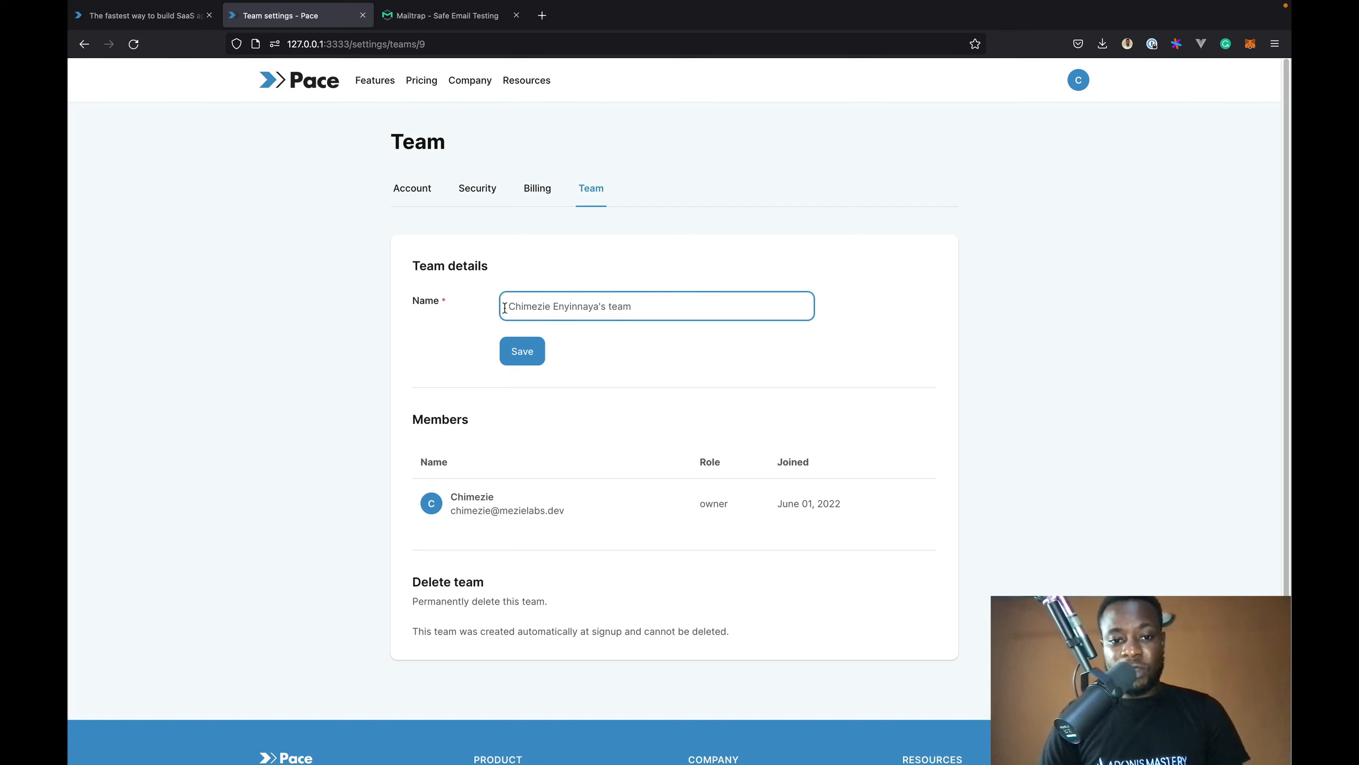
pyautogui.moveTo(629, 300)
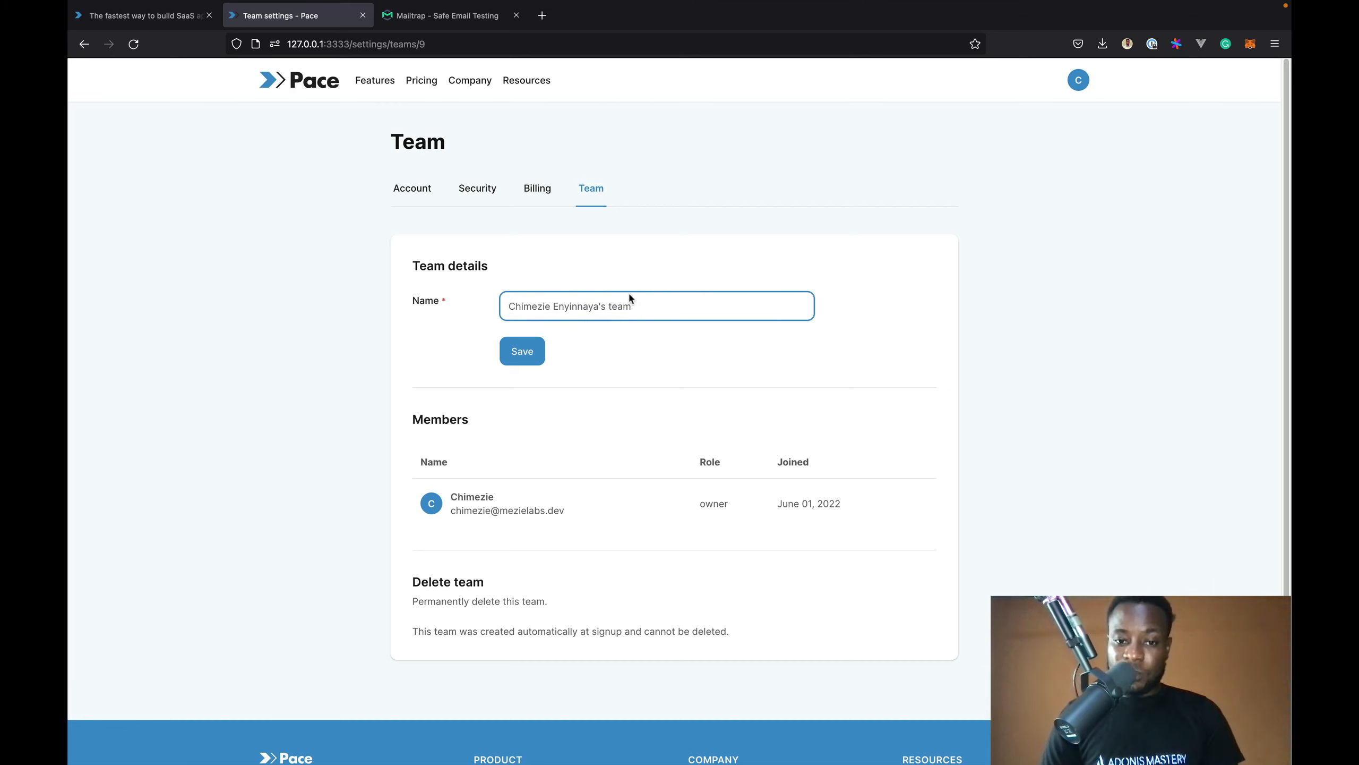
pyautogui.scroll(-3)
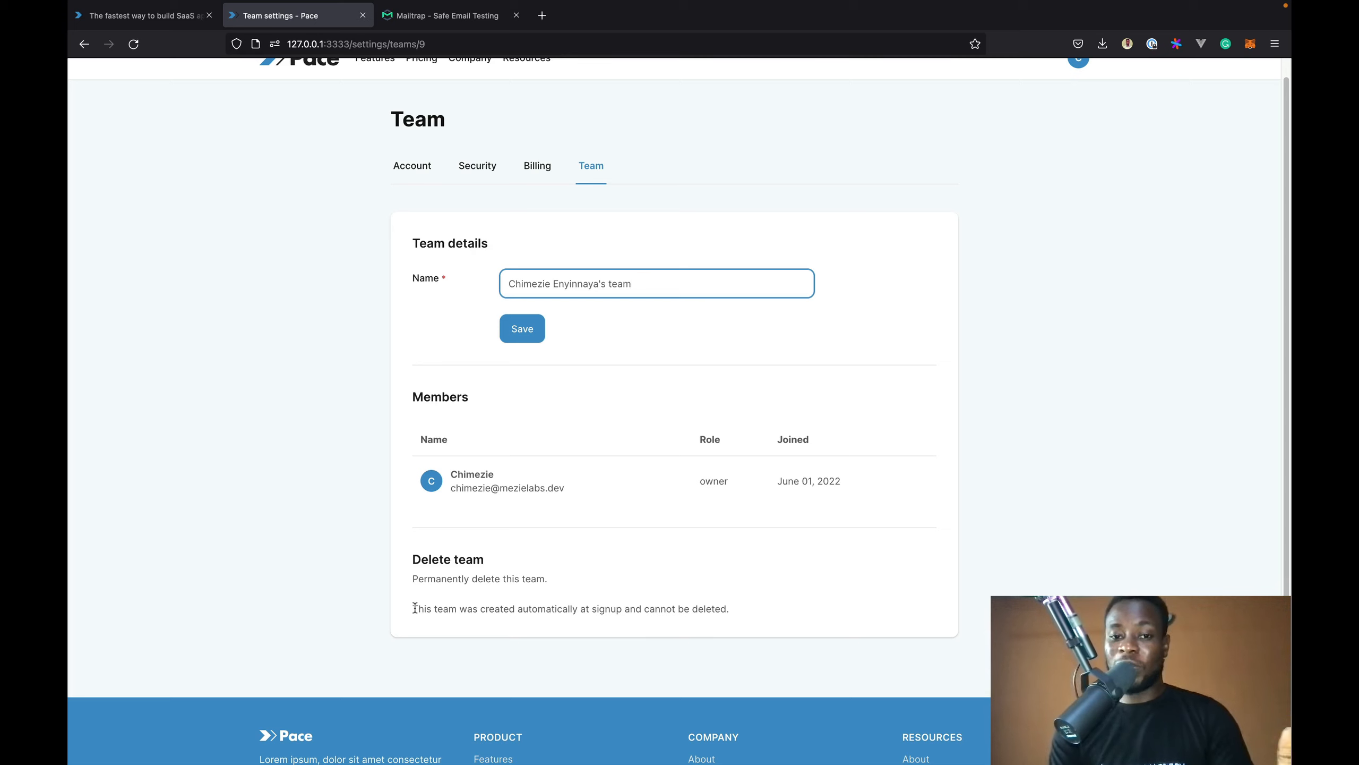
pyautogui.click(655, 283)
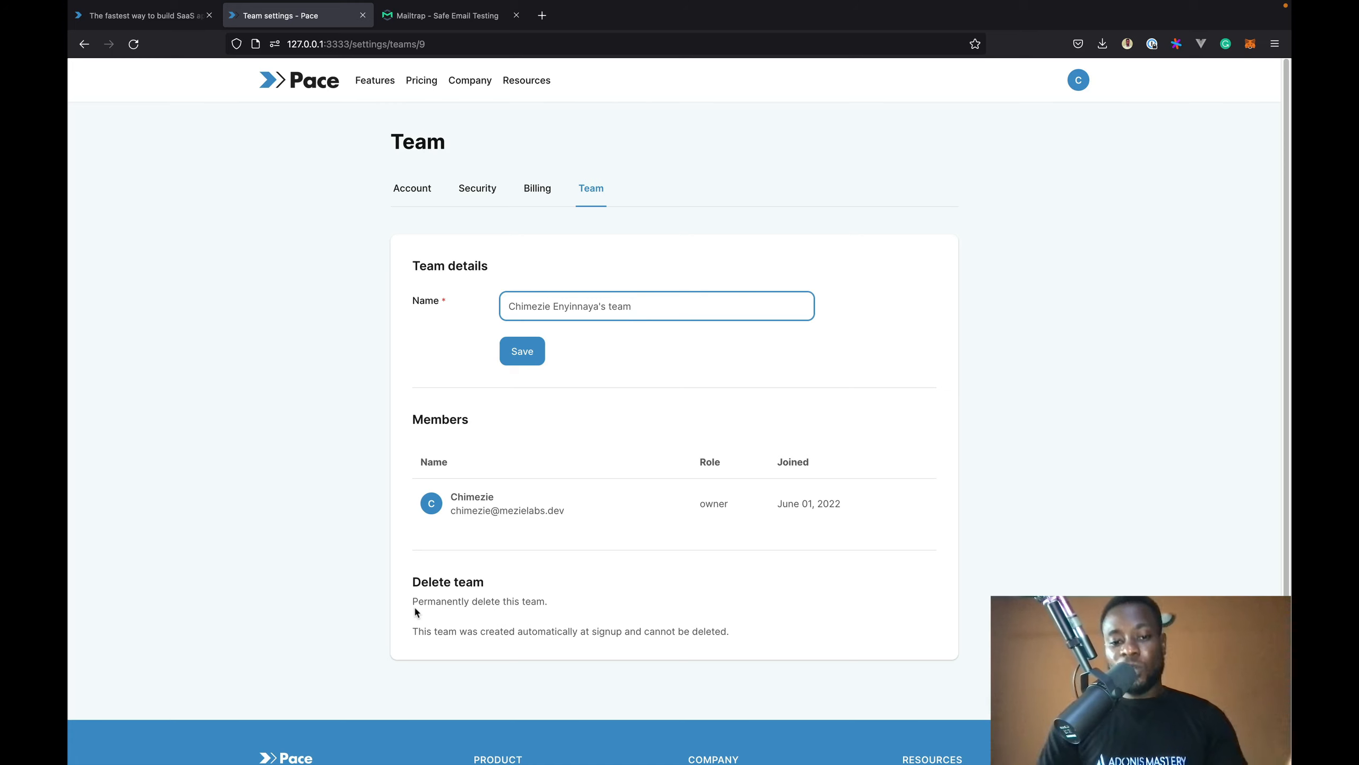
pyautogui.click(1078, 80)
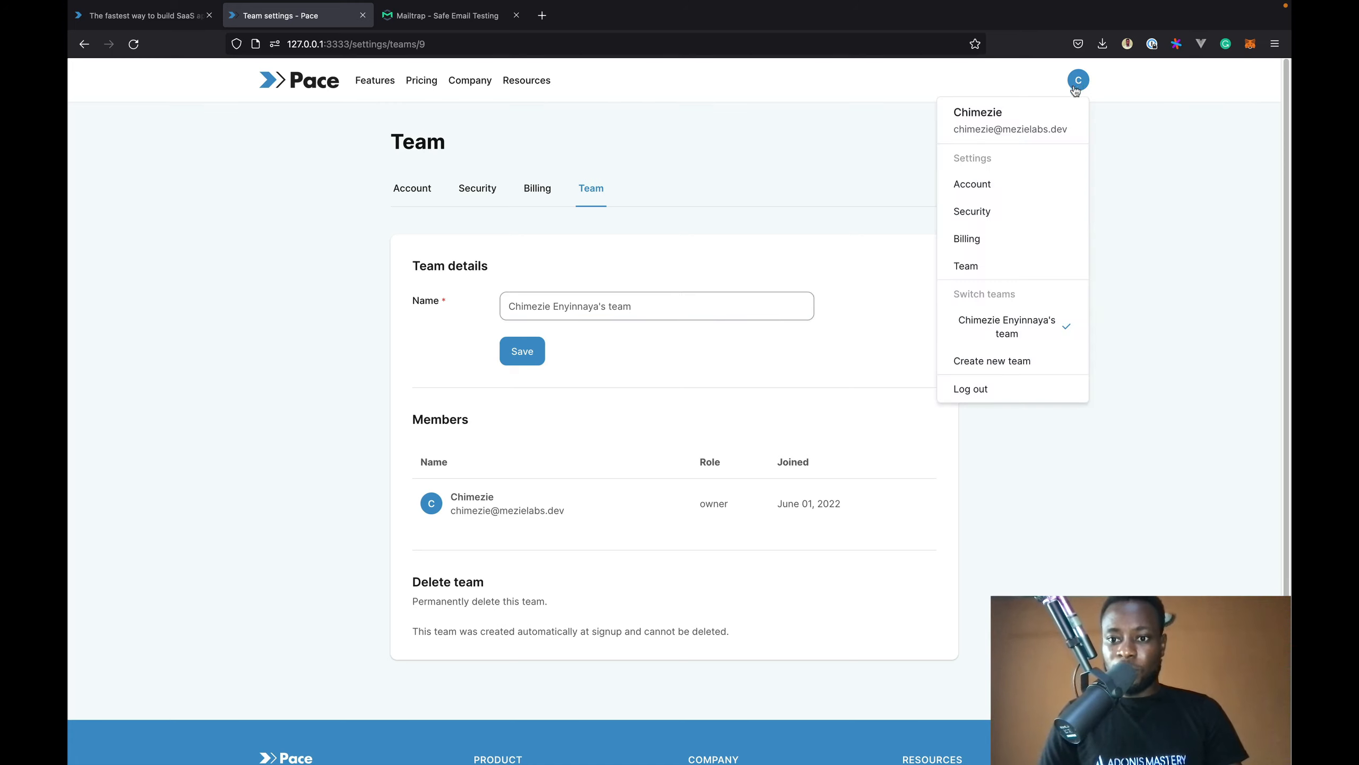
# Create a second team named 'Demo' from the account menu.
pyautogui.click(992, 361)
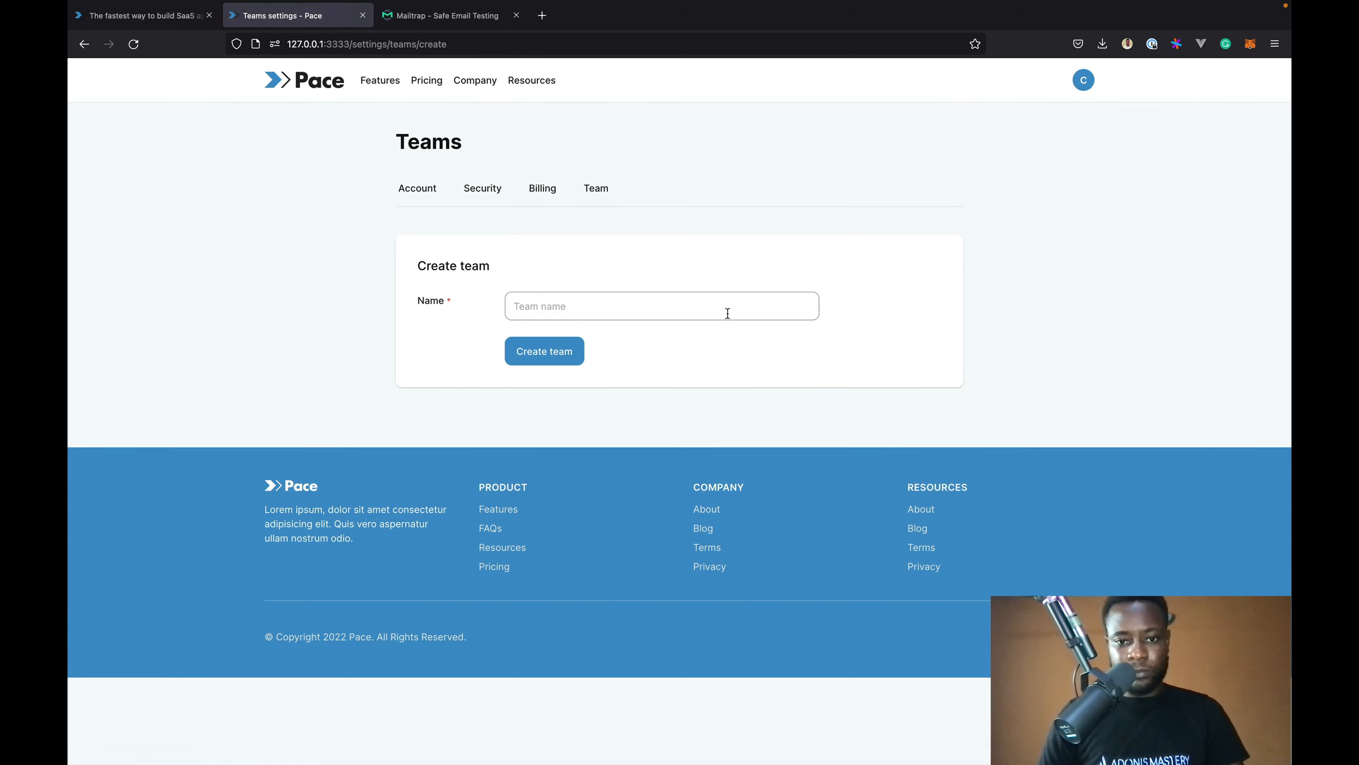
pyautogui.write('Demo')
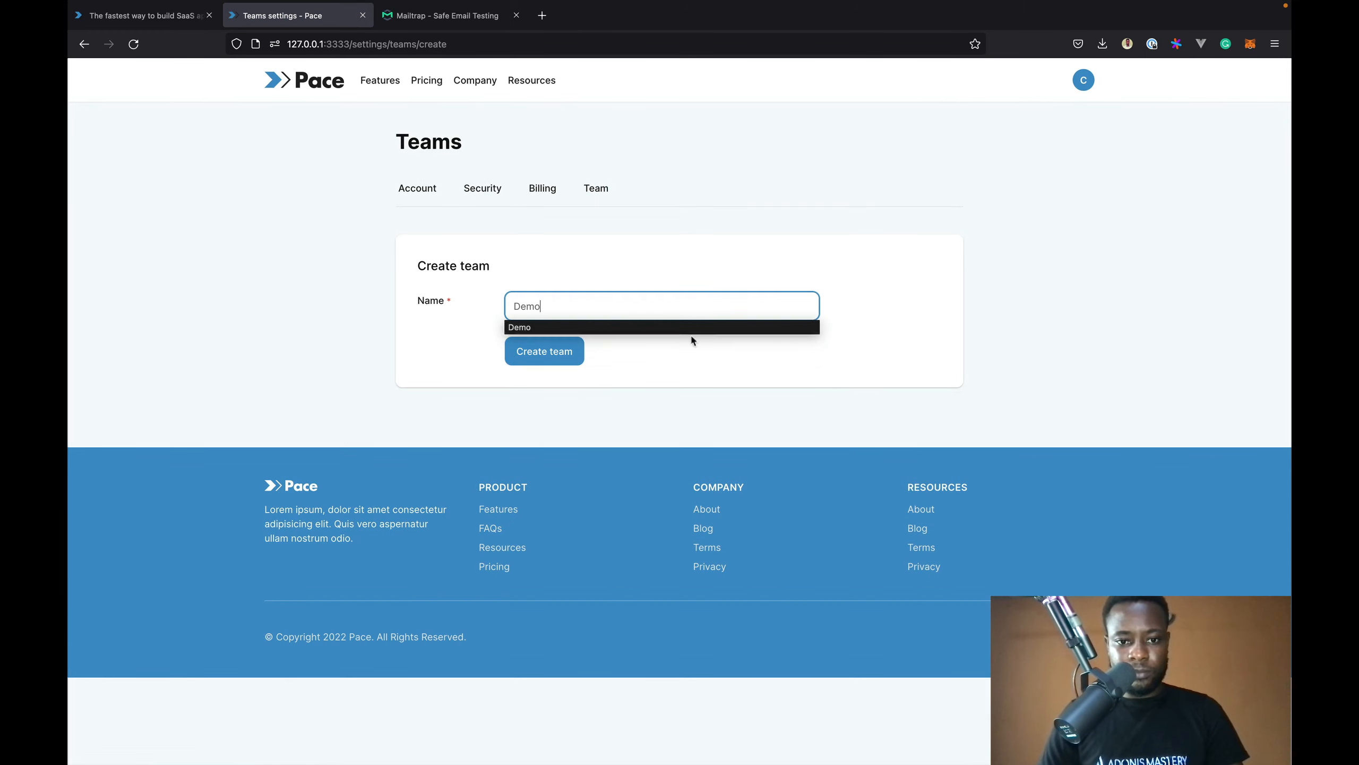
pyautogui.click(544, 351)
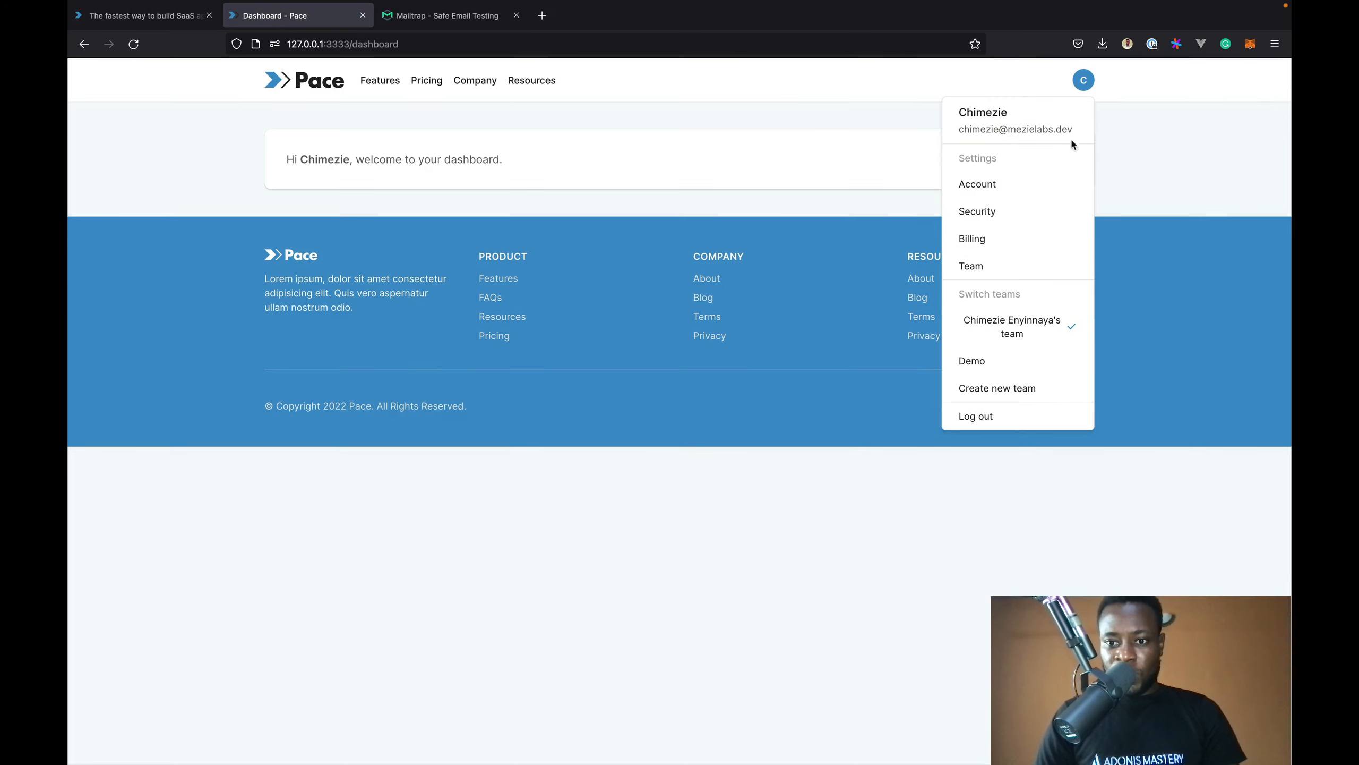
pyautogui.moveTo(971, 361)
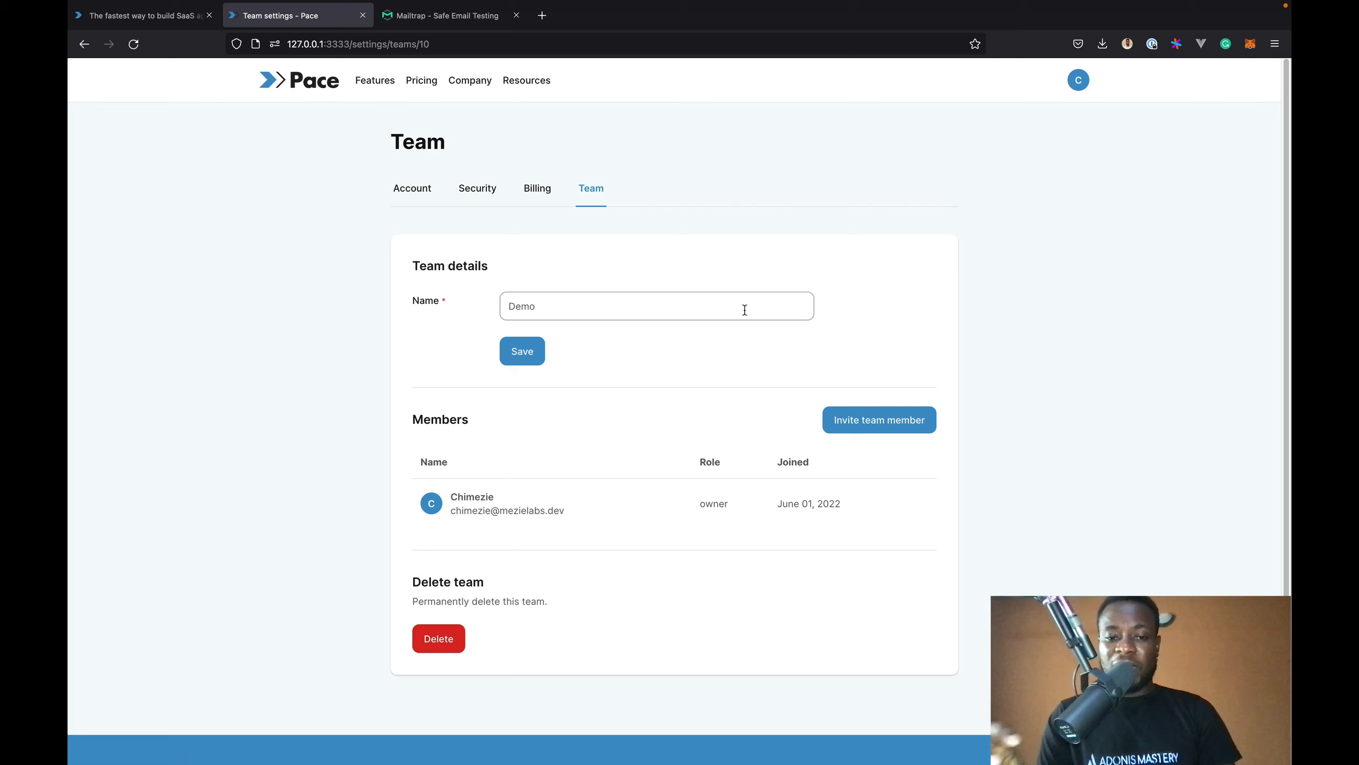
pyautogui.click(878, 419)
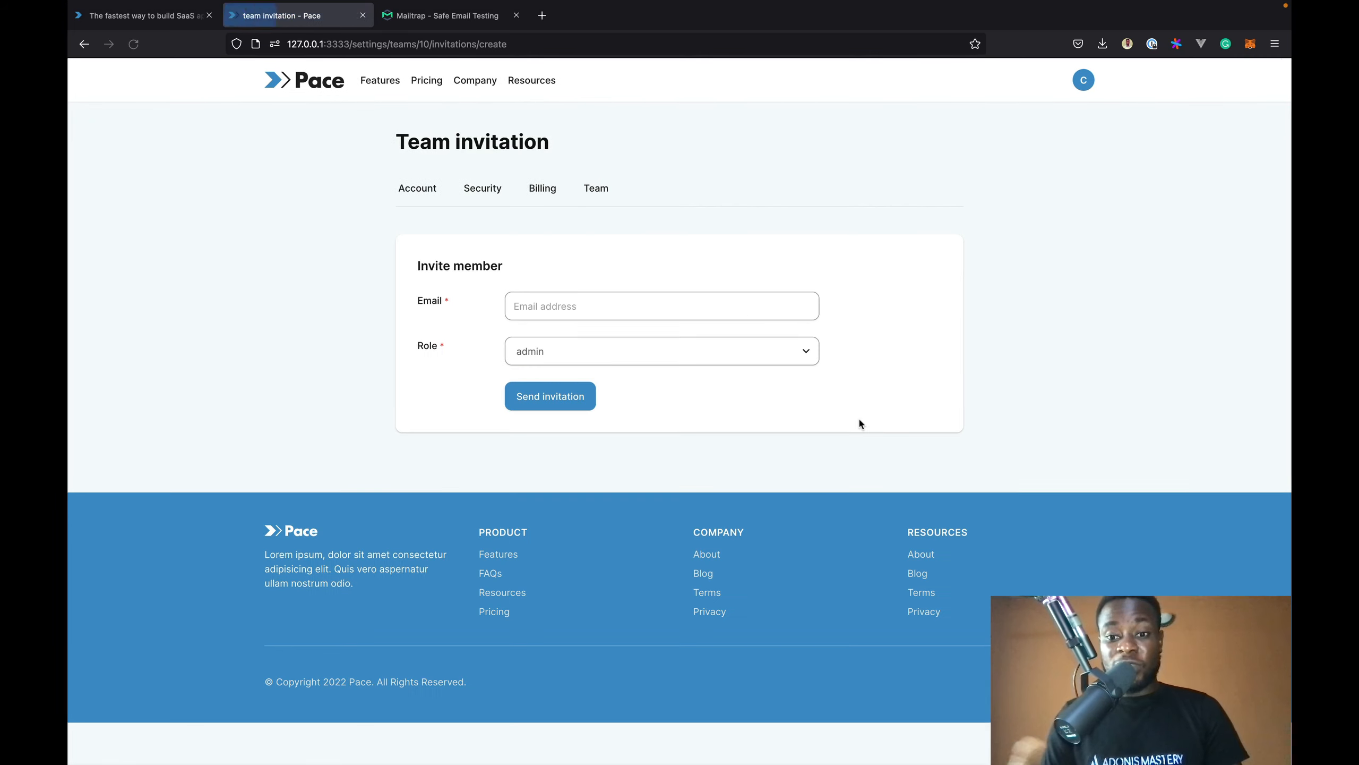
pyautogui.click(660, 351)
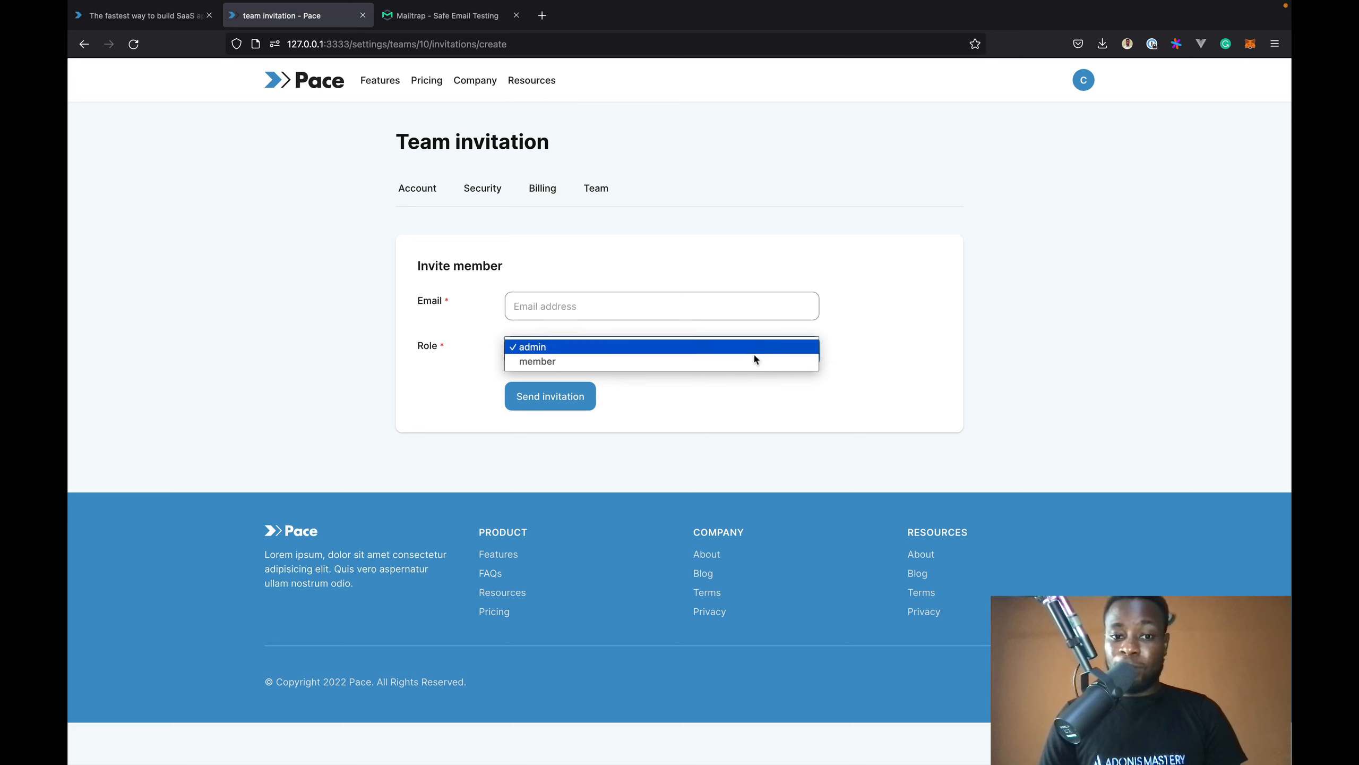
pyautogui.write('jane')
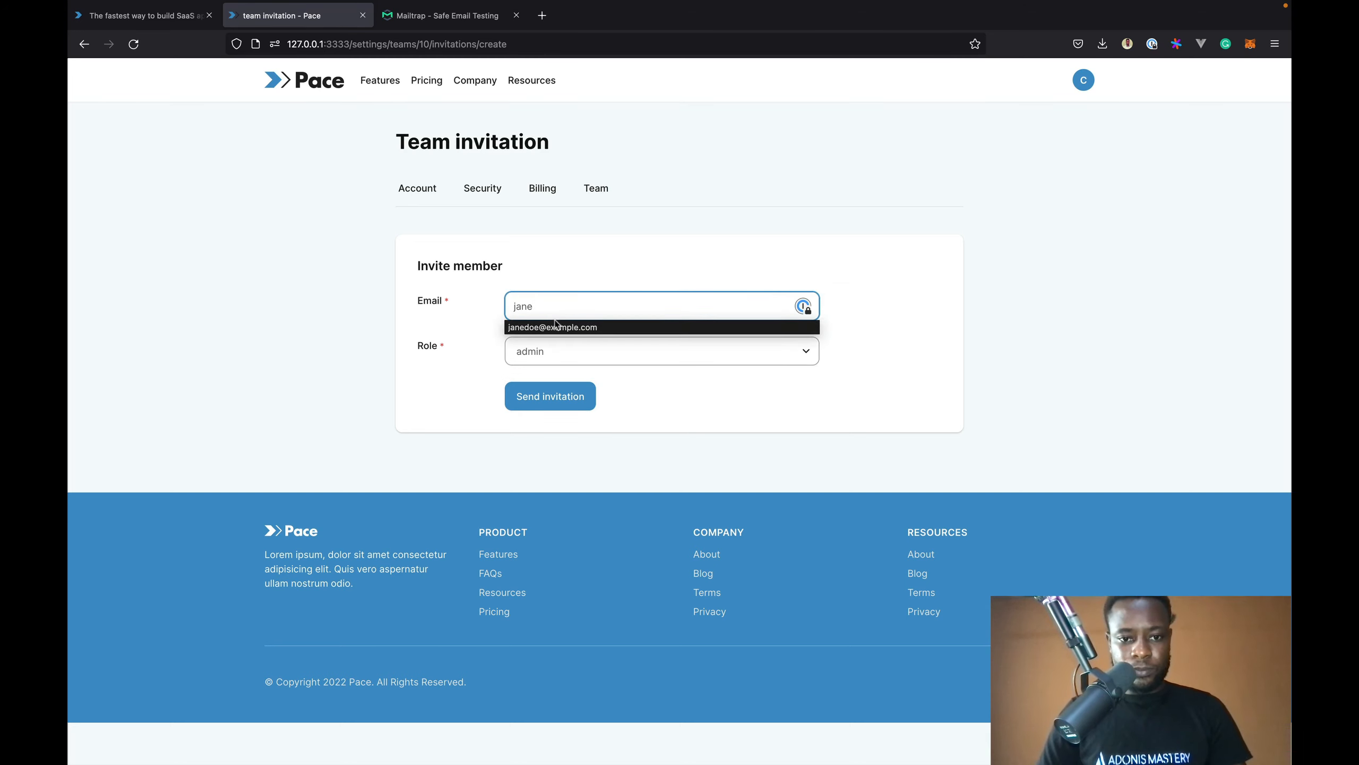
pyautogui.click(660, 352)
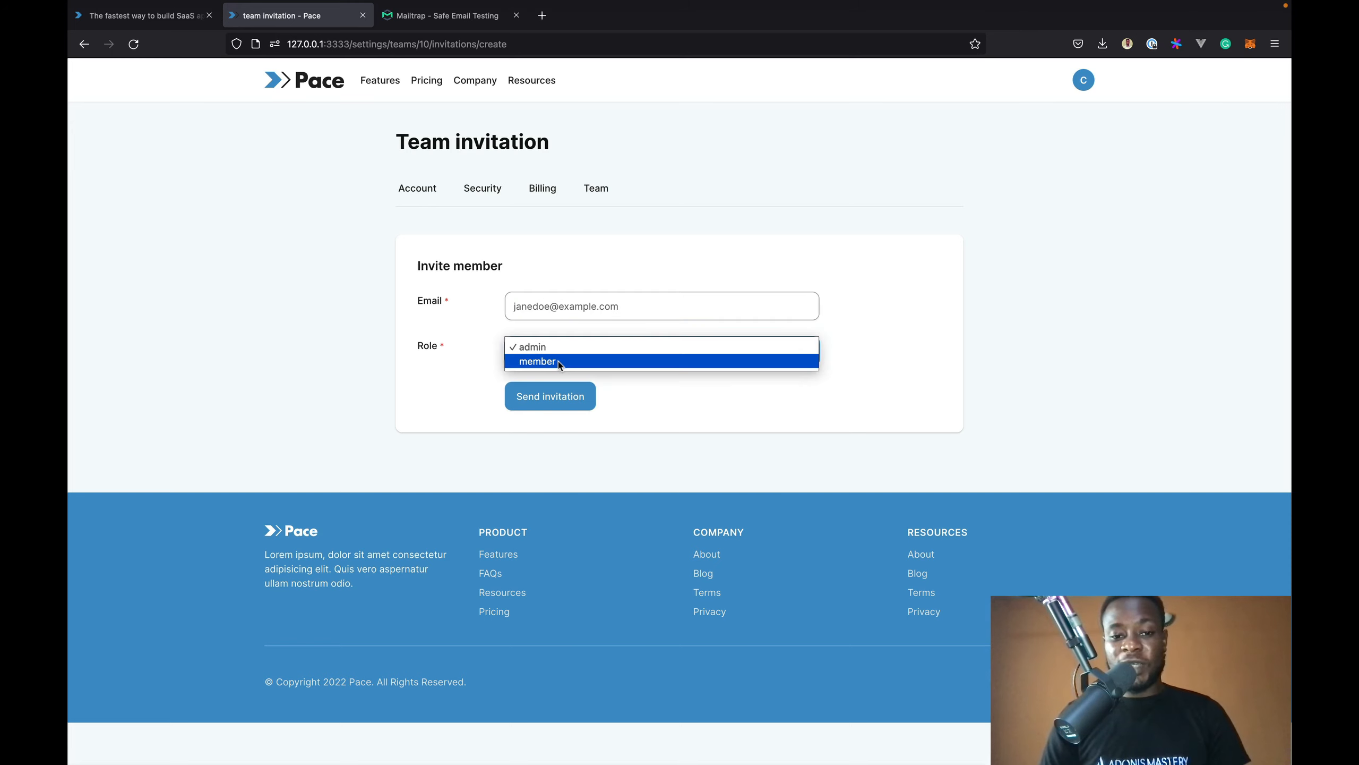
pyautogui.click(538, 362)
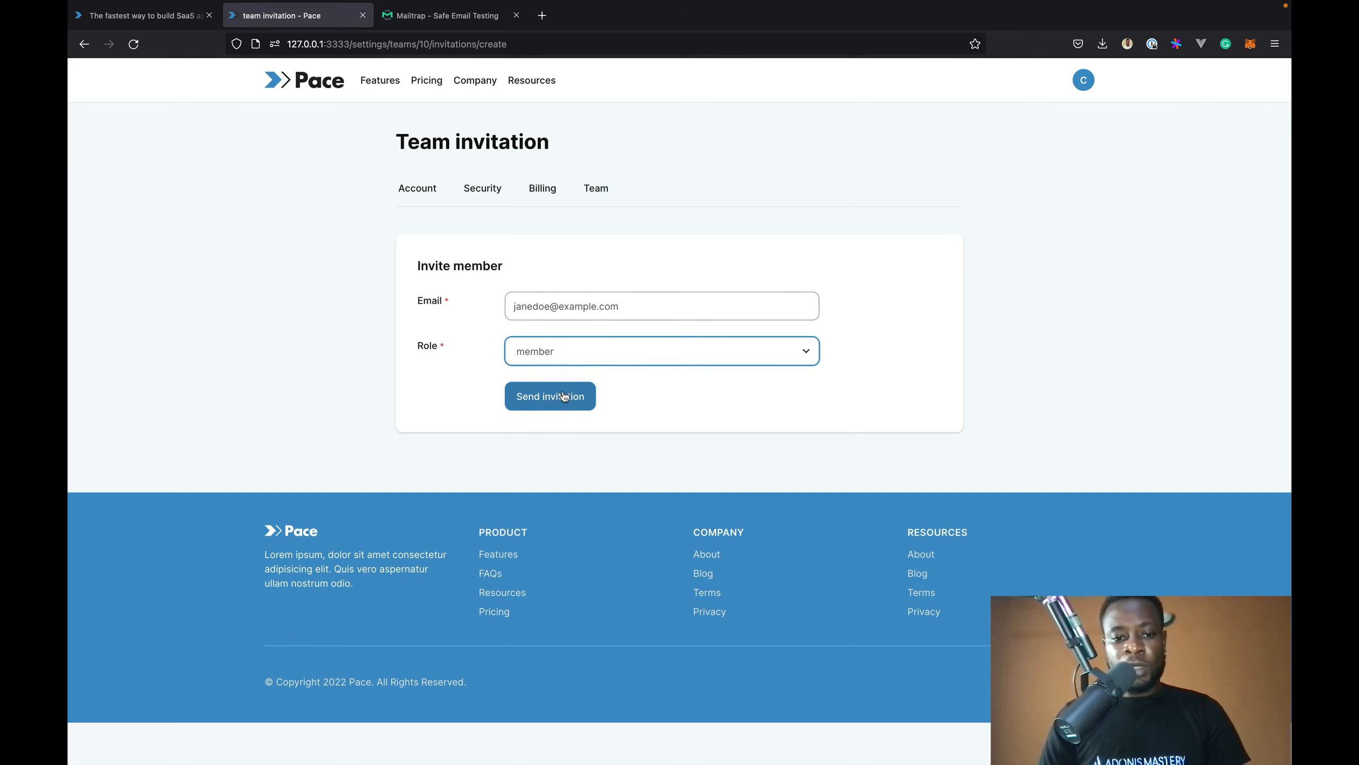
pyautogui.click(551, 397)
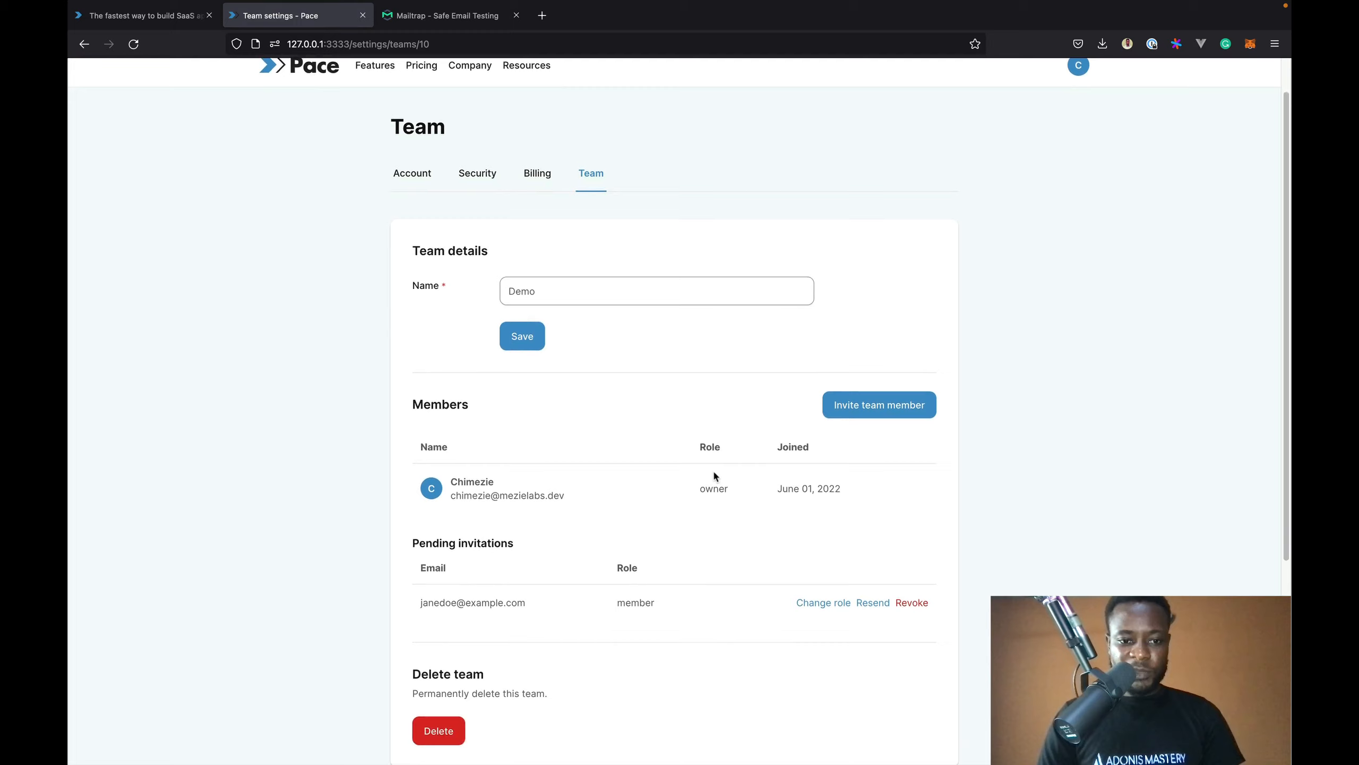
pyautogui.scroll(-3)
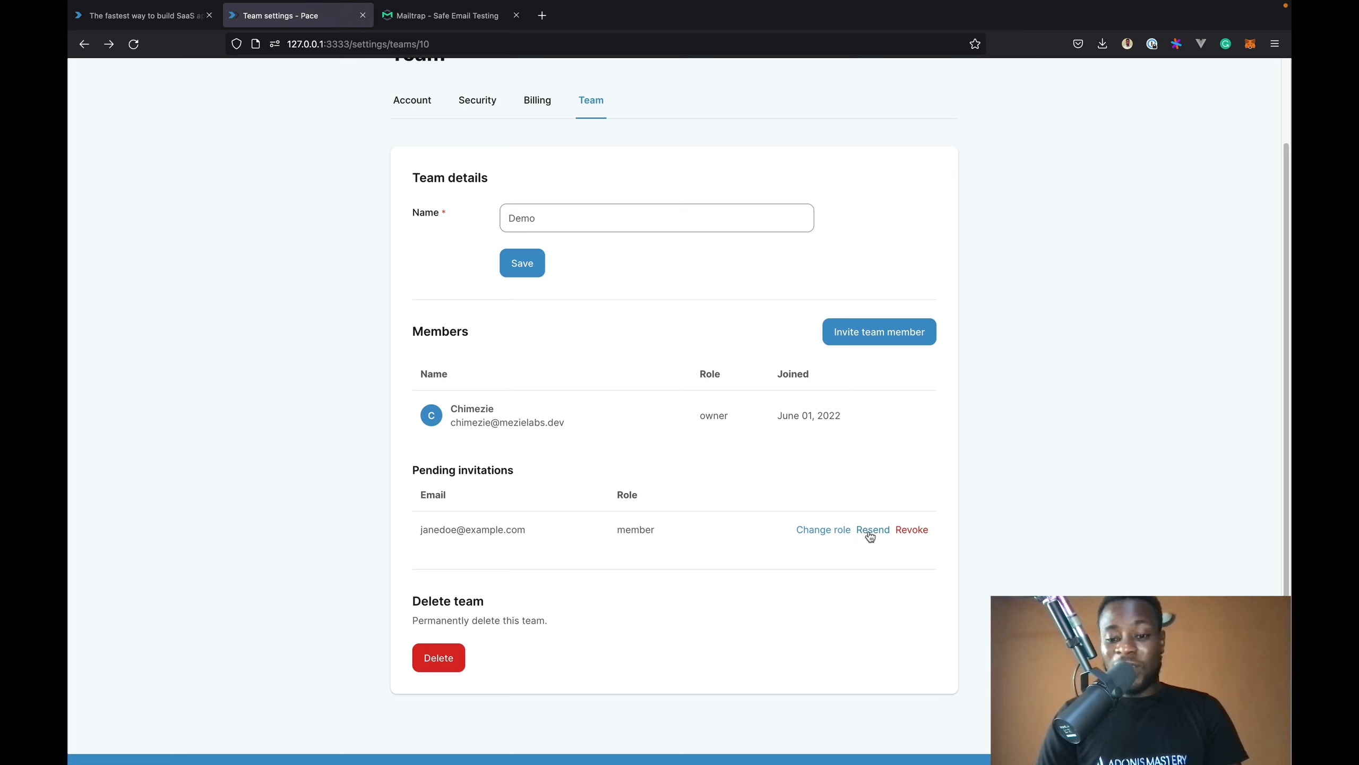
pyautogui.moveTo(910, 534)
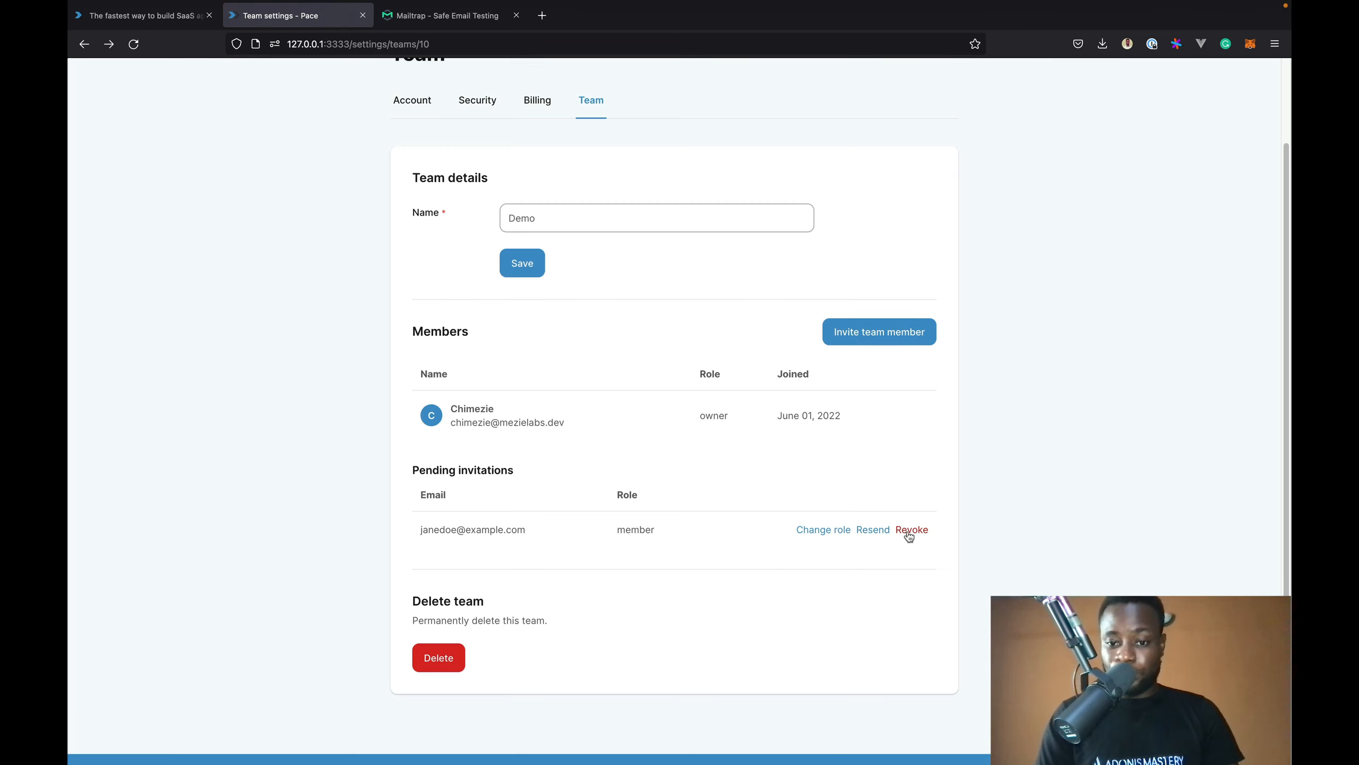
pyautogui.click(437, 657)
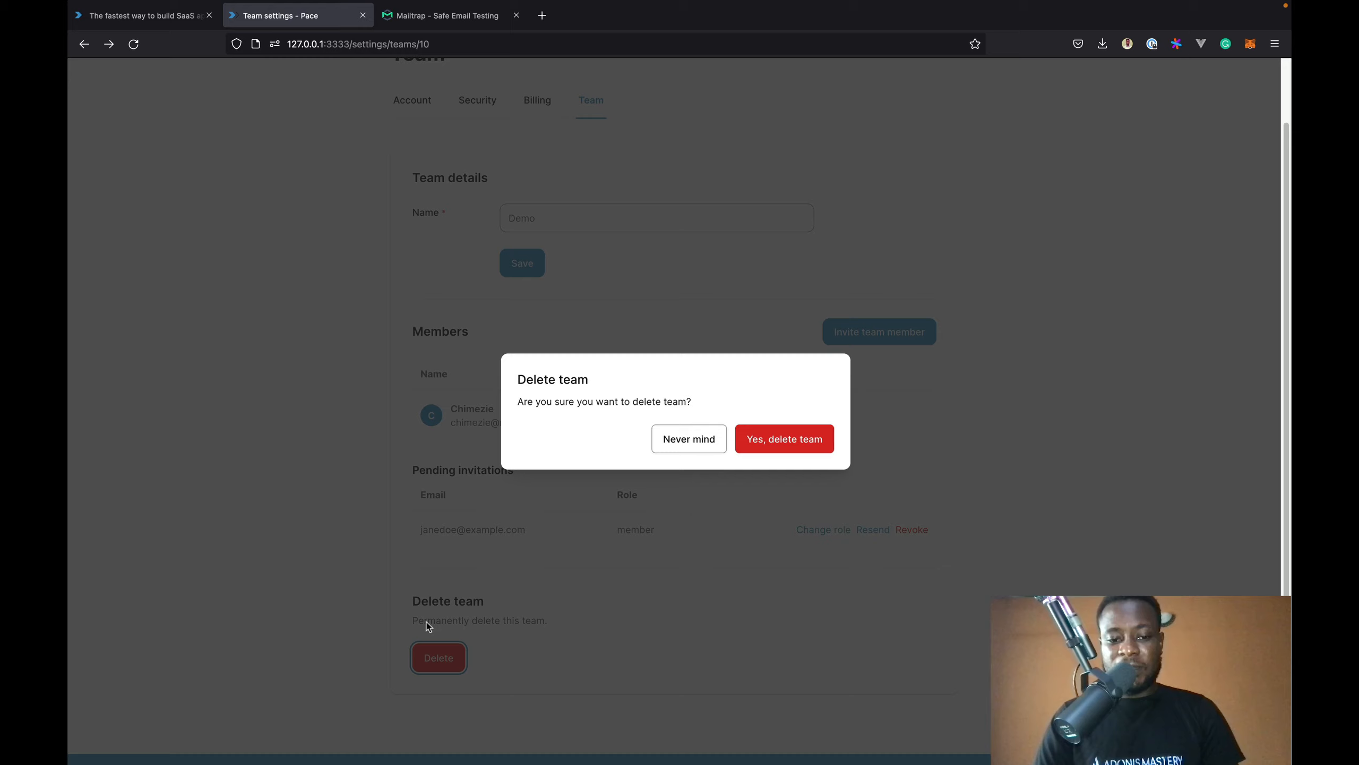
pyautogui.click(687, 439)
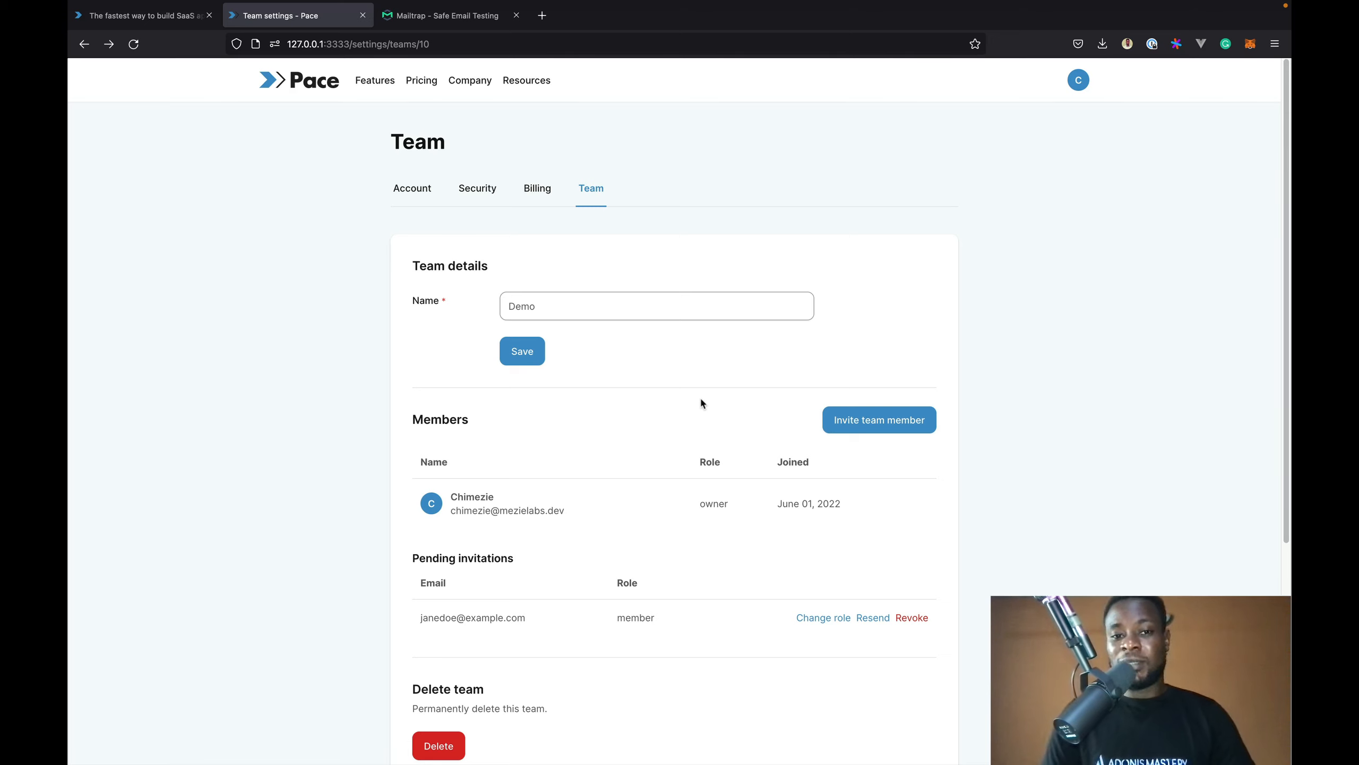
pyautogui.click(1078, 80)
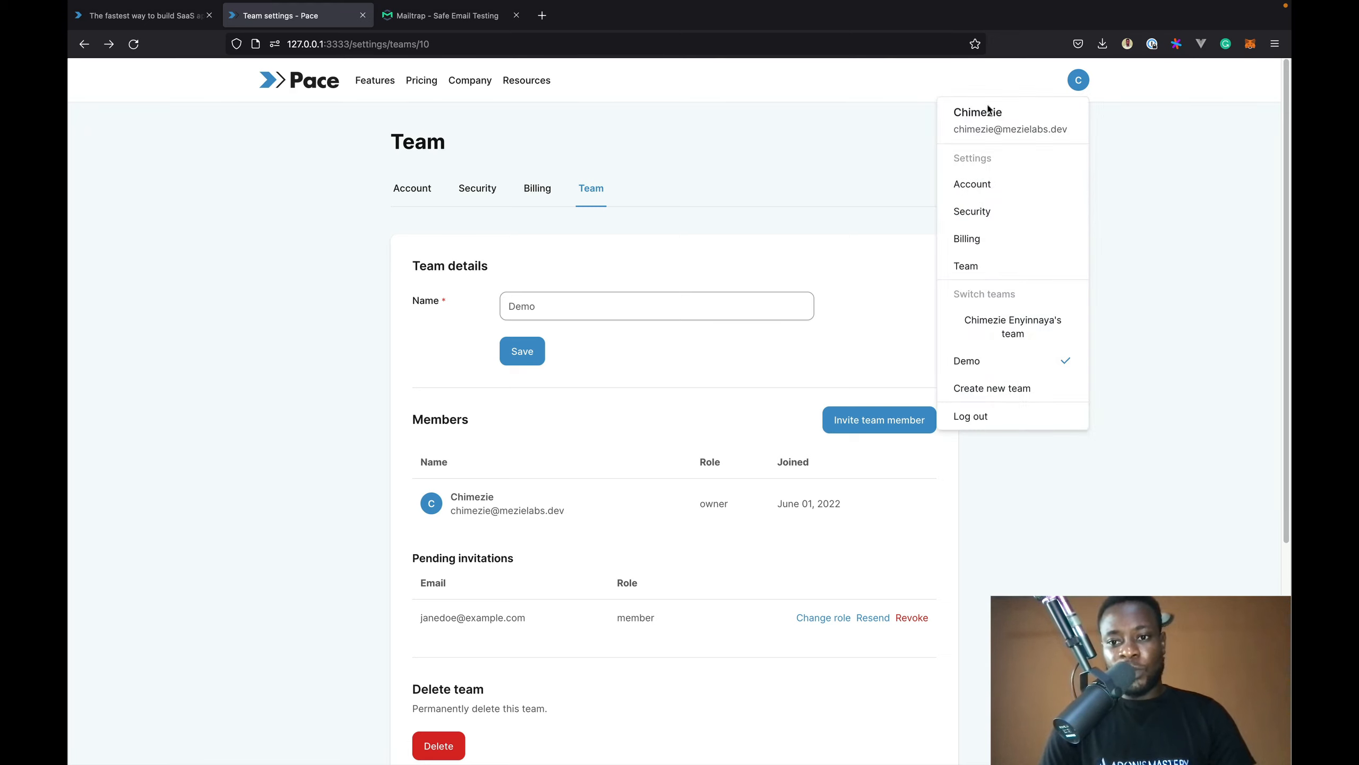
pyautogui.moveTo(1021, 75)
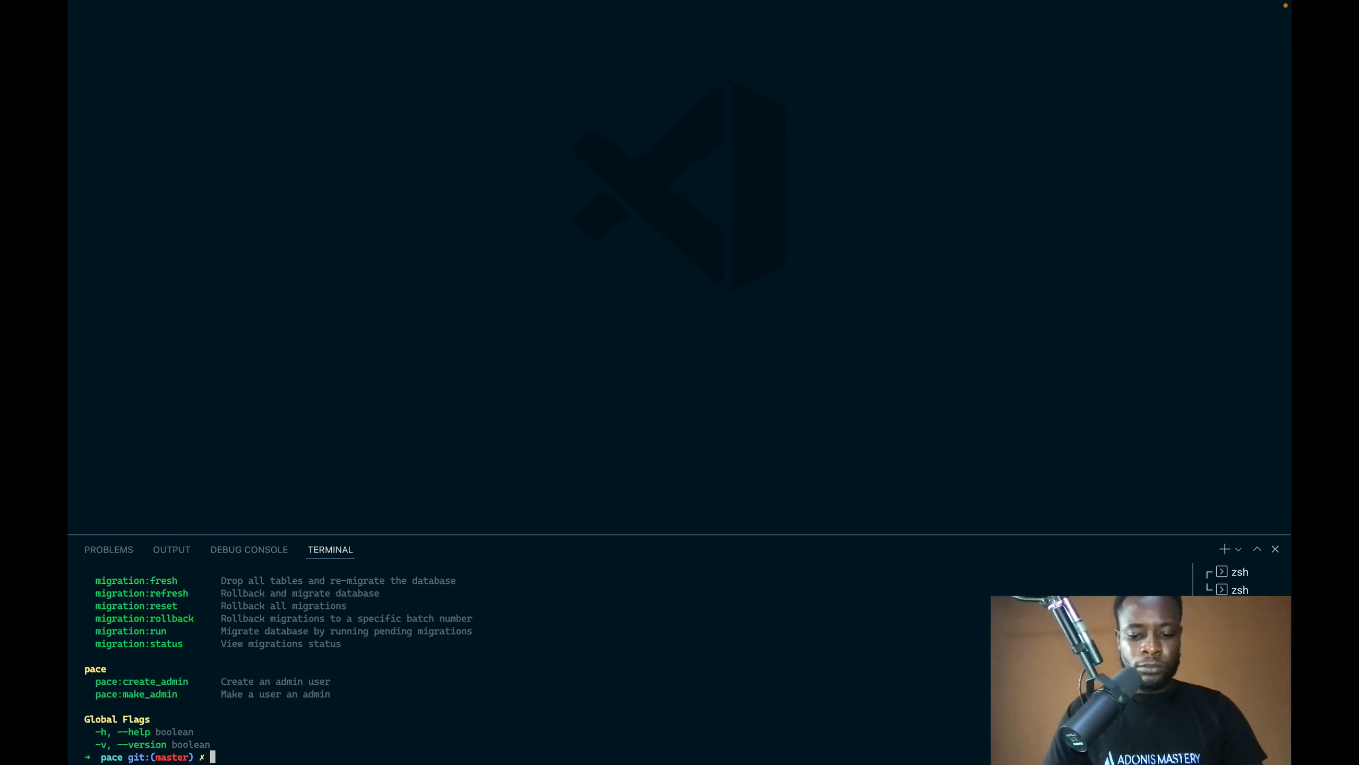
pyautogui.write('node ace pace')
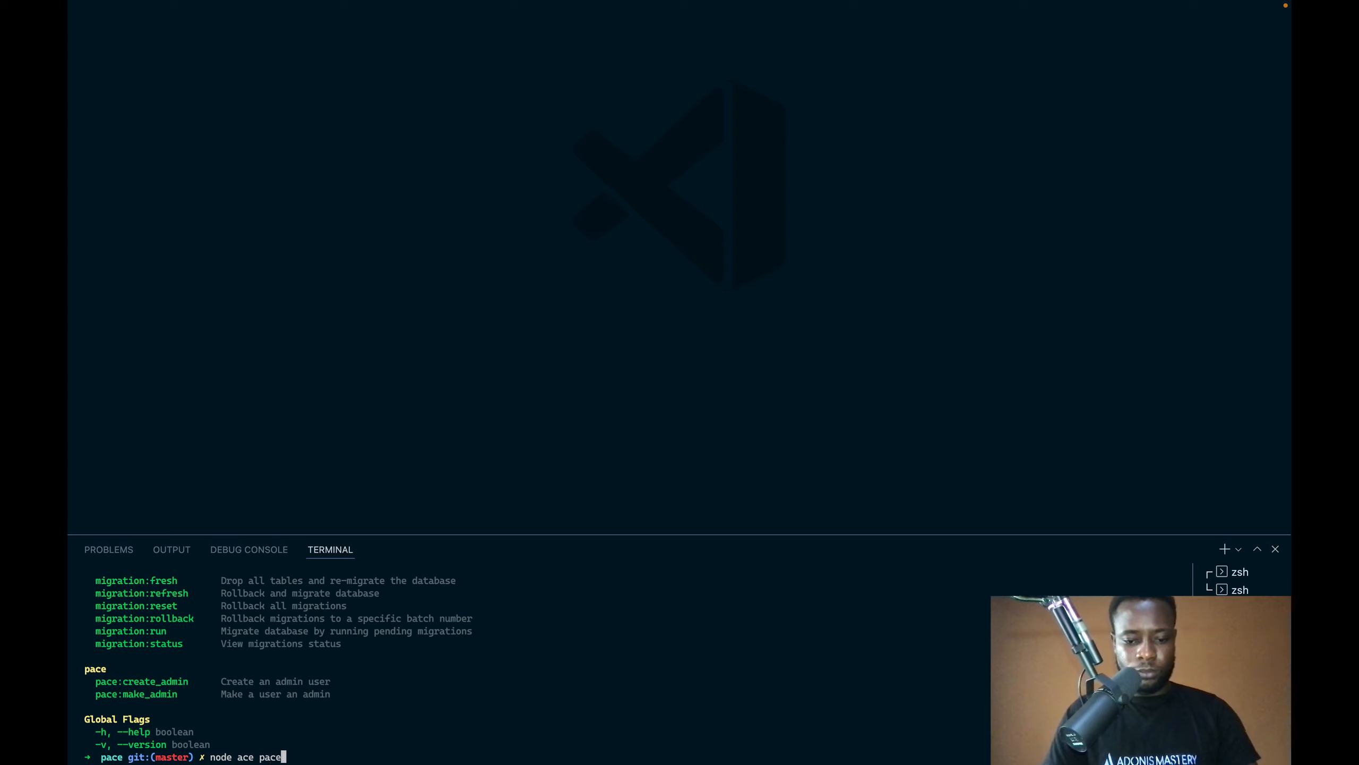
pyautogui.write(':make_admin')
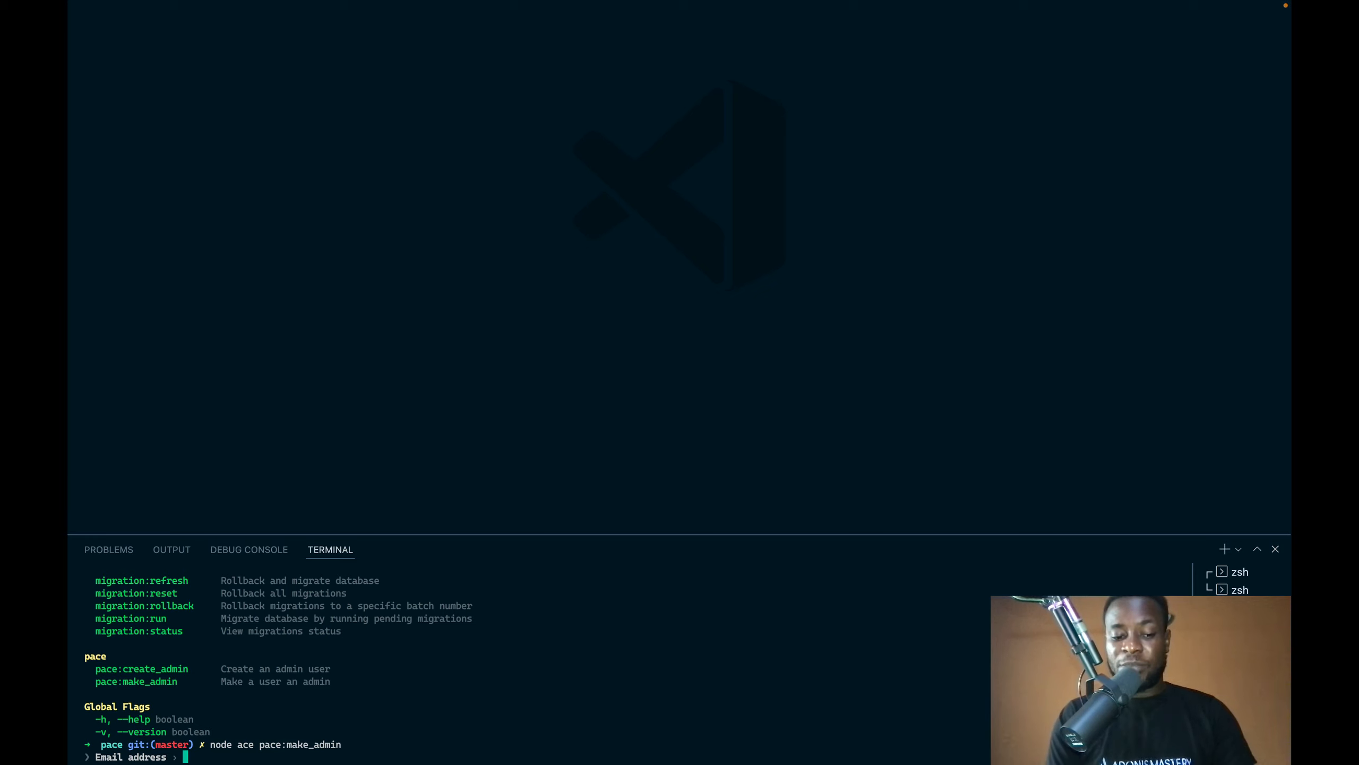
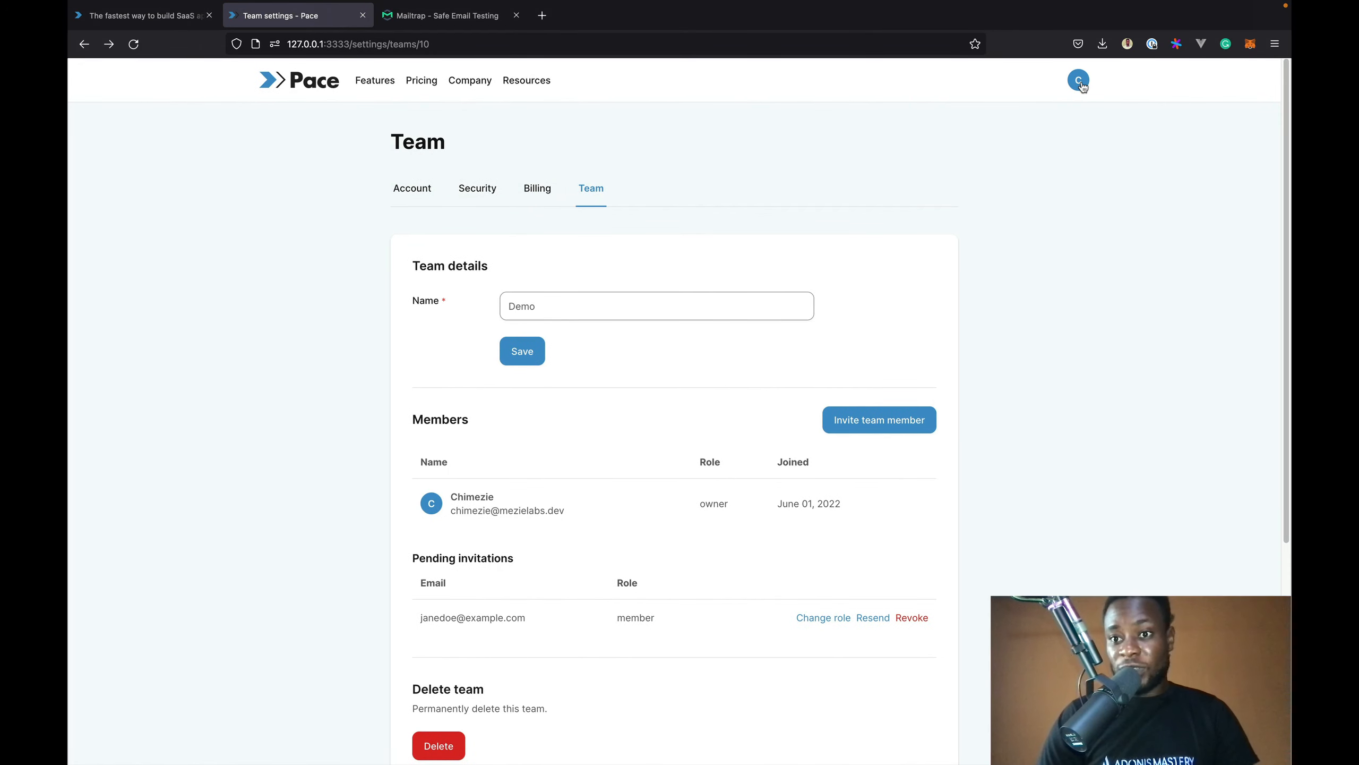
# Go to the admin Dashboard from the account menu.
pyautogui.click(1078, 80)
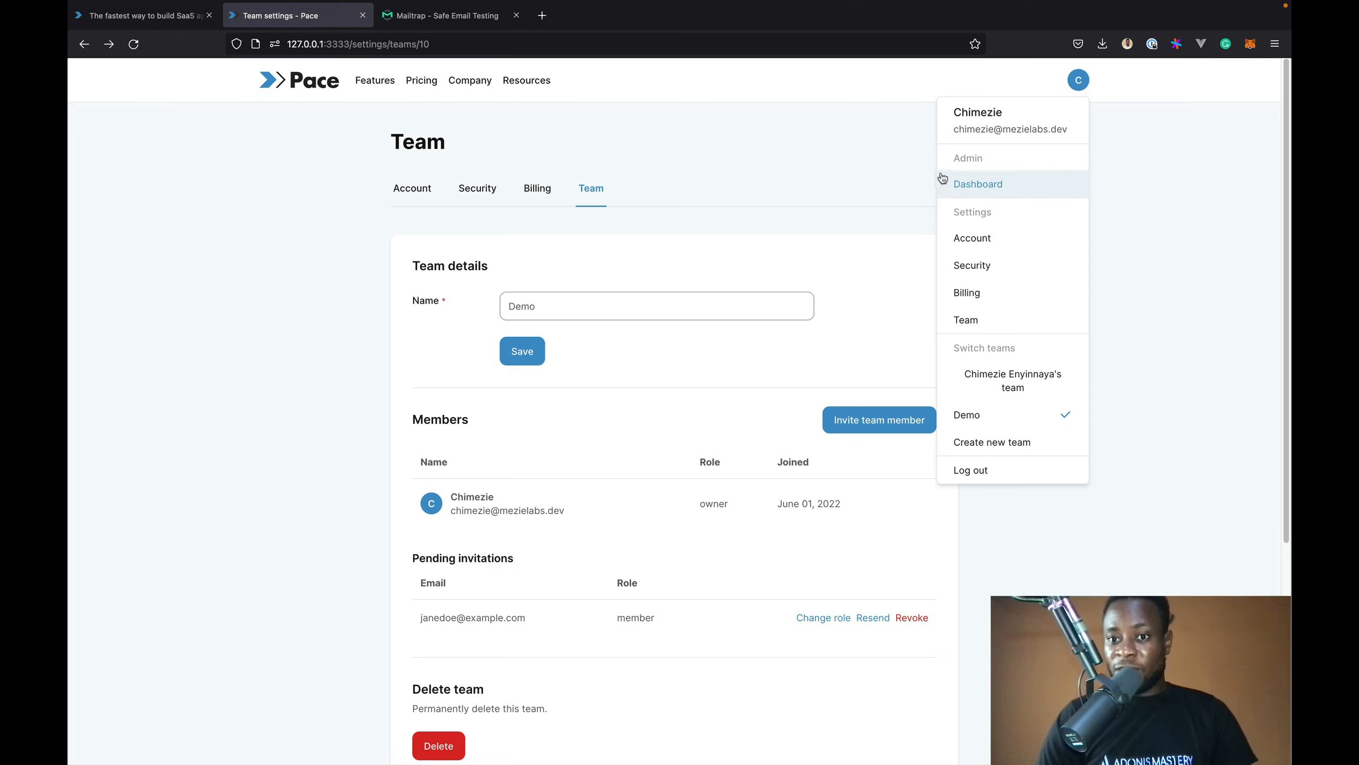
pyautogui.moveTo(967, 181)
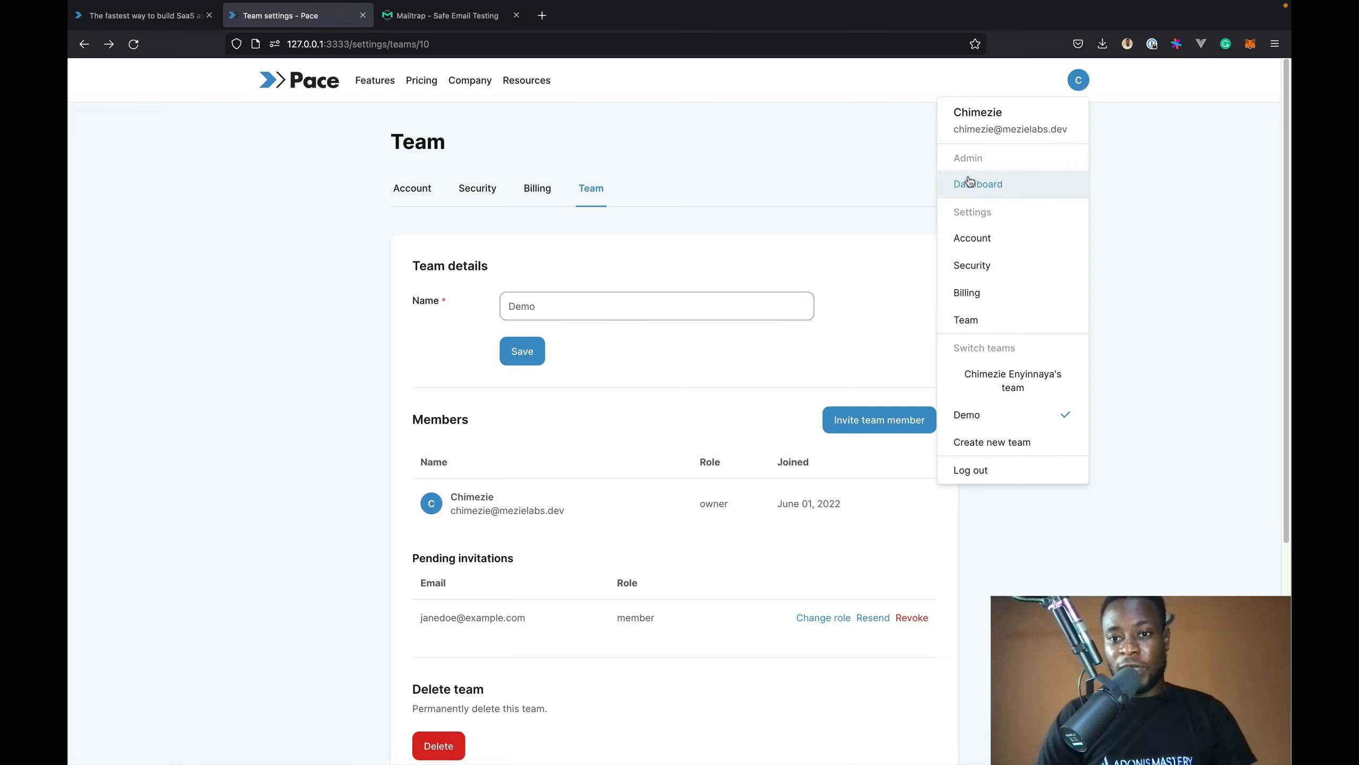
pyautogui.click(977, 183)
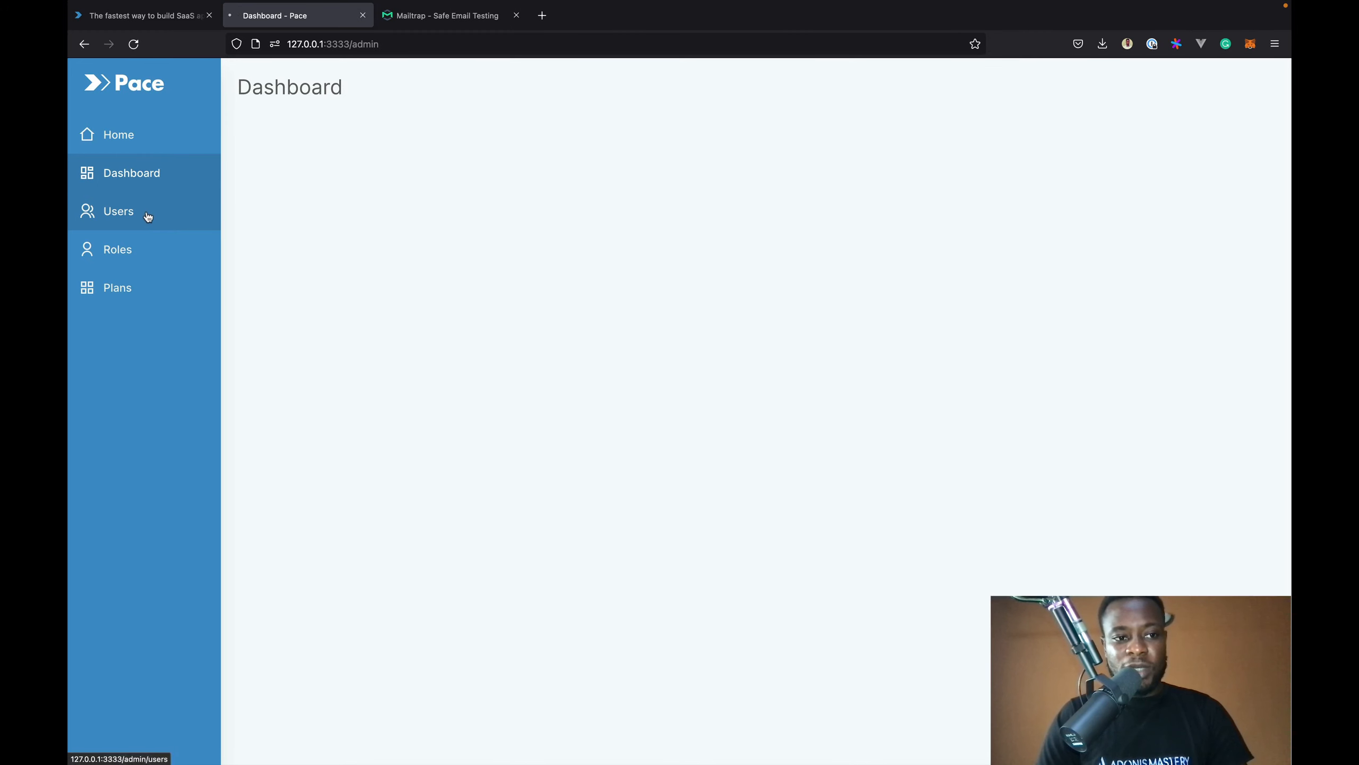
# Show the admin Users list and impersonate the user with ID 2 (Mane).
pyautogui.click(118, 211)
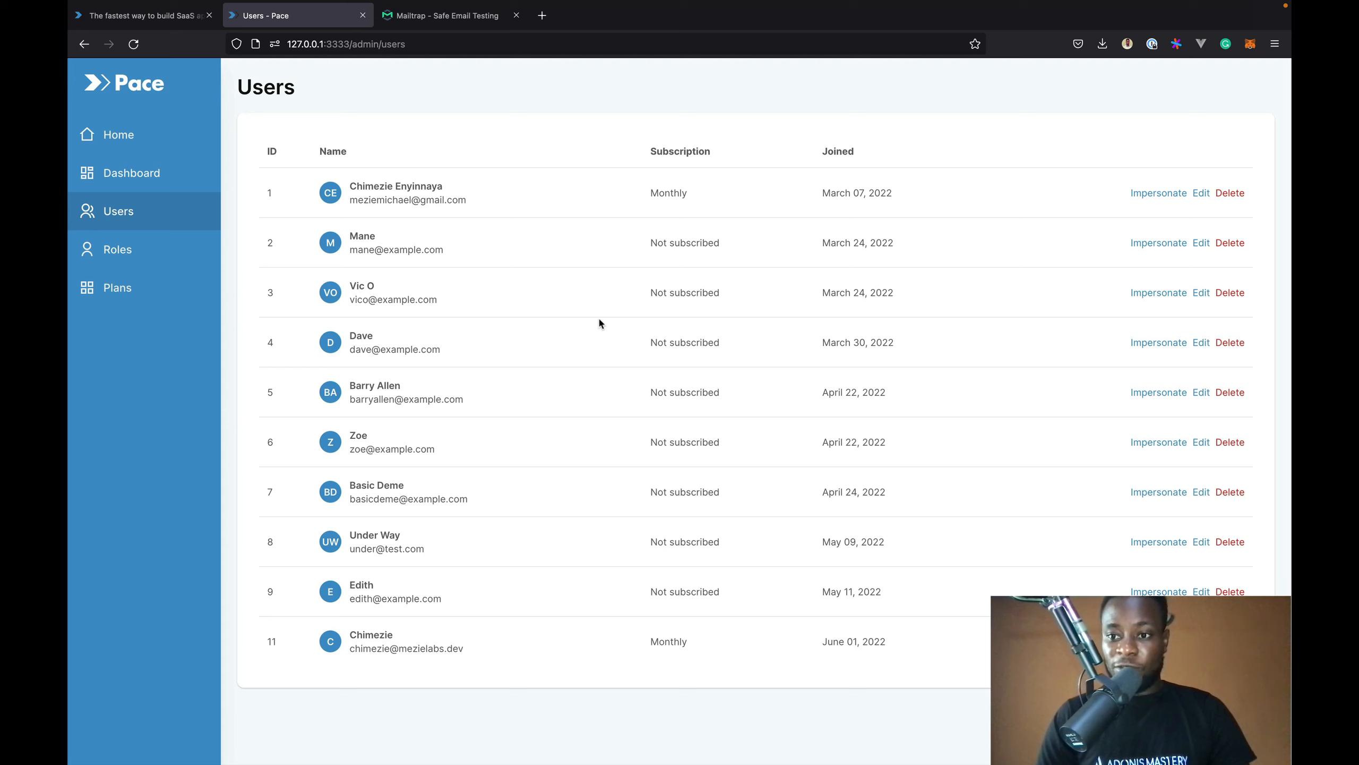
pyautogui.moveTo(994, 391)
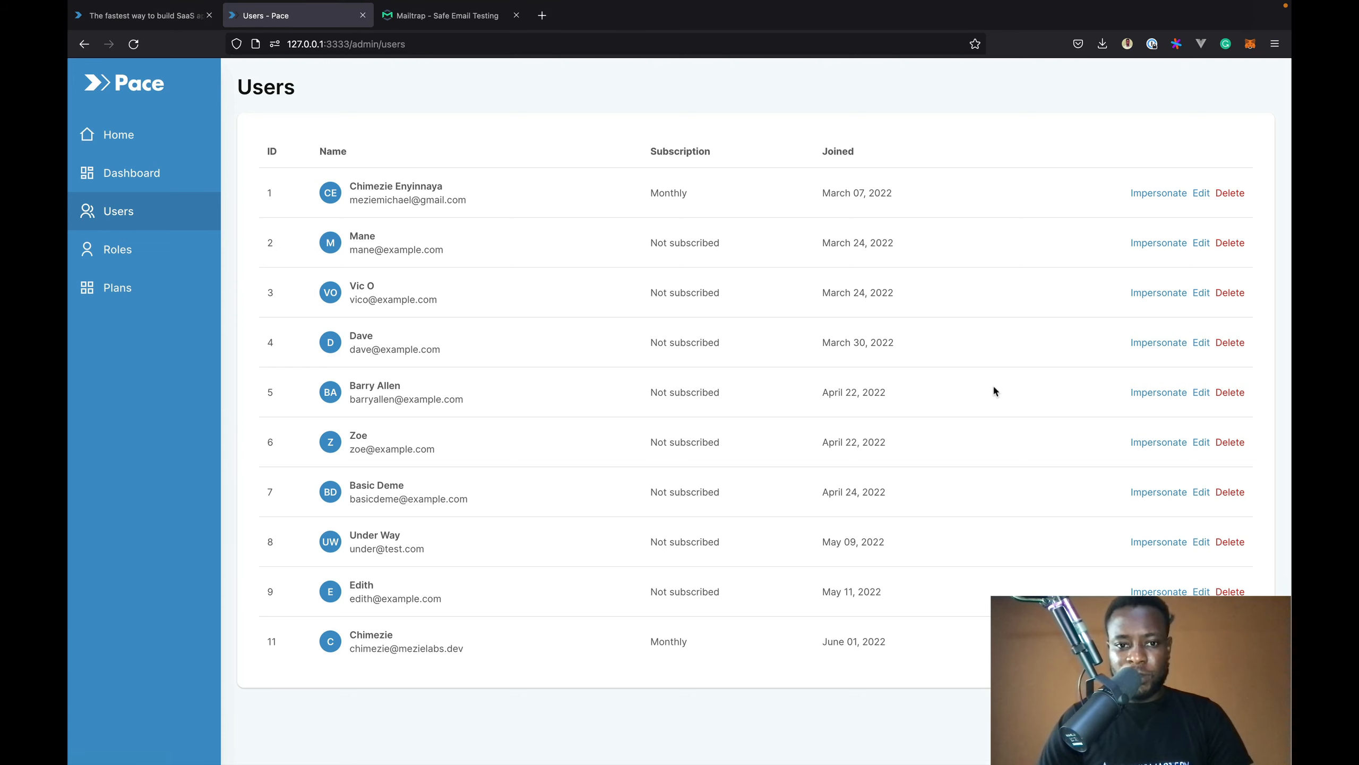
pyautogui.click(1159, 242)
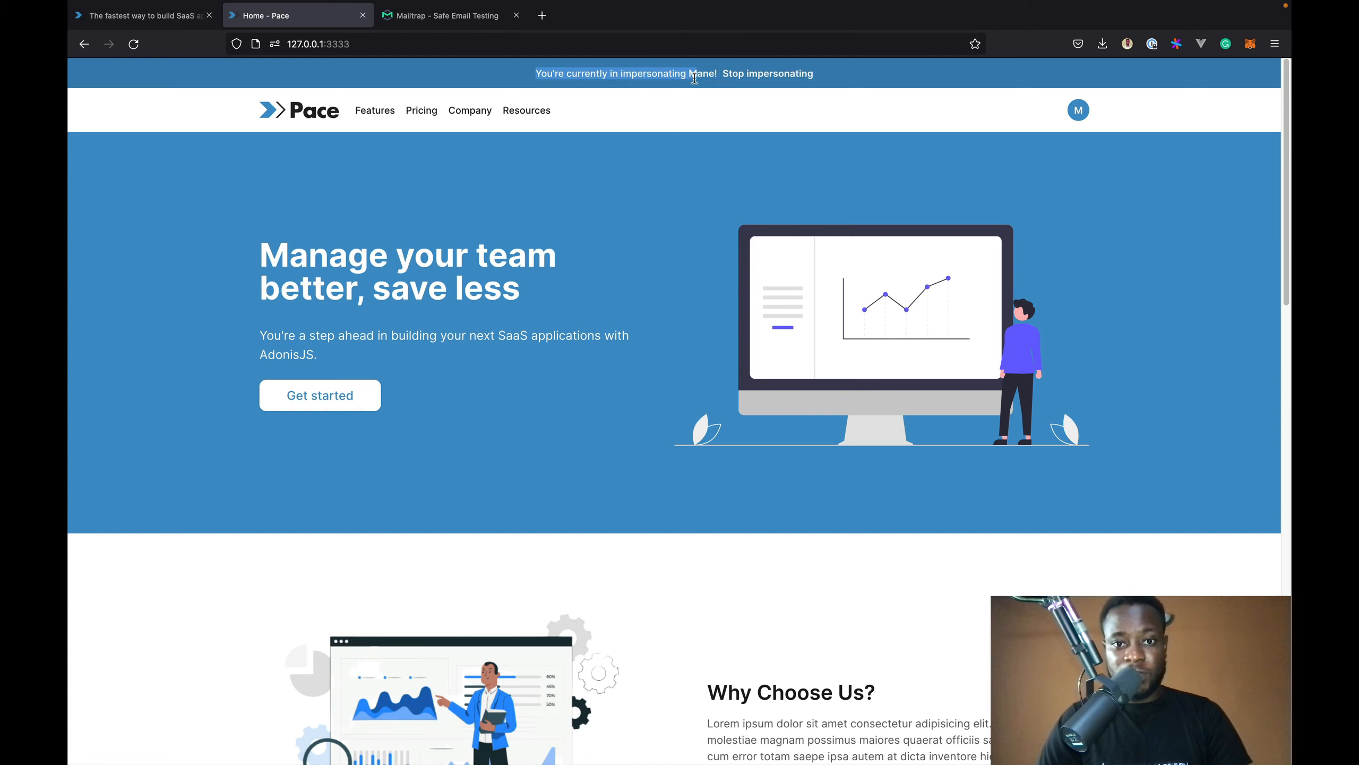
pyautogui.click(1078, 111)
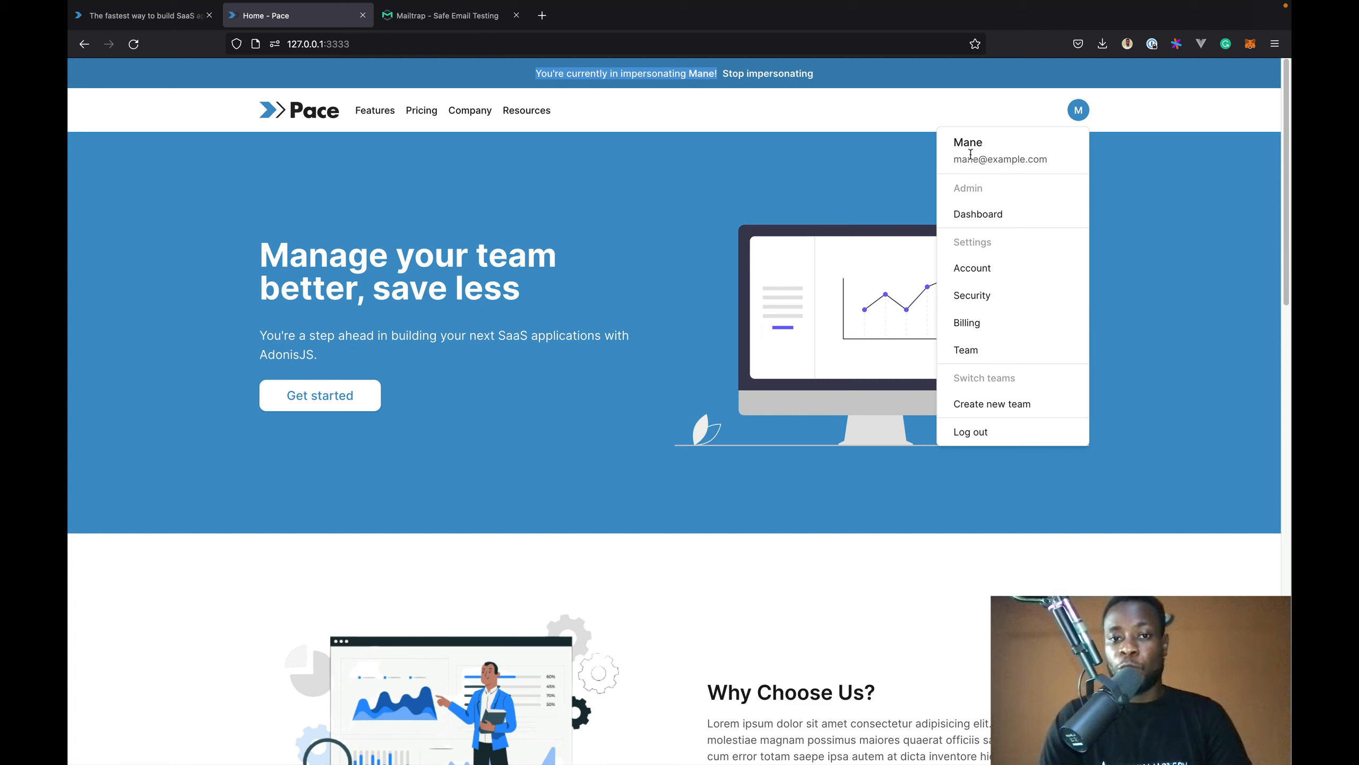
pyautogui.click(772, 73)
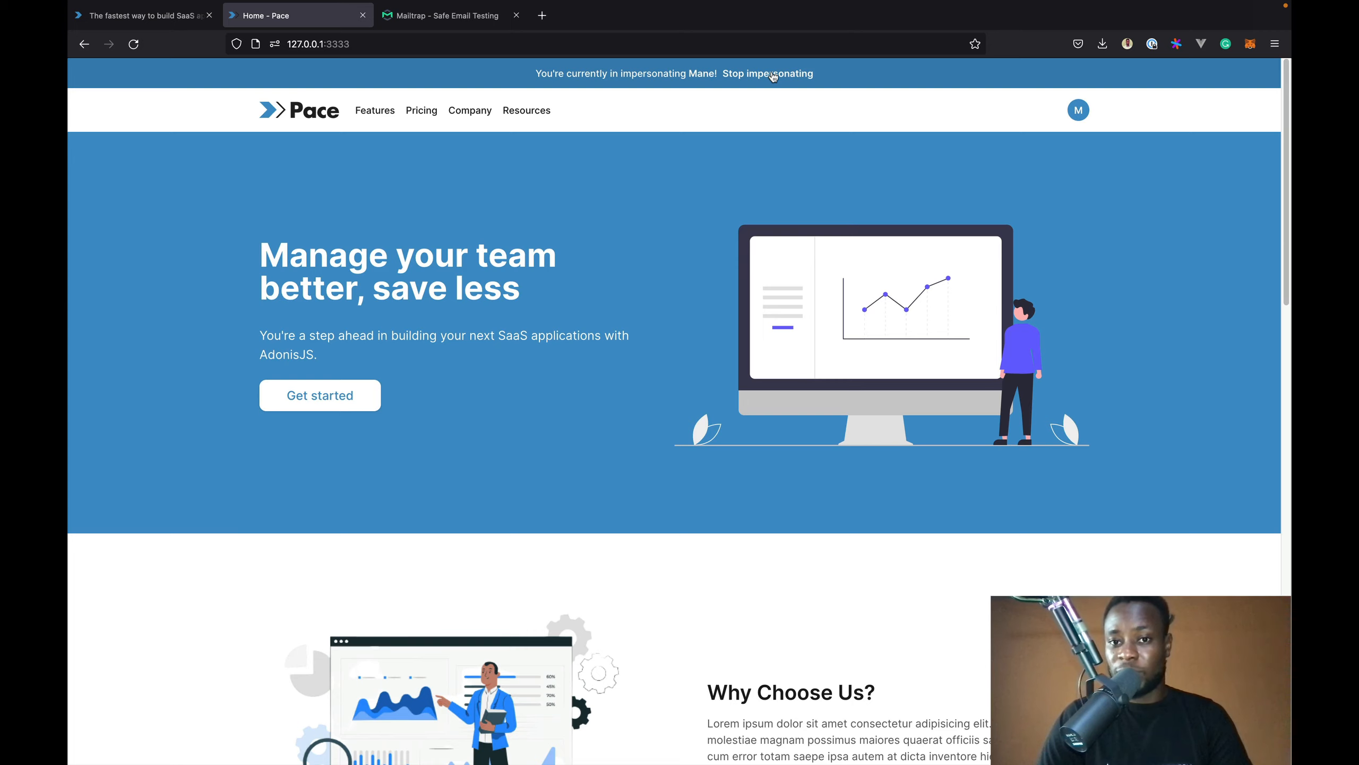
pyautogui.click(767, 74)
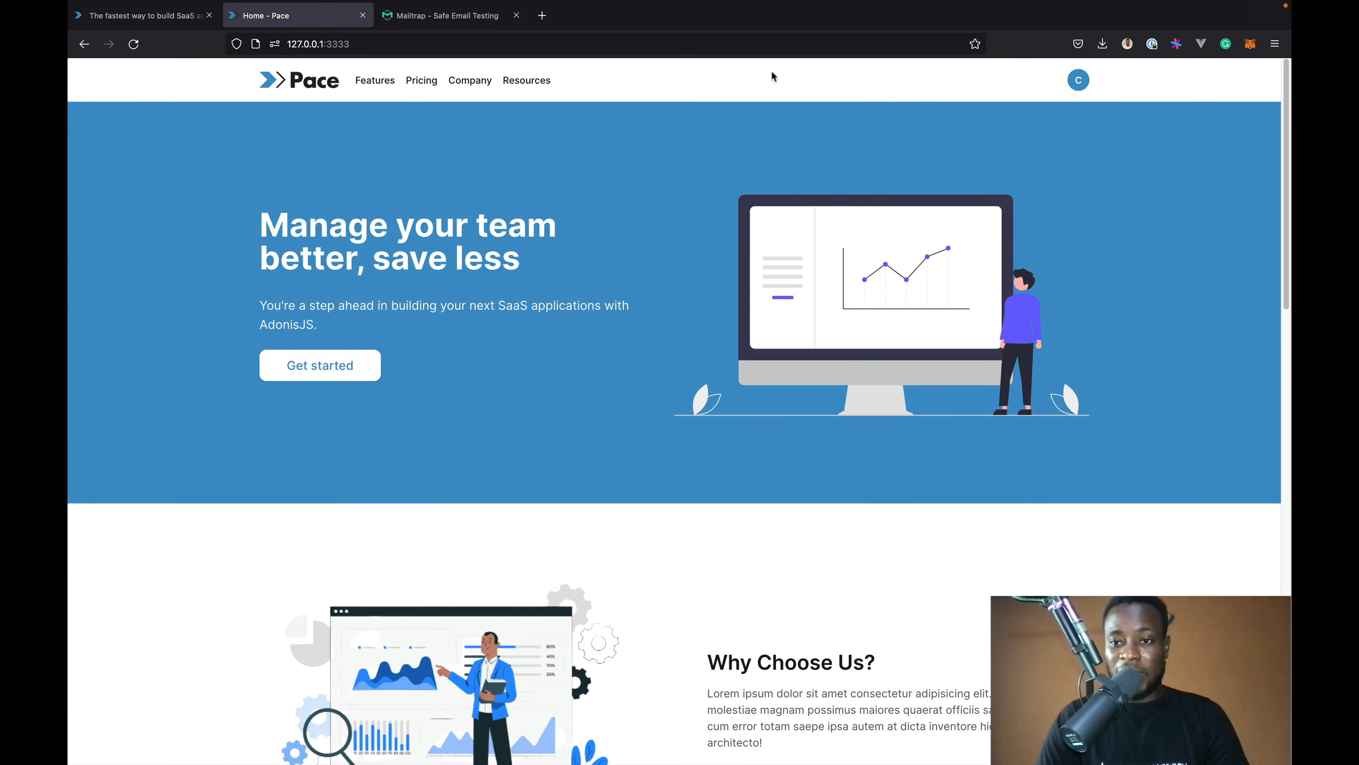
# View the admin Roles page, then the Plans list showing Yearly $99 and Monthly $15.
pyautogui.click(1078, 80)
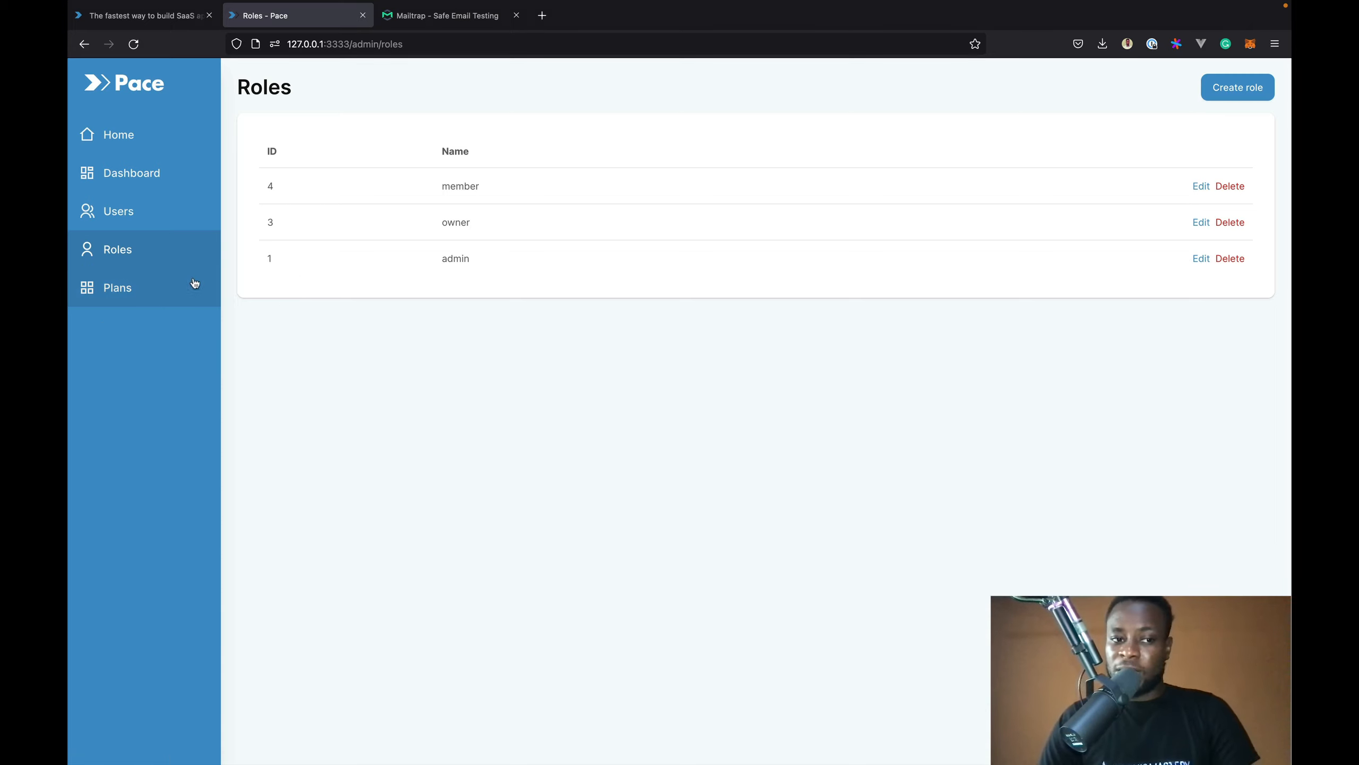
pyautogui.click(117, 287)
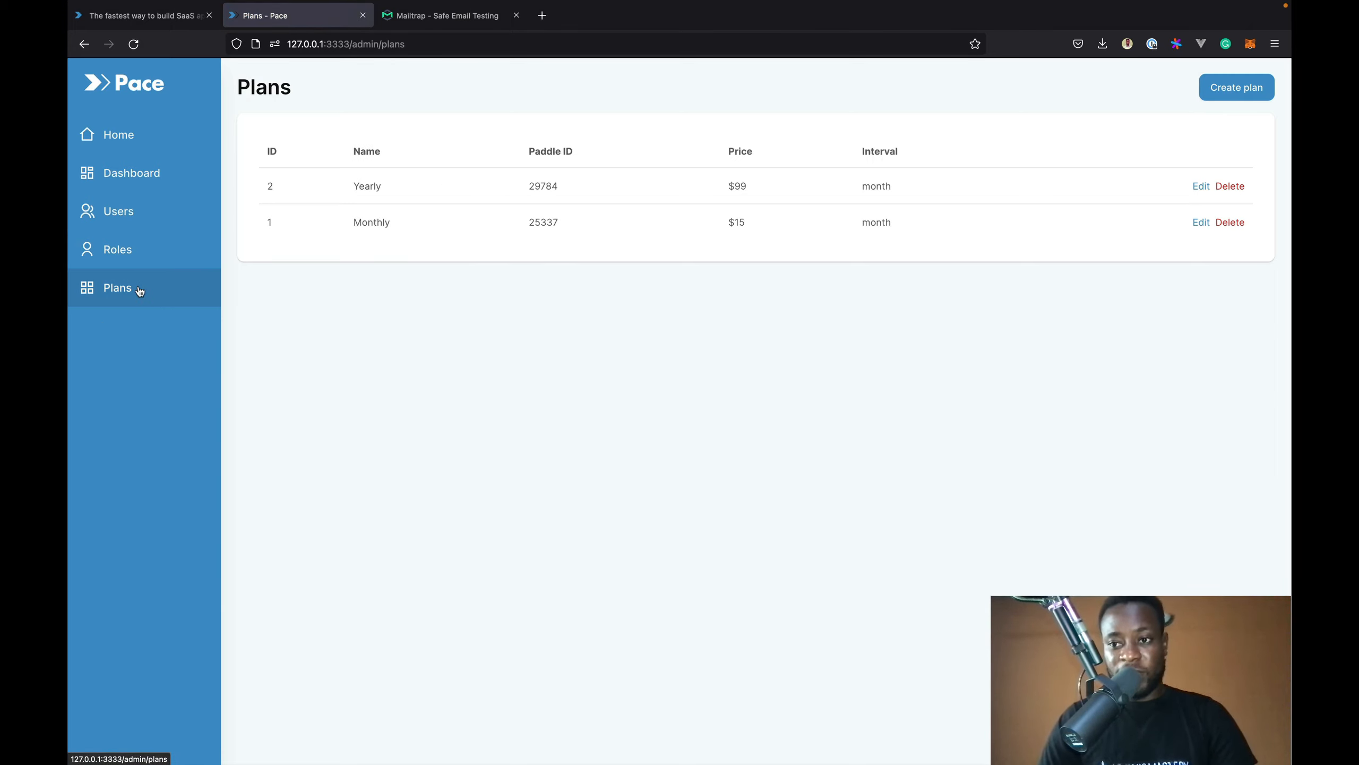
pyautogui.click(1237, 87)
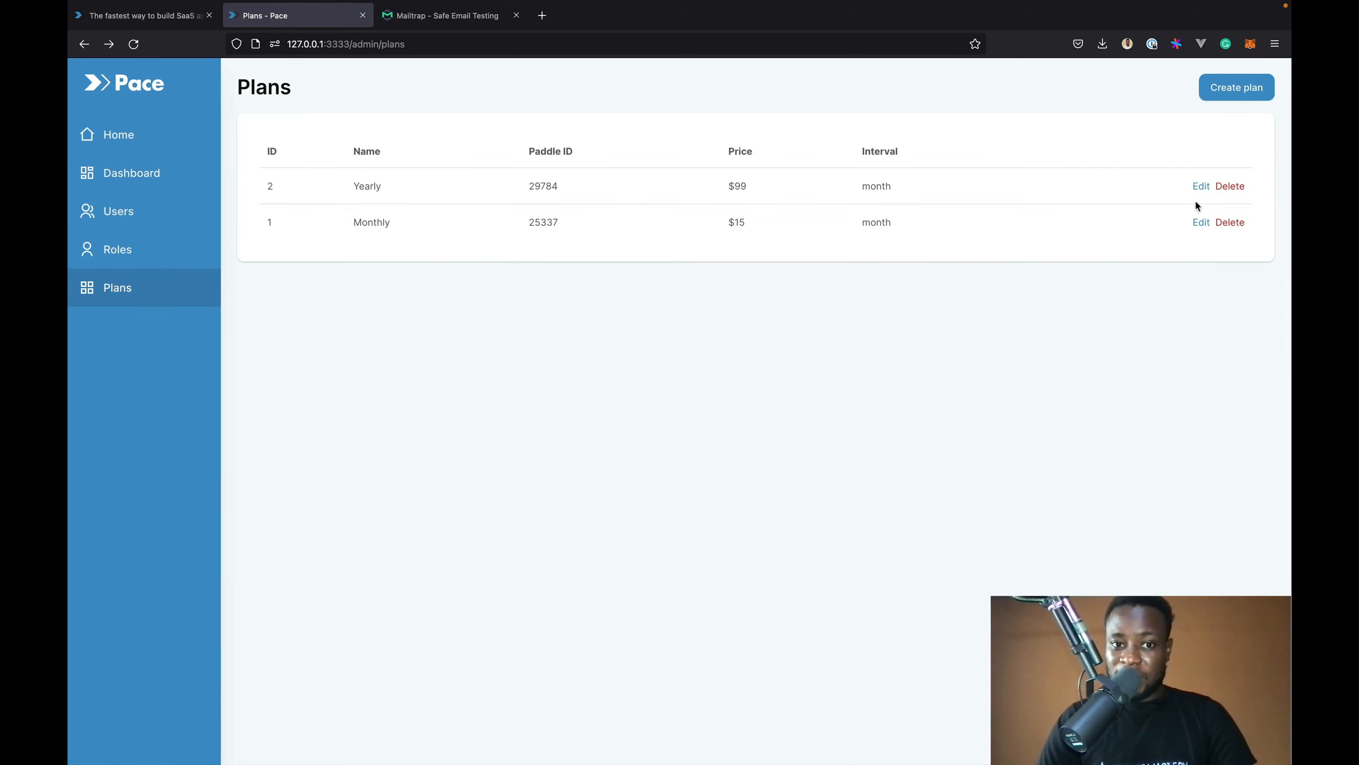
# Change the Yearly plan's interval from Monthly to Yearly and update the plan.
pyautogui.click(1201, 186)
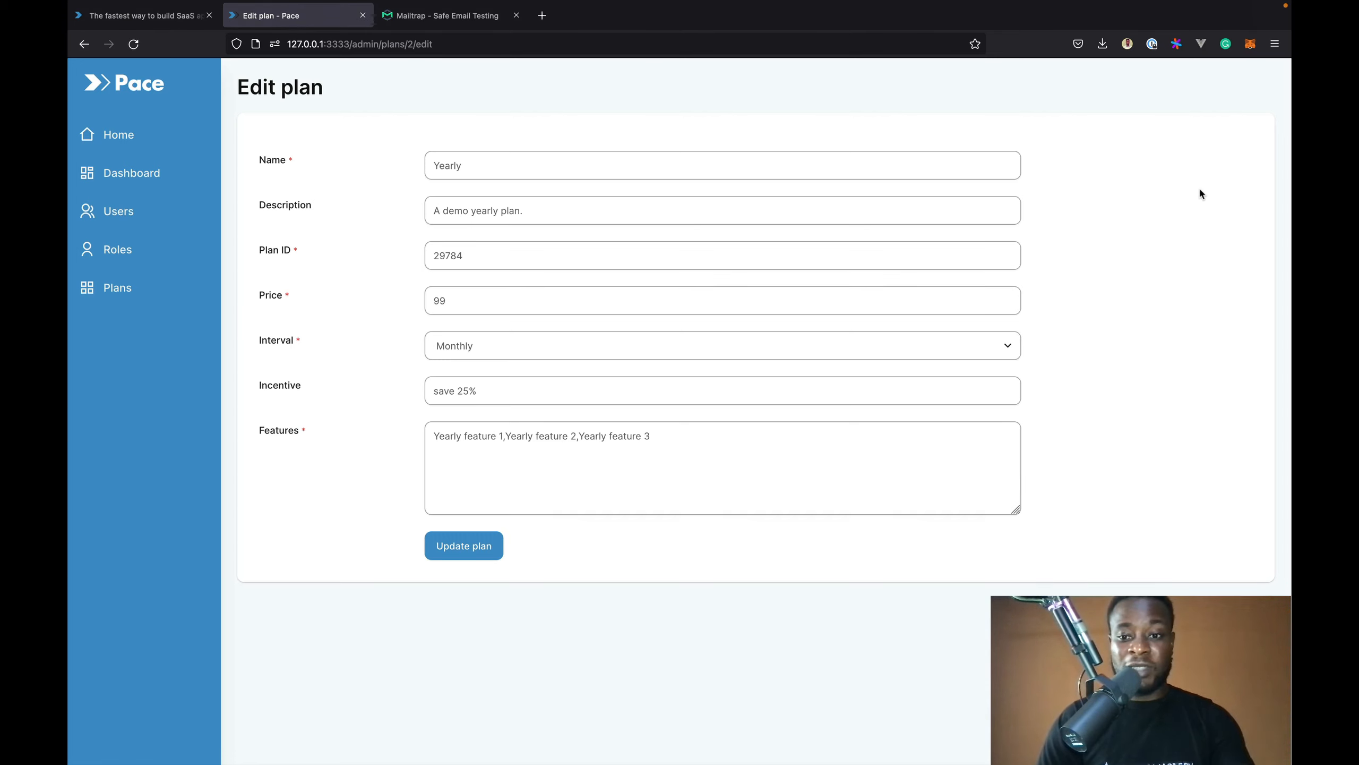
pyautogui.click(721, 345)
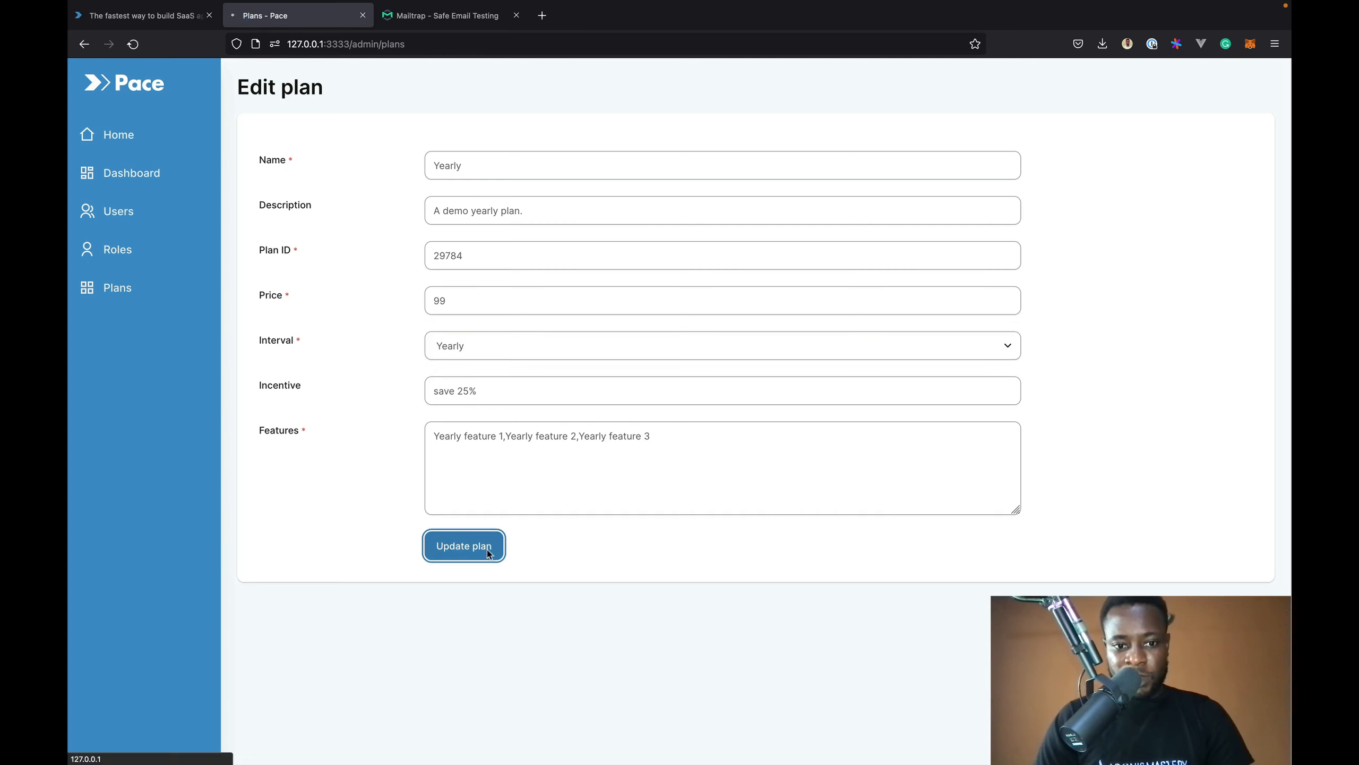
pyautogui.click(465, 545)
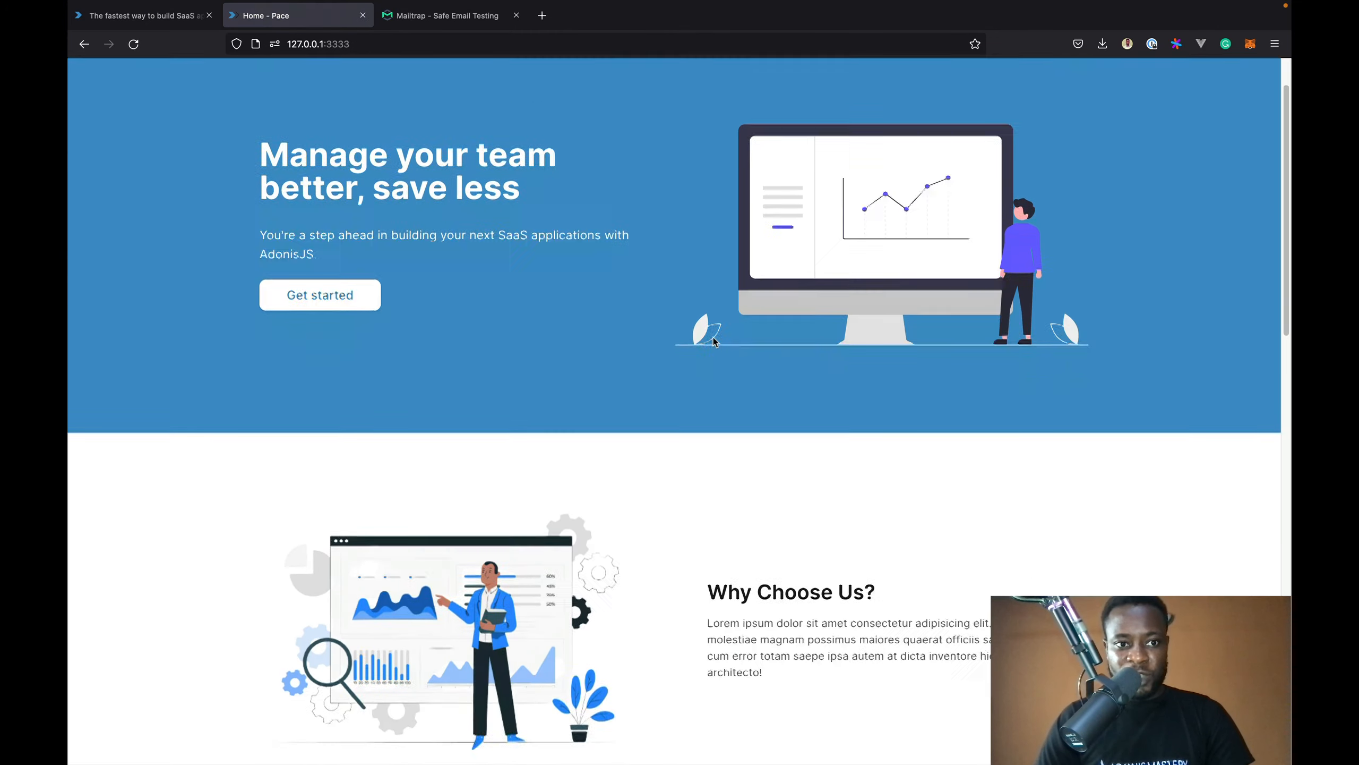
pyautogui.scroll(-3)
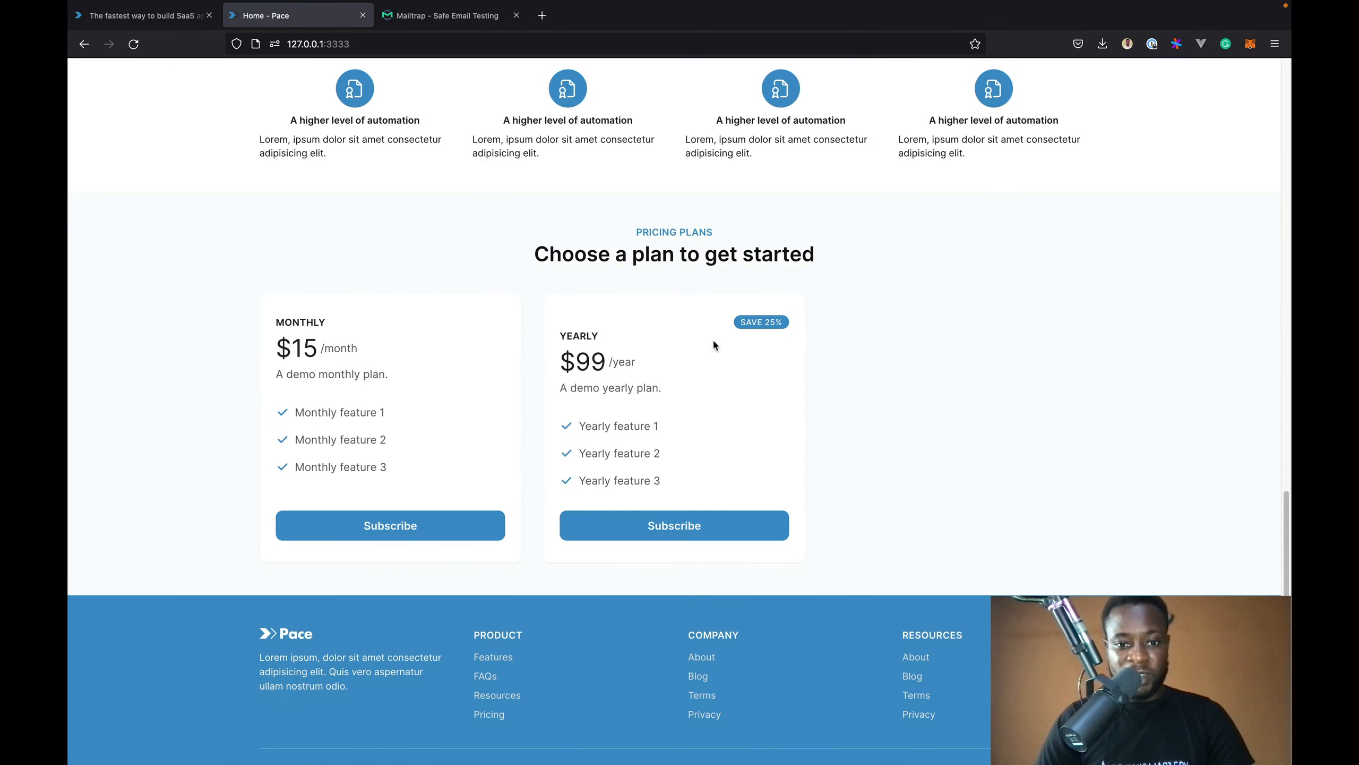
pyautogui.moveTo(653, 366)
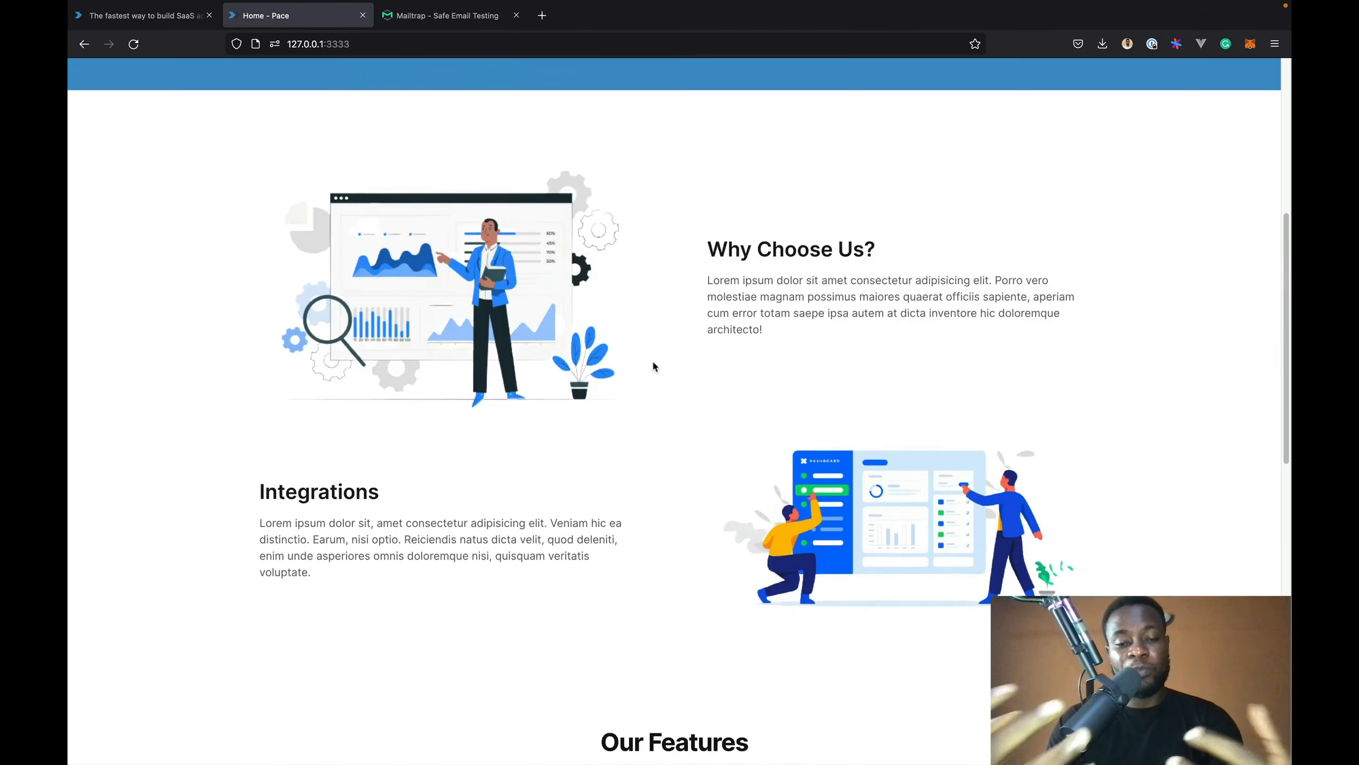
pyautogui.scroll(3)
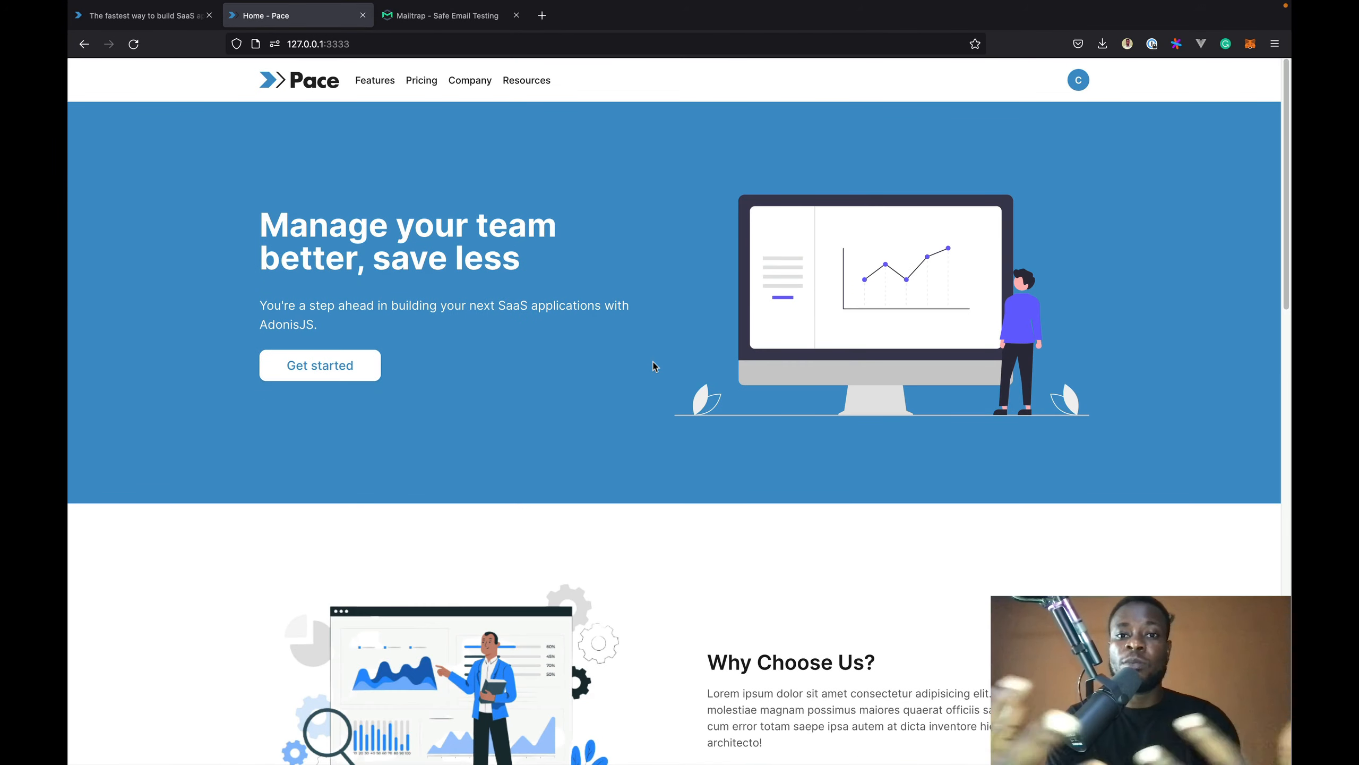